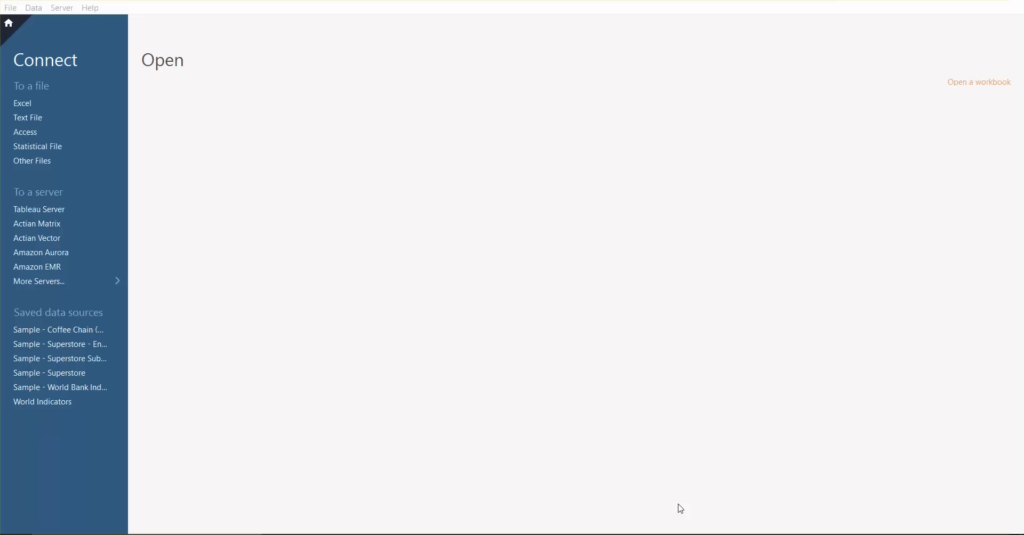
mouse_move(631, 467)
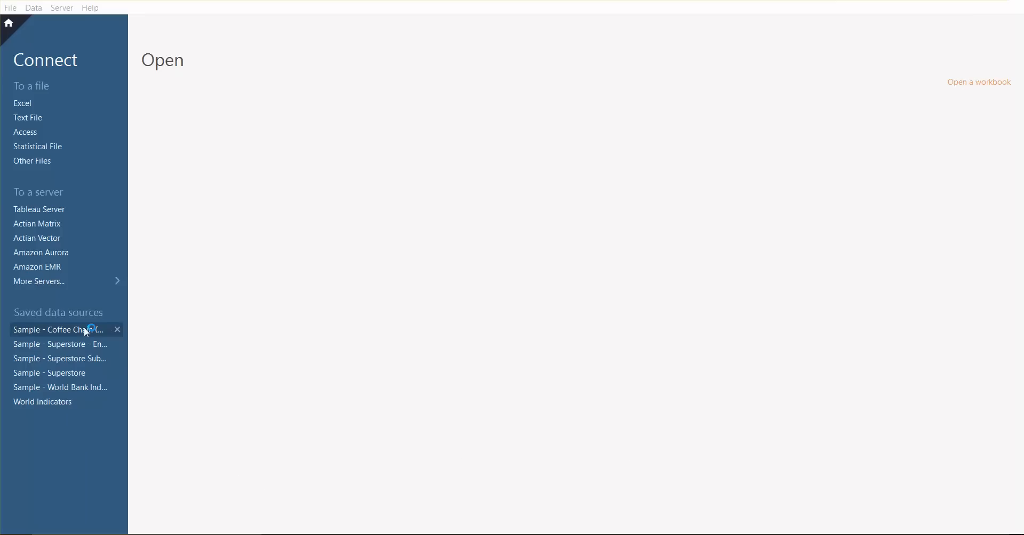
Step: Open the Sample - Coffee Chain saved data source in an empty Sheet 1
left_click(57, 329)
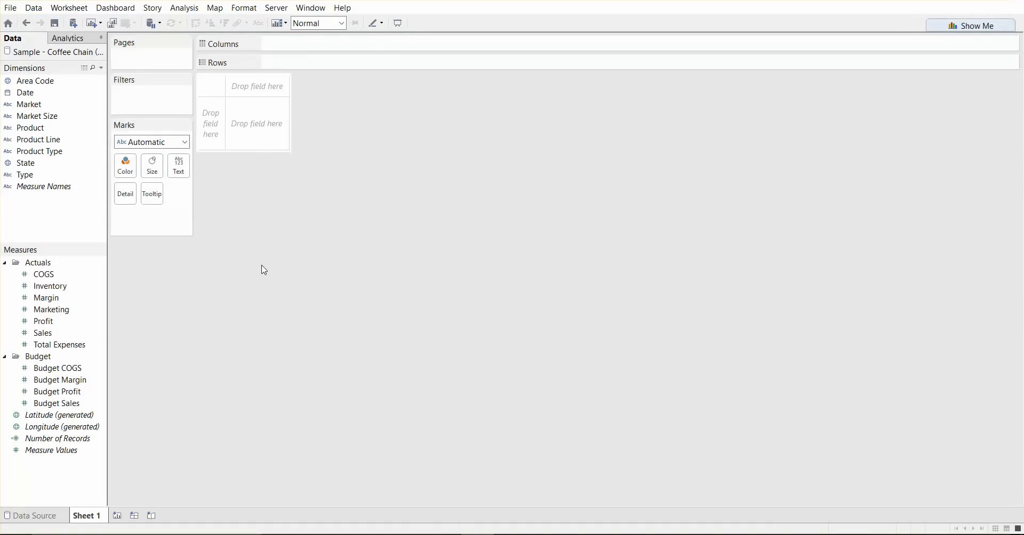
mouse_move(263, 224)
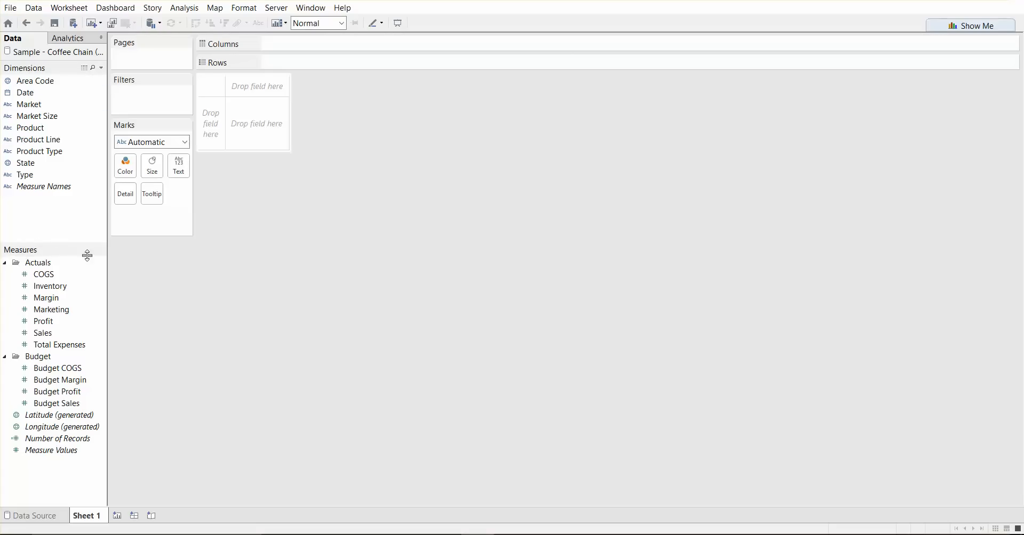
mouse_move(229, 255)
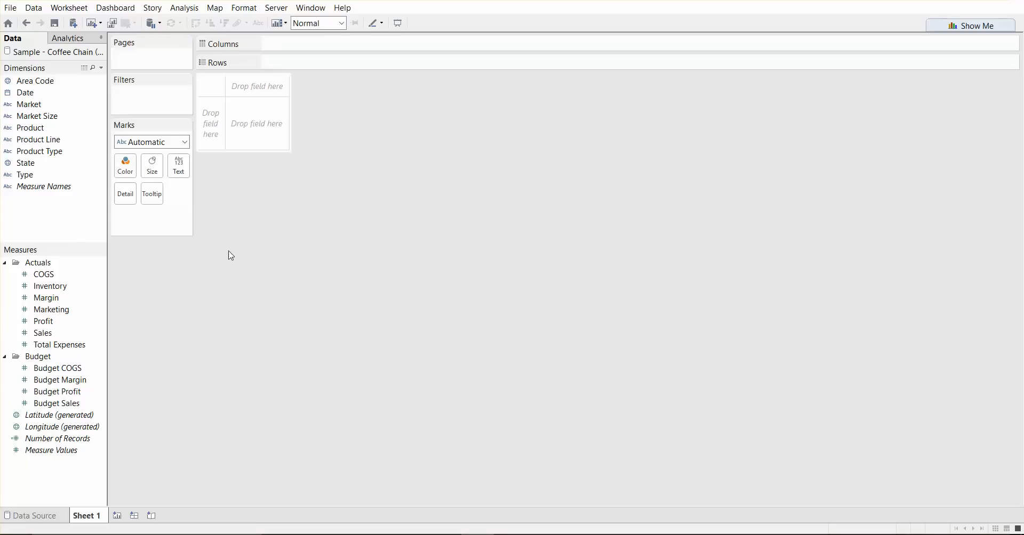
mouse_move(191, 245)
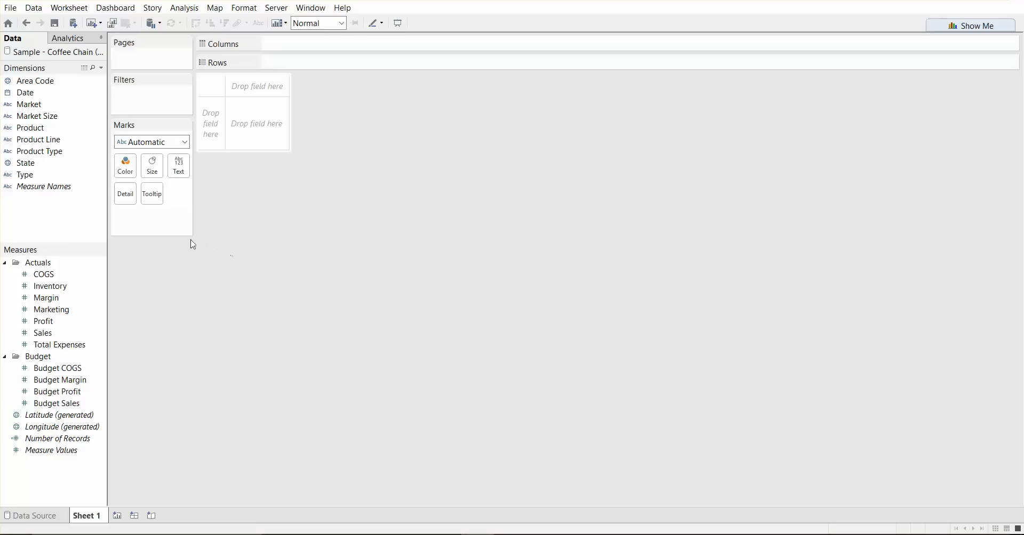
left_click(43, 175)
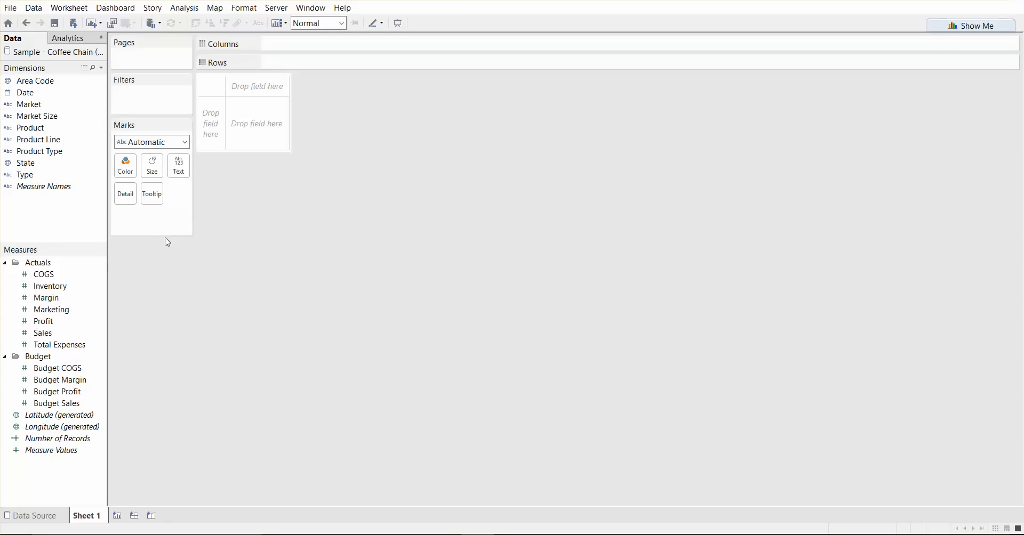
mouse_move(164, 305)
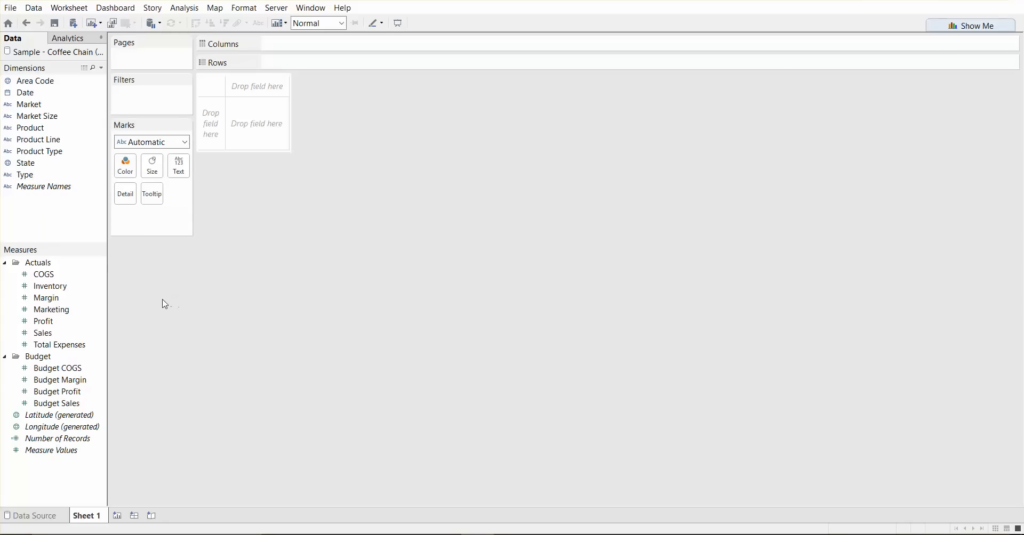
mouse_move(140, 294)
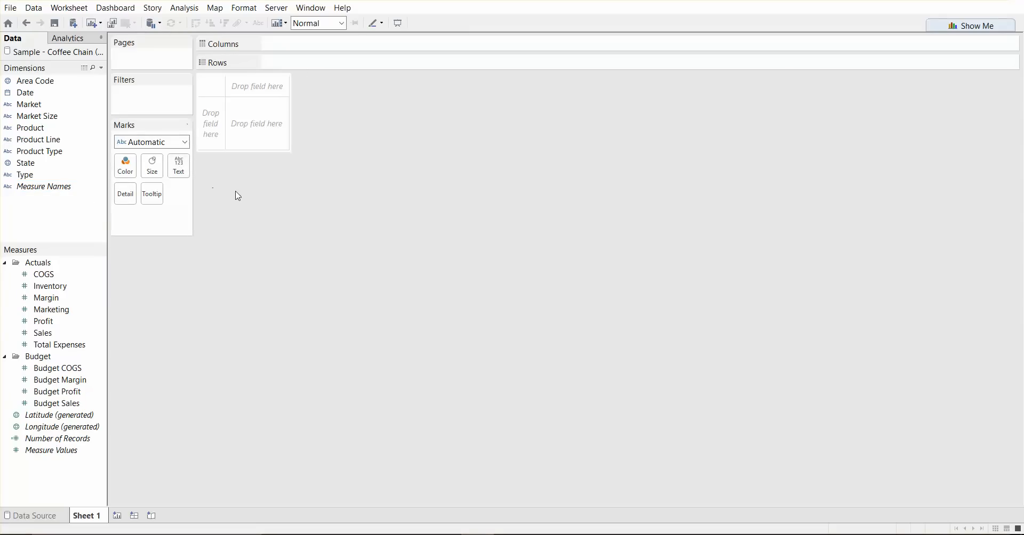
mouse_move(276, 201)
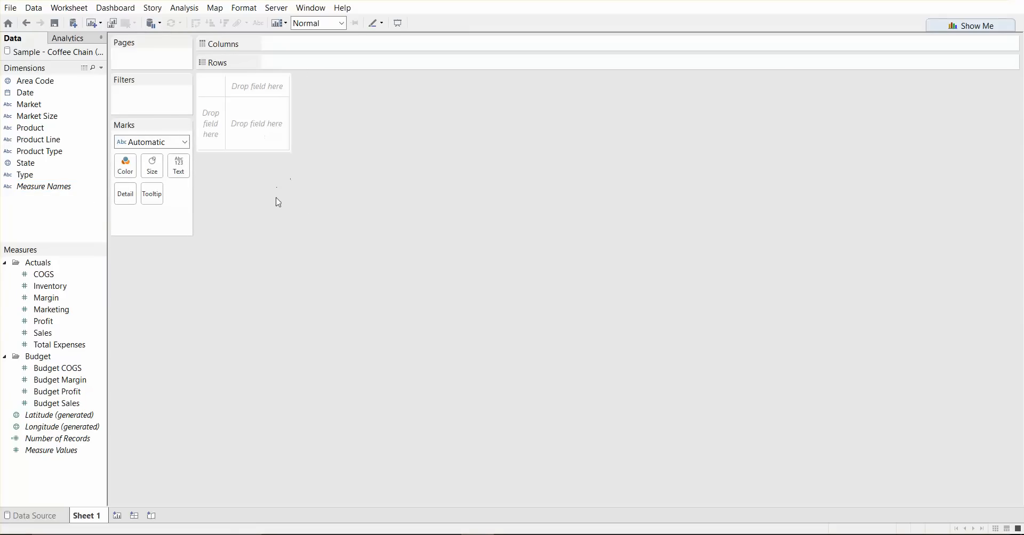
mouse_move(302, 225)
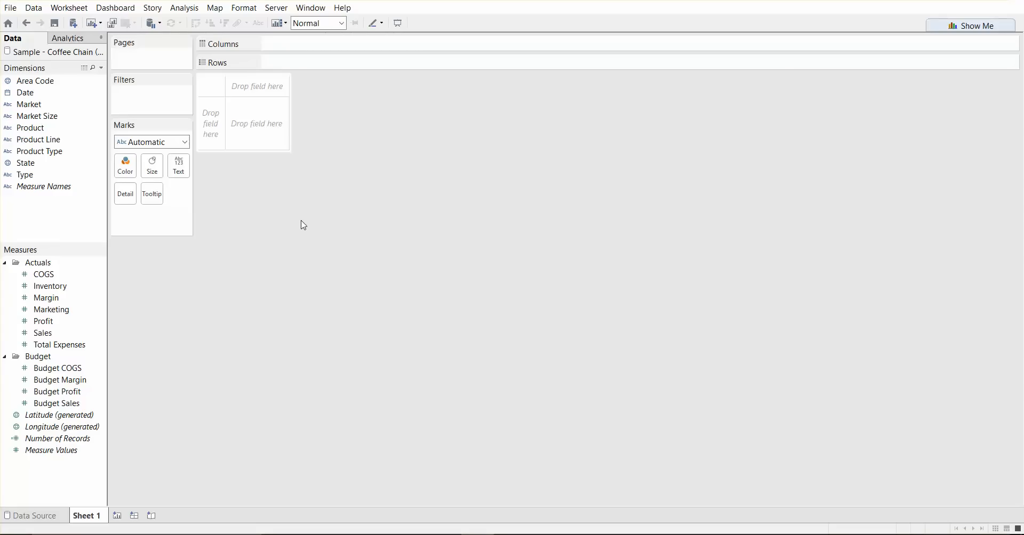
mouse_move(254, 248)
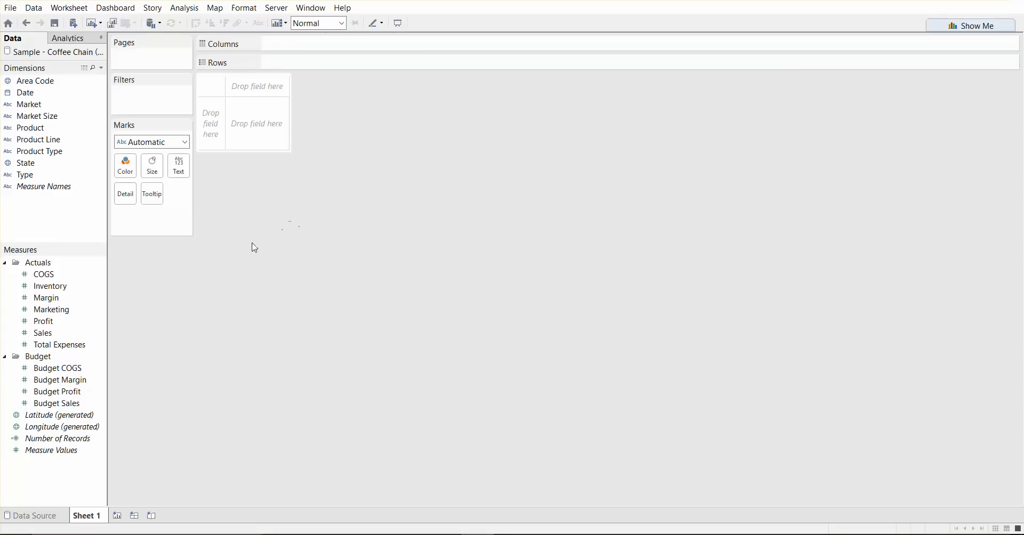
mouse_move(90, 227)
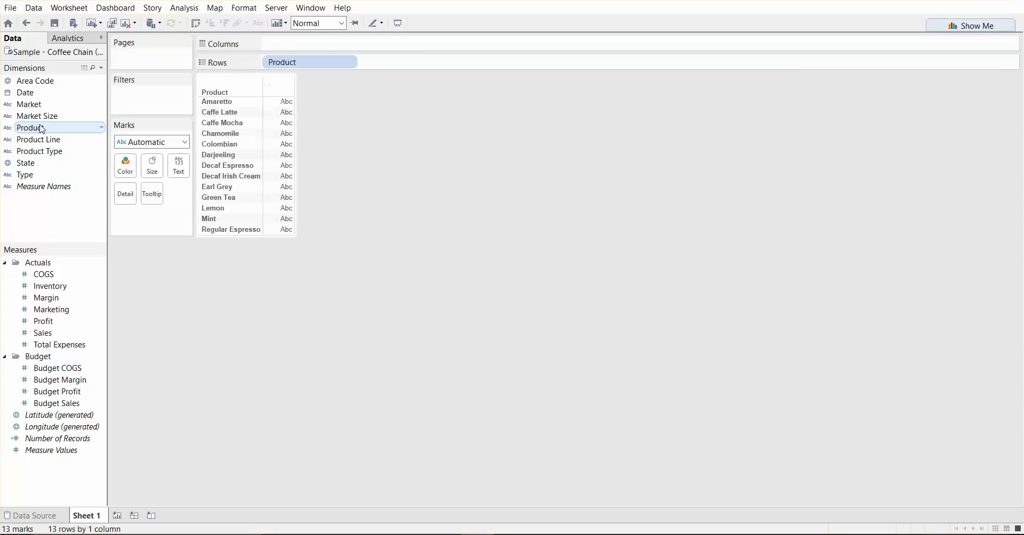
Step: Show summed Profit beside each Product in a text table totaling $259,543
left_click(46, 298)
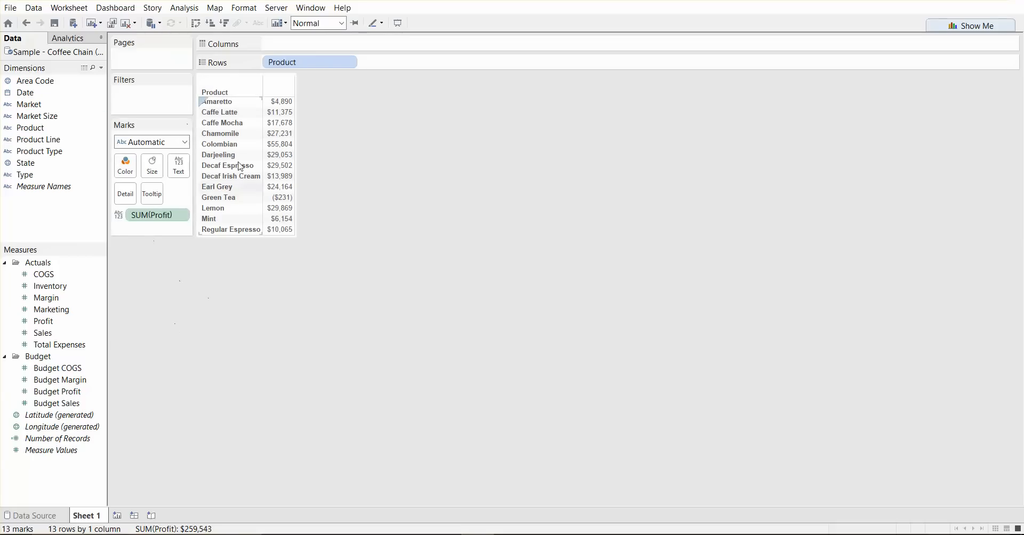
mouse_move(279, 187)
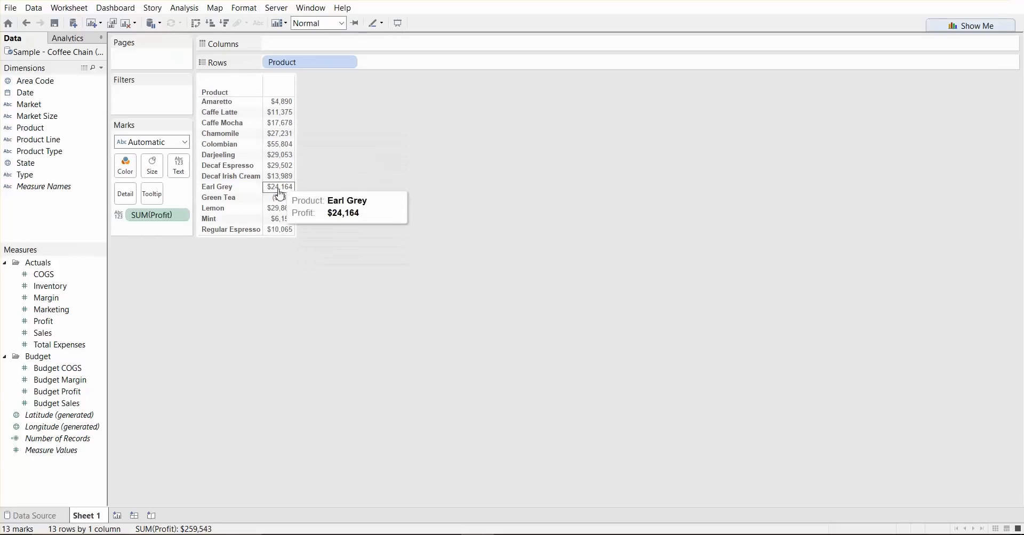
mouse_move(301, 156)
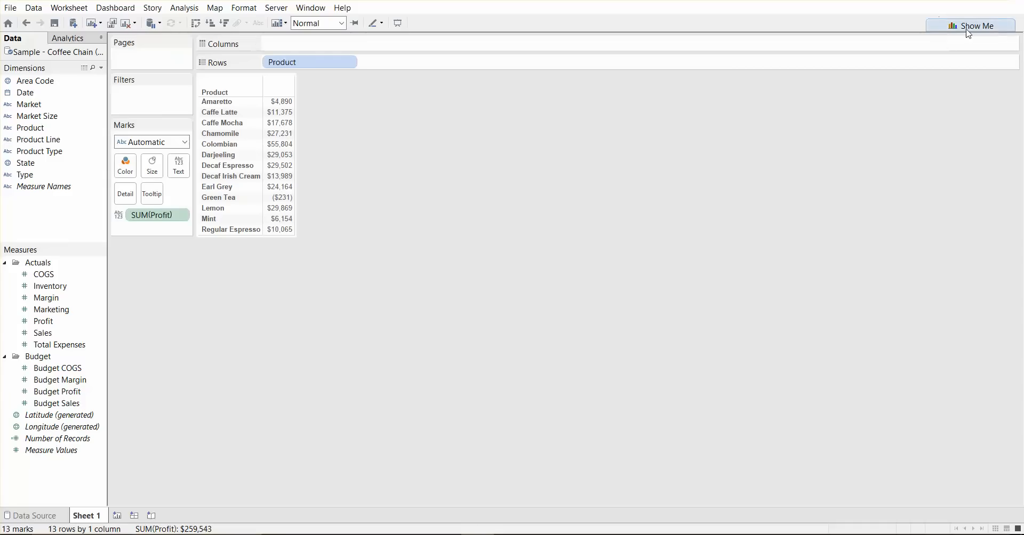
Step: Open Show Me over the profit-by-product table to browse chart types like packed bubbles
left_click(975, 26)
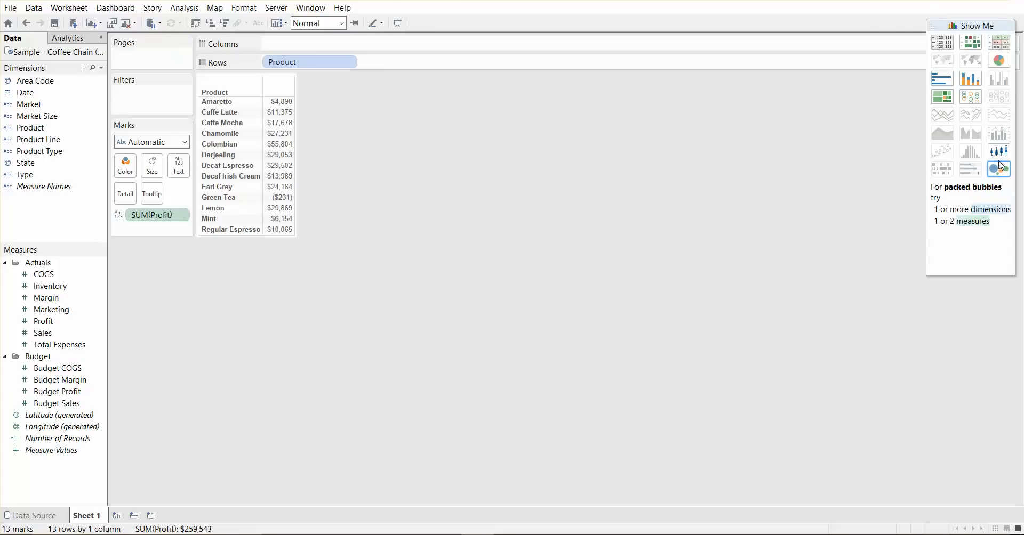
mouse_move(998, 78)
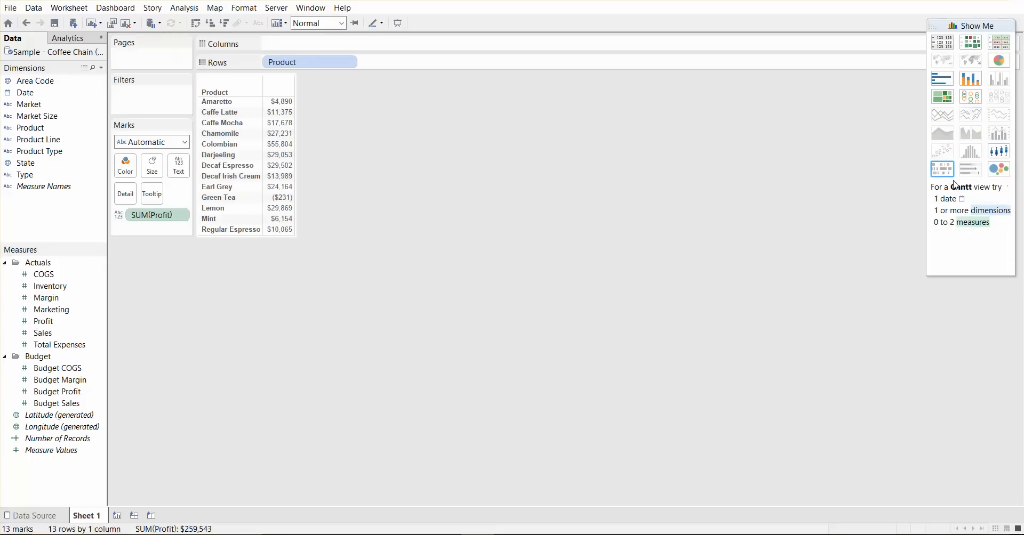
mouse_move(975, 202)
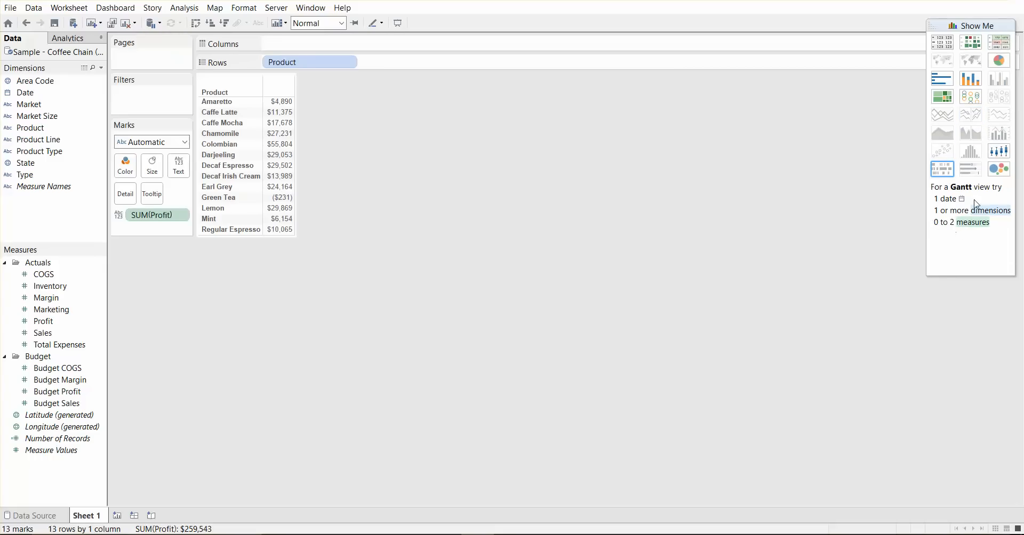
mouse_move(943, 201)
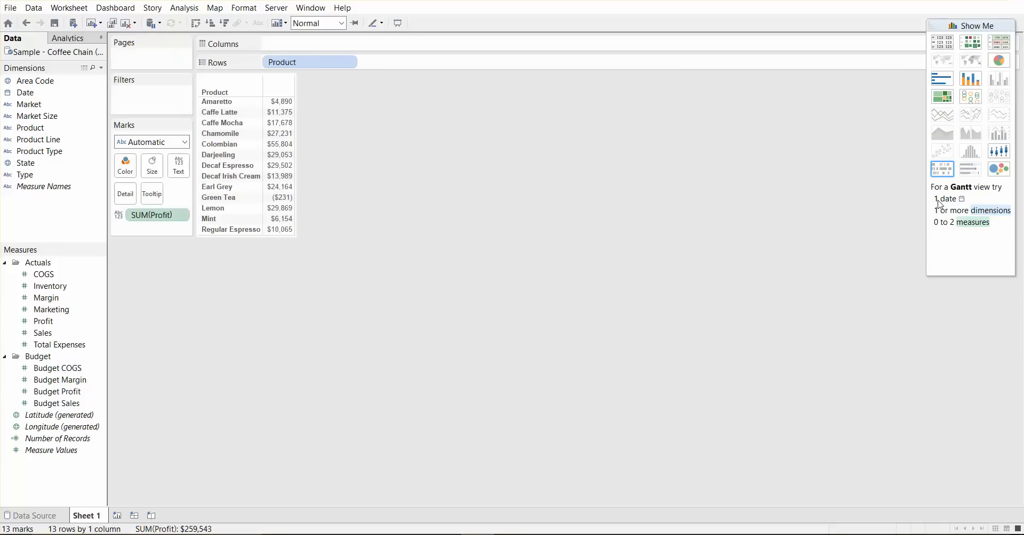
mouse_move(968, 209)
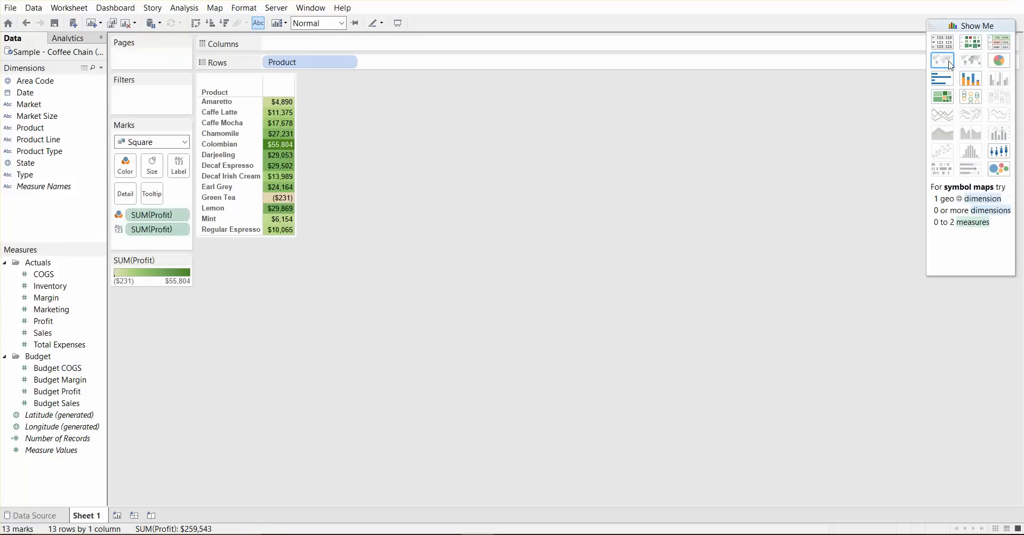
left_click(997, 59)
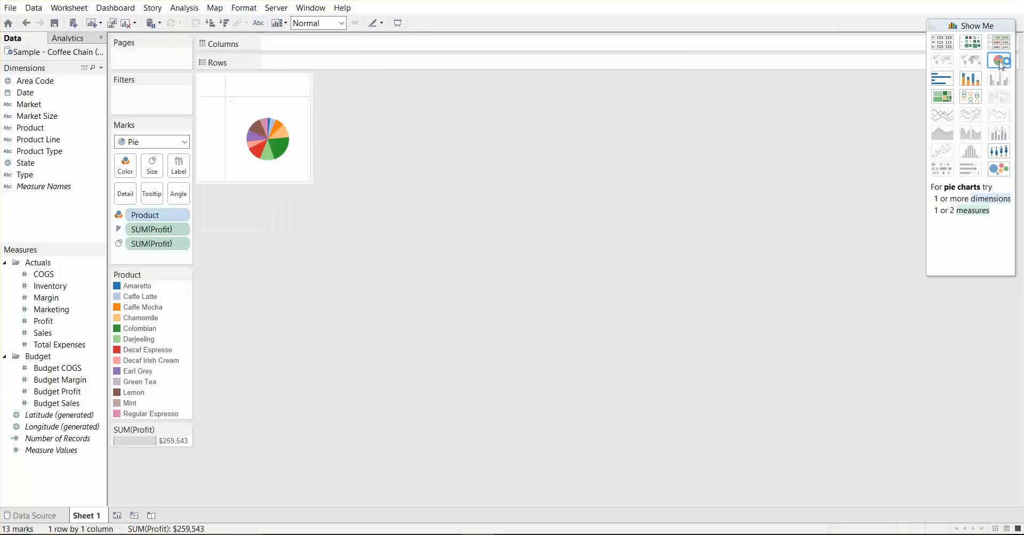
left_click(969, 79)
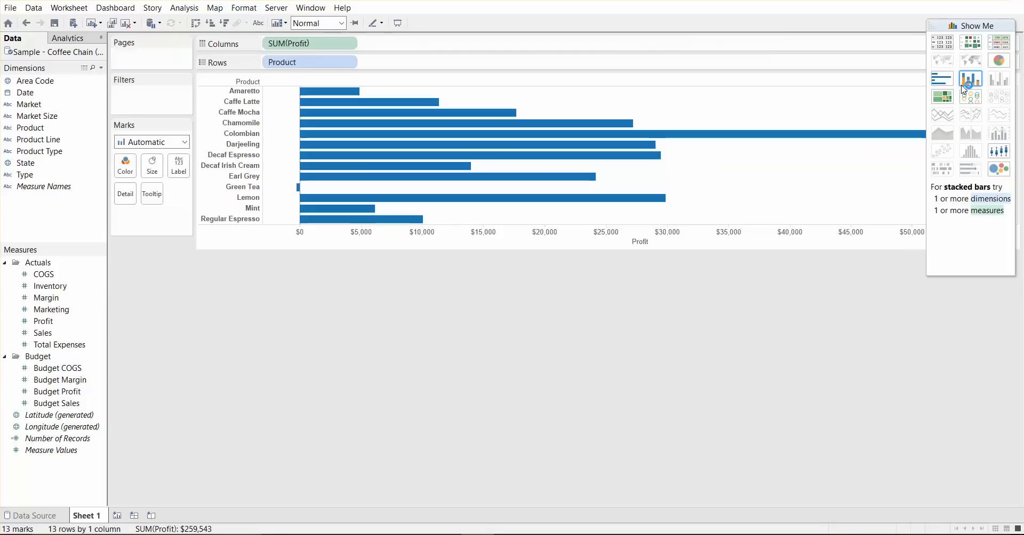
left_click(942, 96)
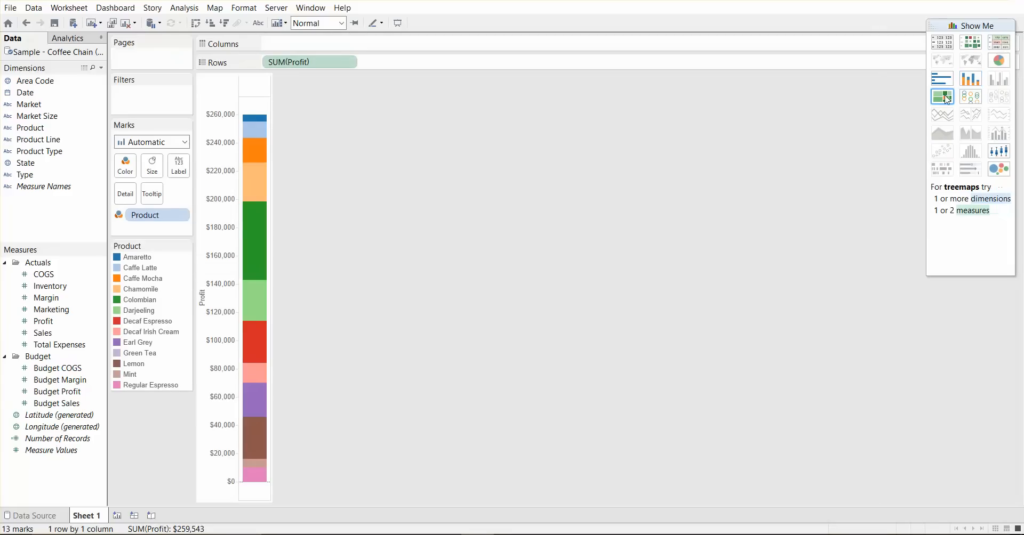
left_click(998, 133)
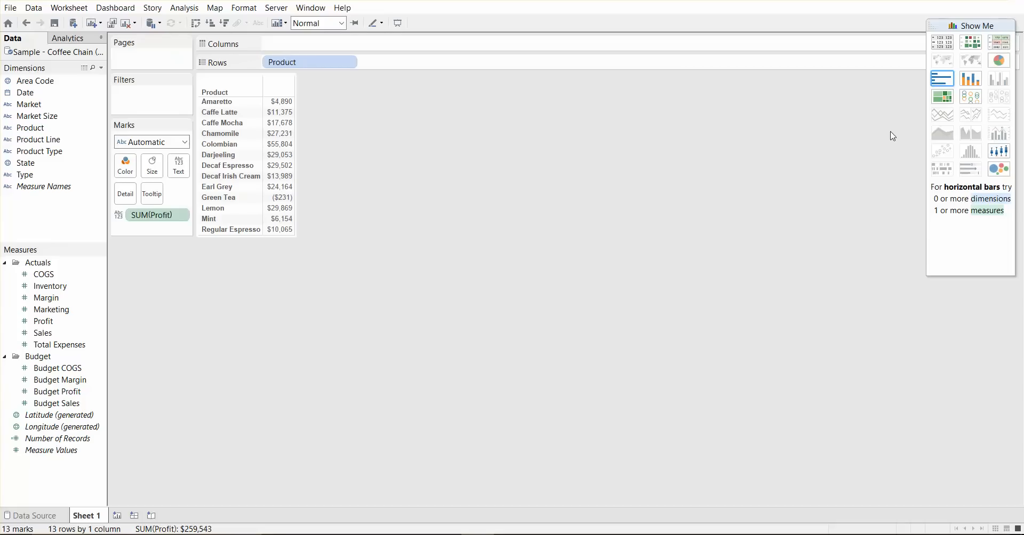
mouse_move(915, 157)
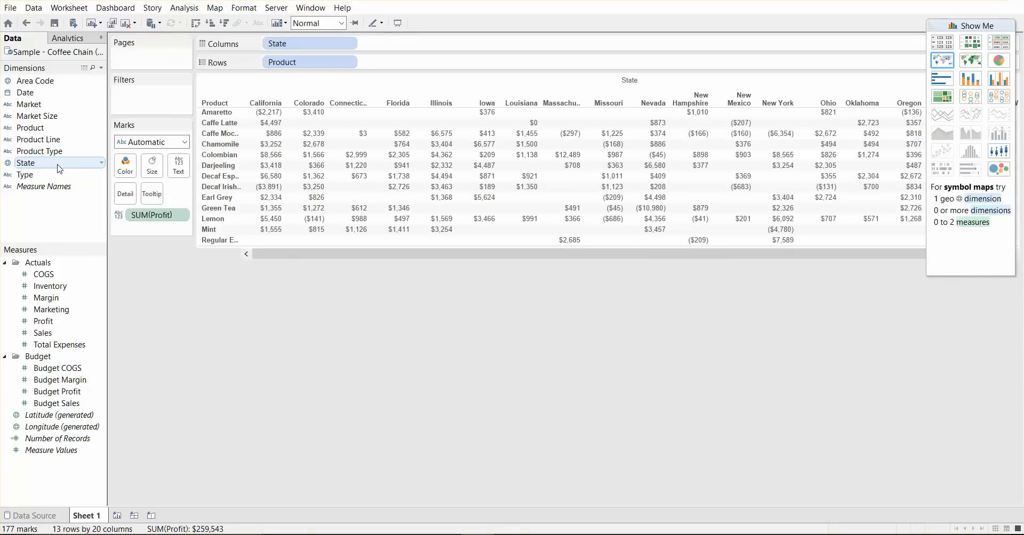
mouse_move(404, 166)
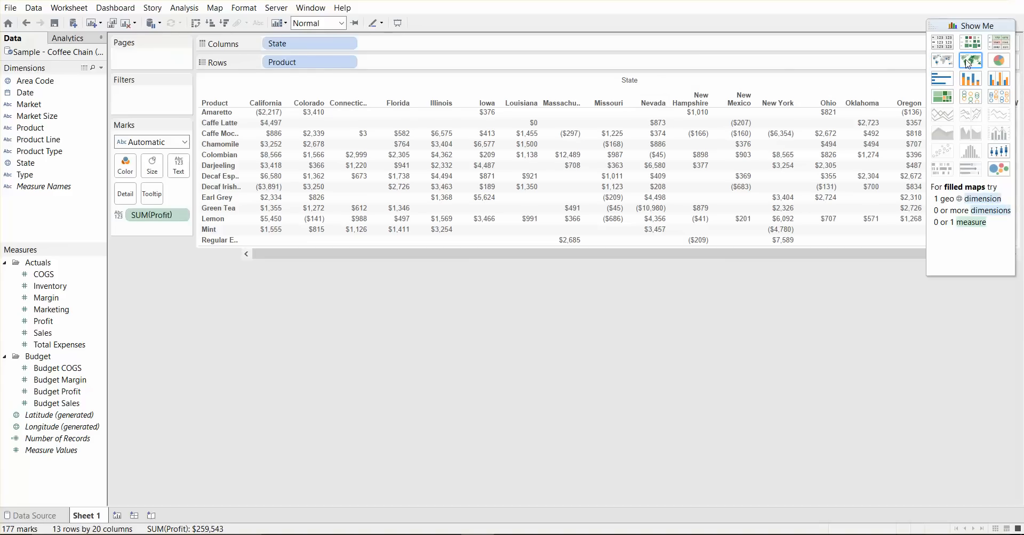
Step: Turn the product-by-state profit table into filled US maps, one per product
left_click(969, 59)
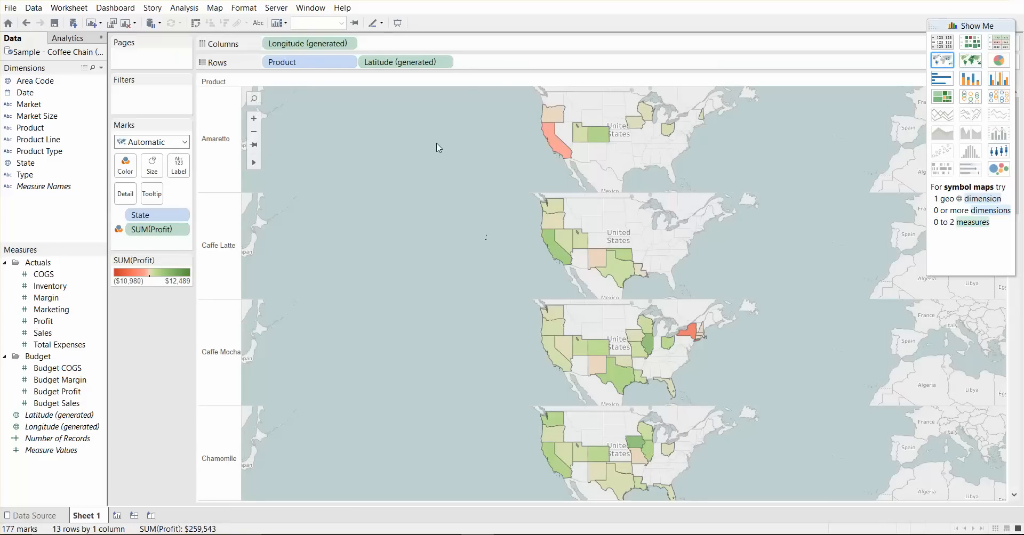
mouse_move(461, 229)
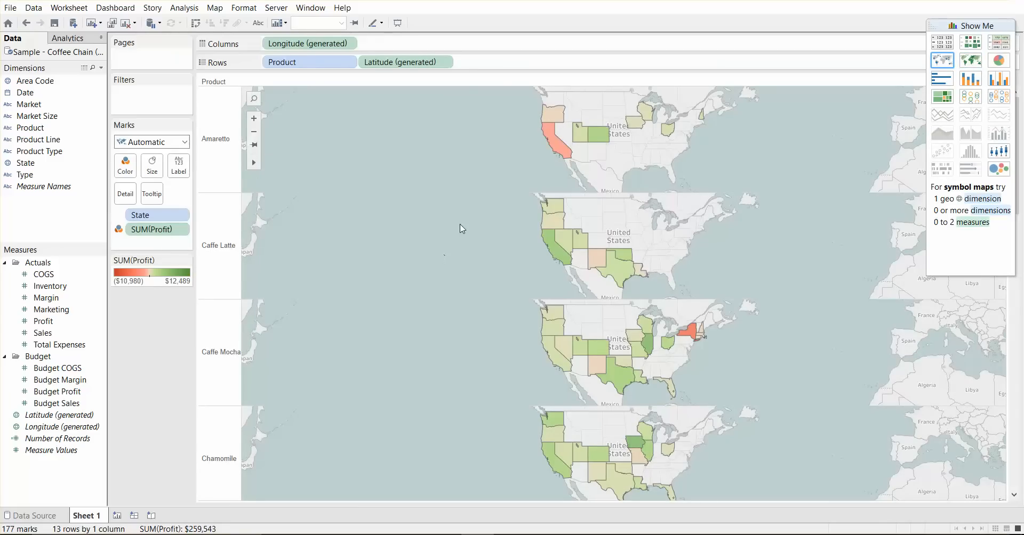
mouse_move(455, 237)
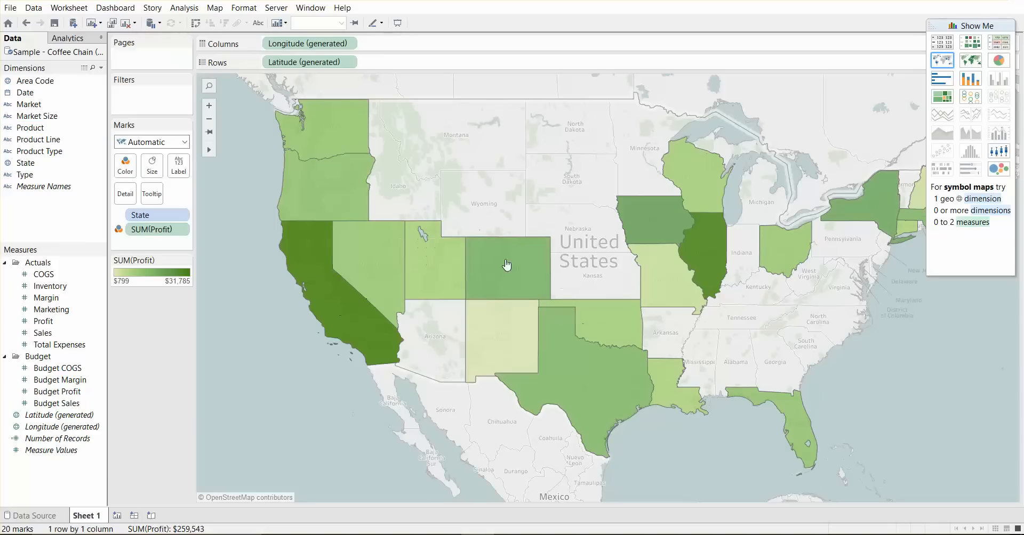
mouse_move(455, 176)
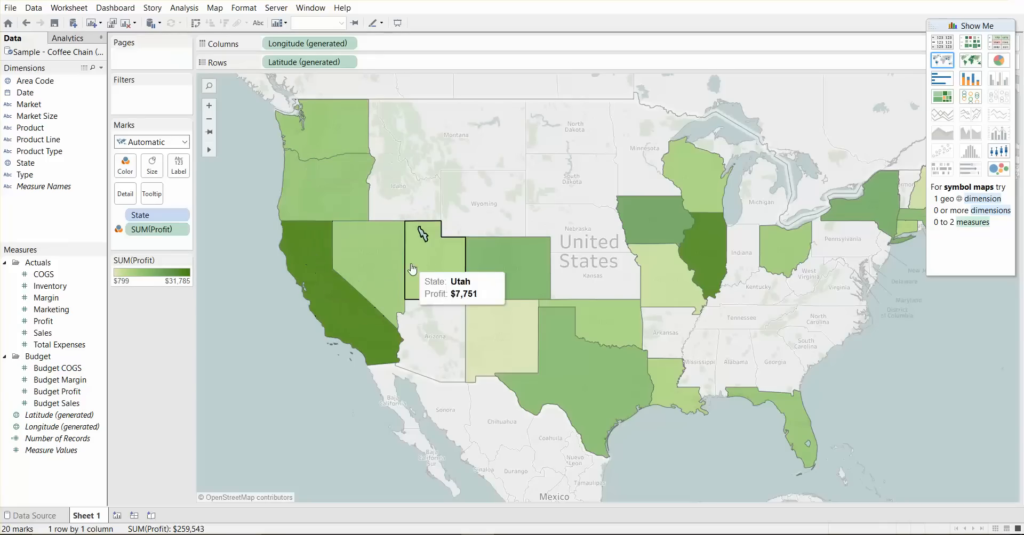
mouse_move(177, 359)
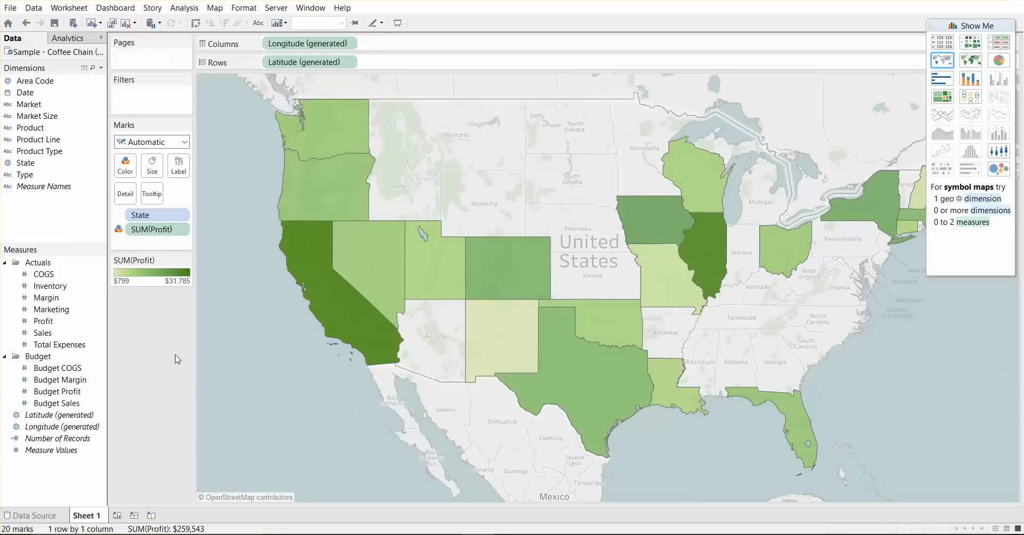
mouse_move(152, 320)
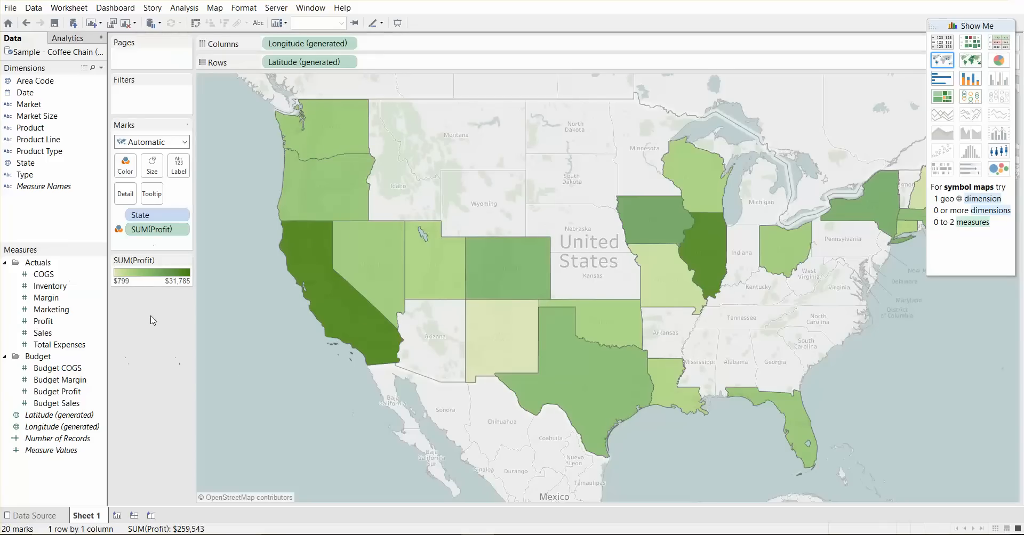
mouse_move(347, 306)
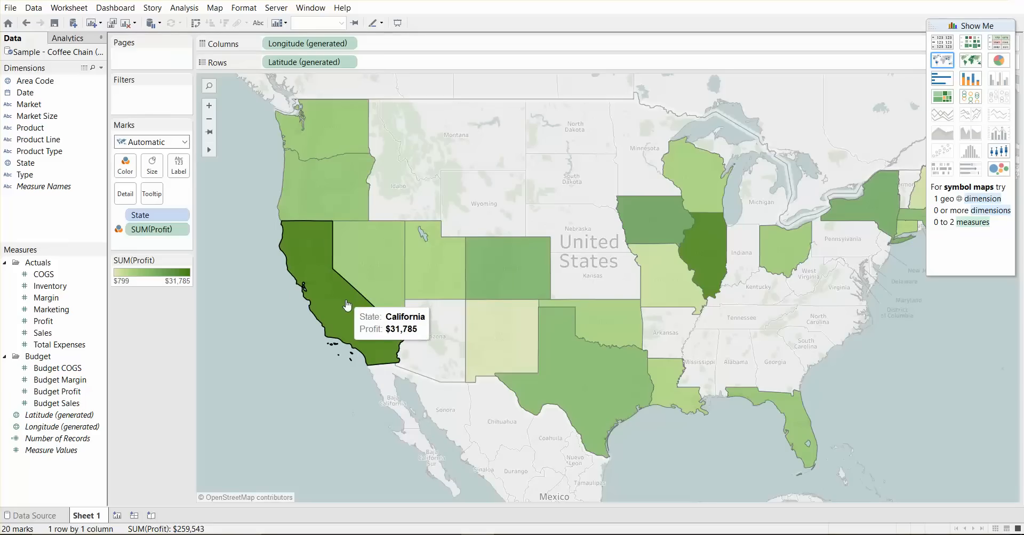
mouse_move(187, 182)
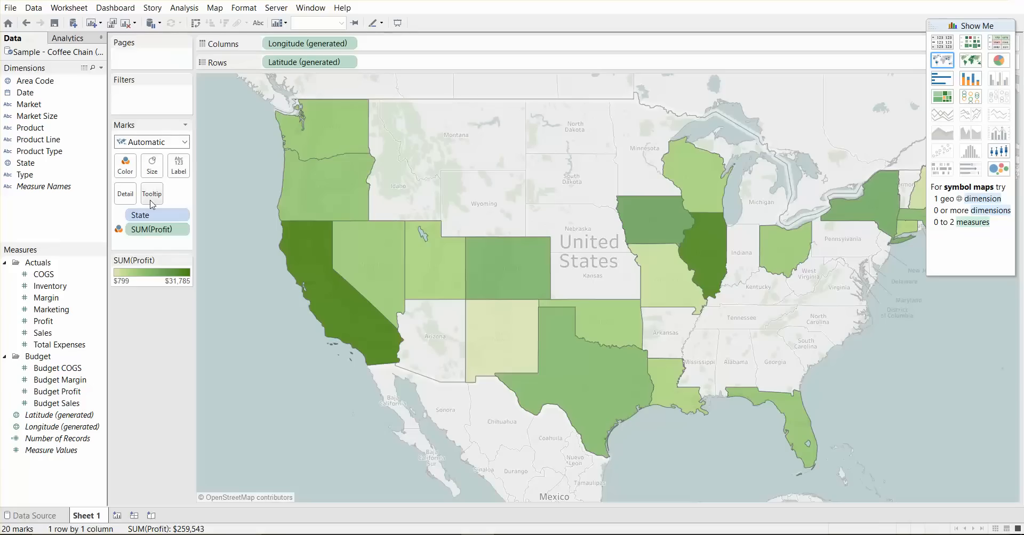
mouse_move(168, 203)
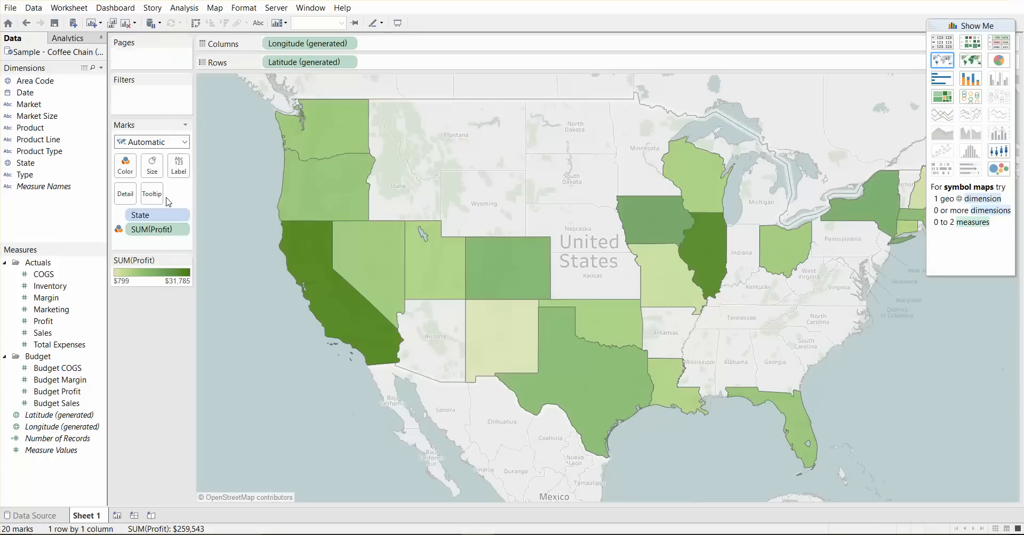
mouse_move(125, 166)
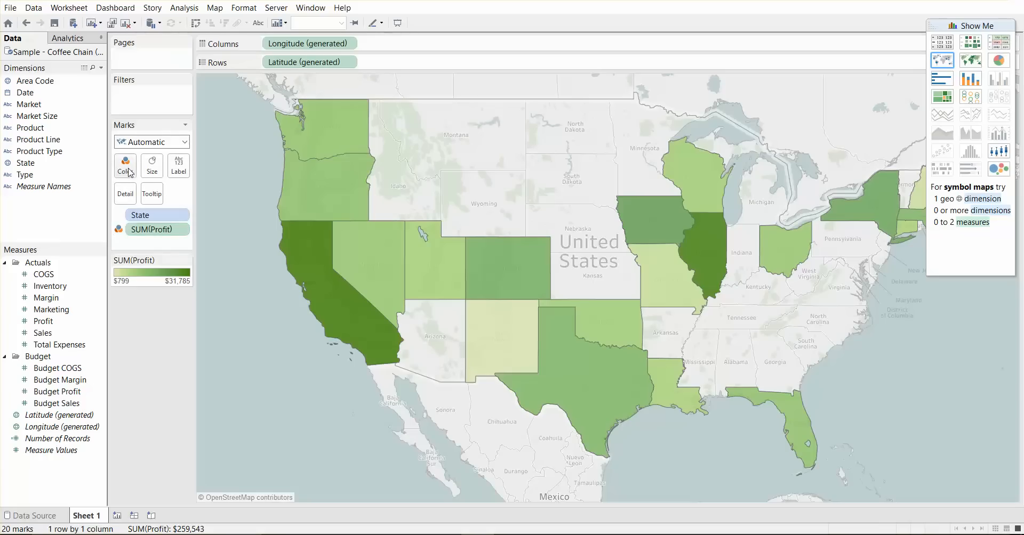
Step: Shade the state profit map with the Orange-Blue Diverging palette instead of greens
left_click(125, 165)
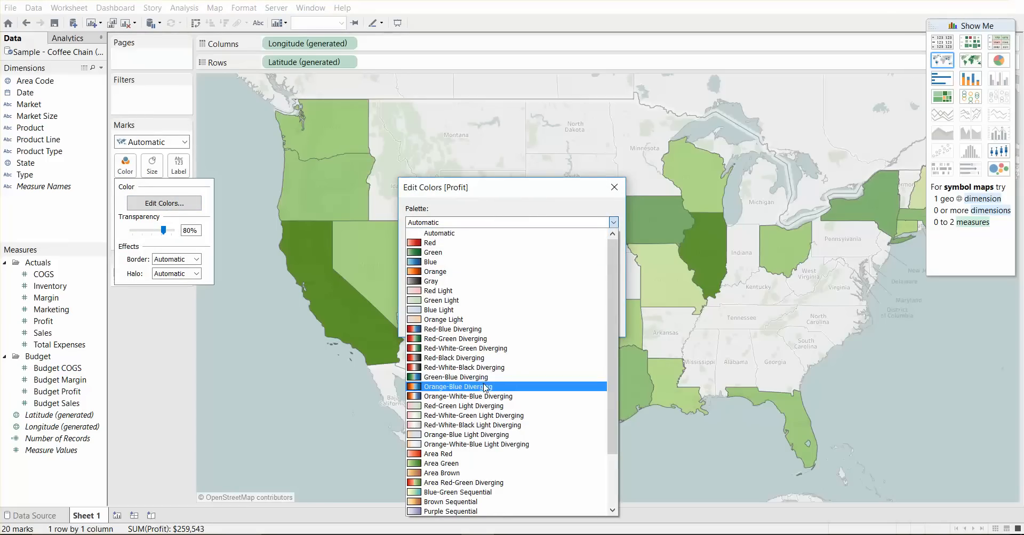
left_click(459, 386)
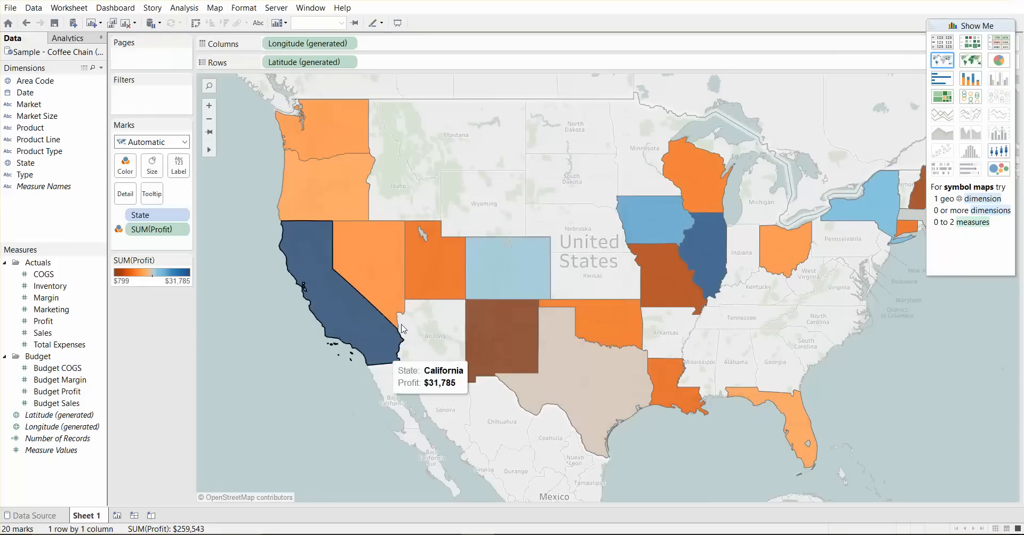
mouse_move(351, 271)
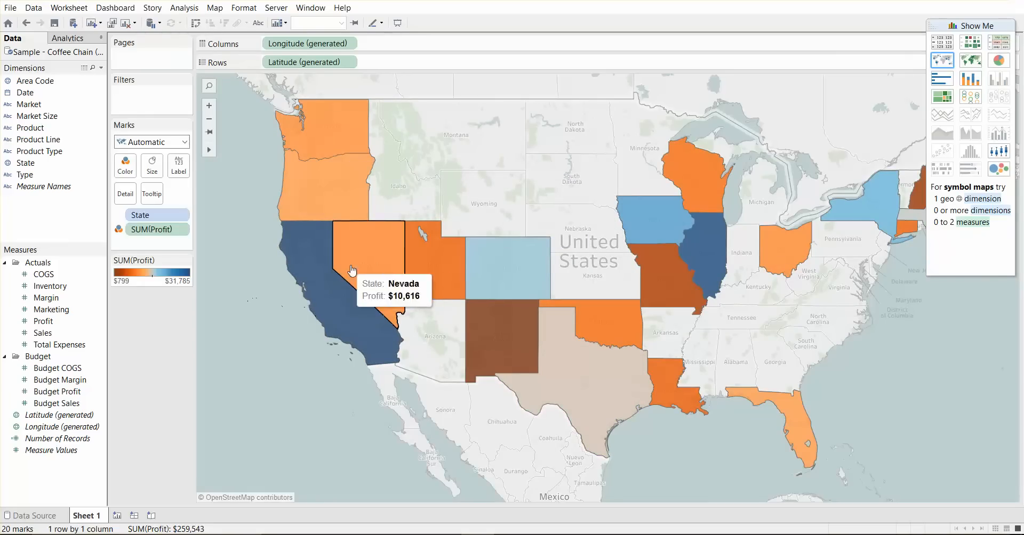
mouse_move(157, 312)
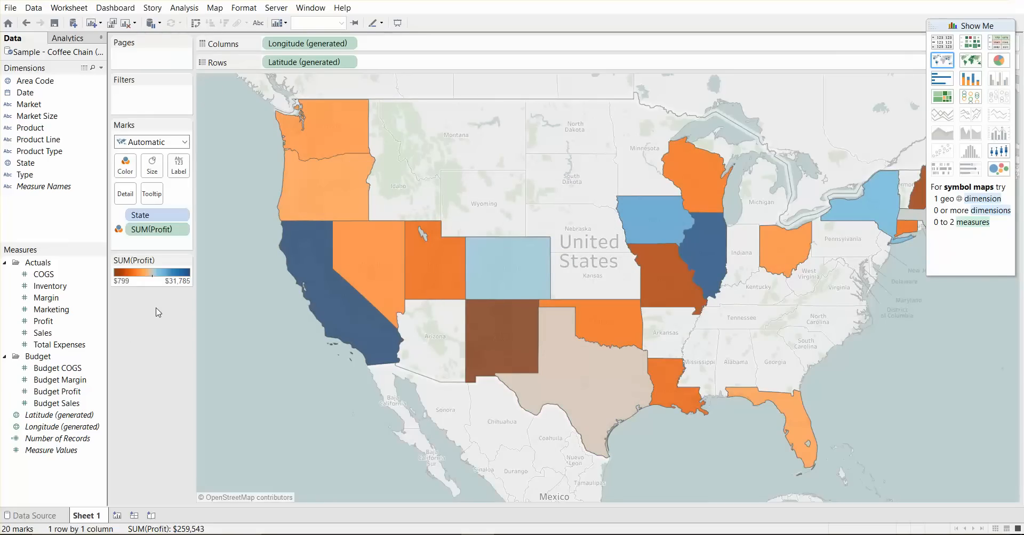
Step: Lower state fill opacity from 80% to 66% and give state borders a grey colour
left_click(125, 166)
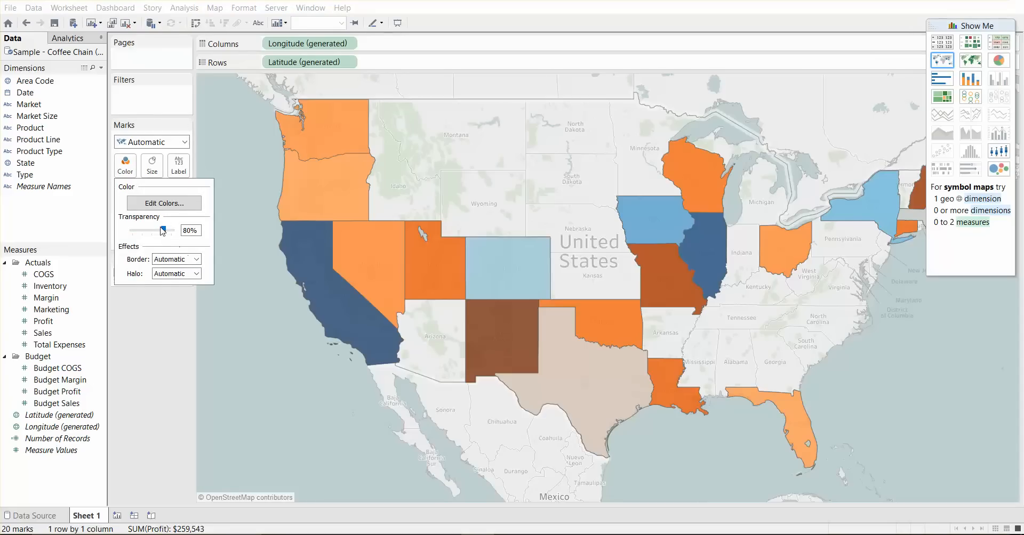
left_click_drag(163, 230, 157, 231)
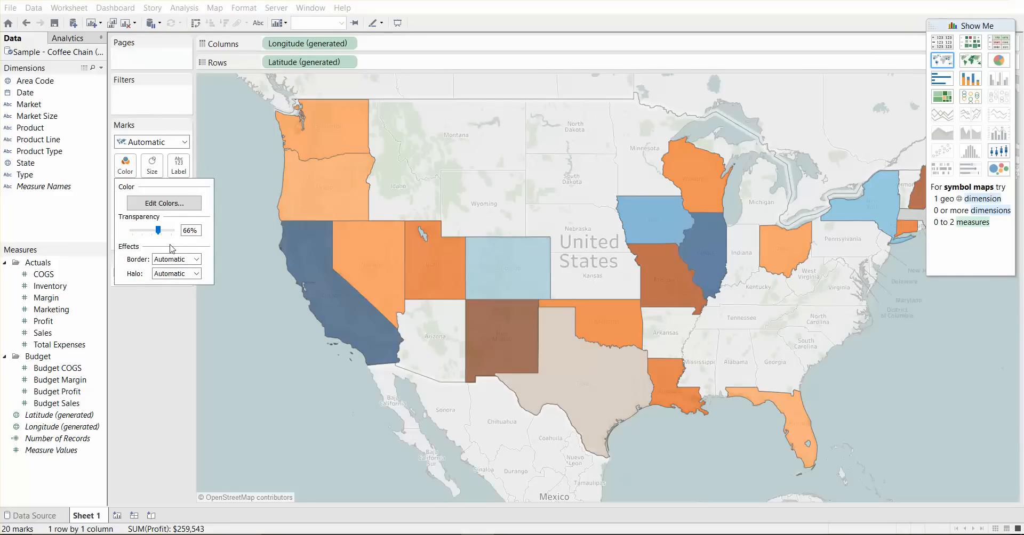
left_click(175, 274)
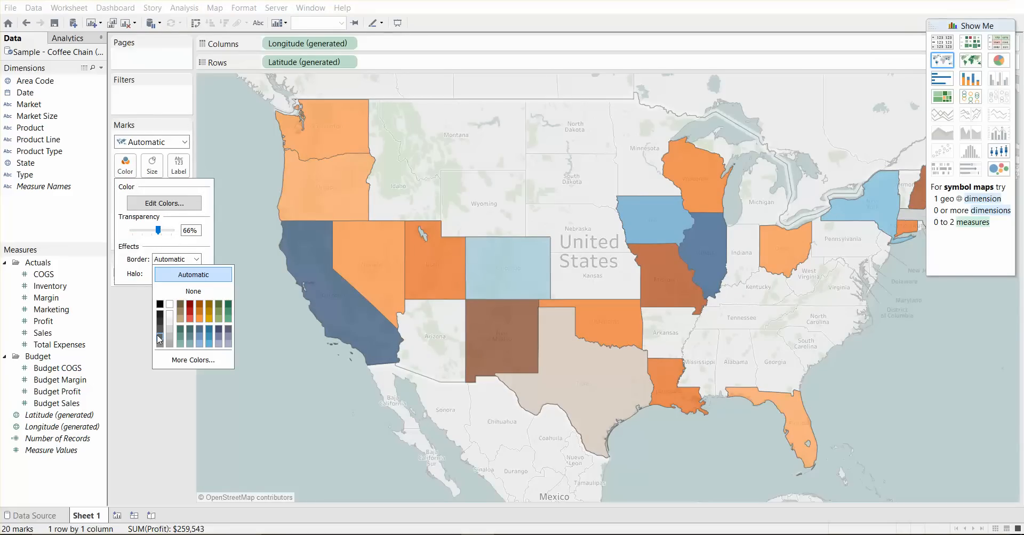
left_click(160, 335)
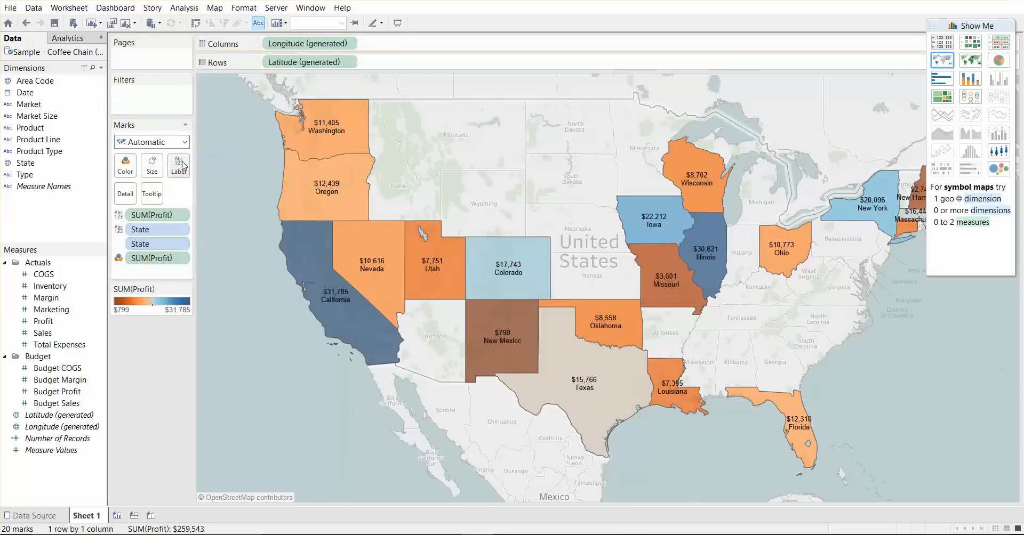
mouse_move(358, 277)
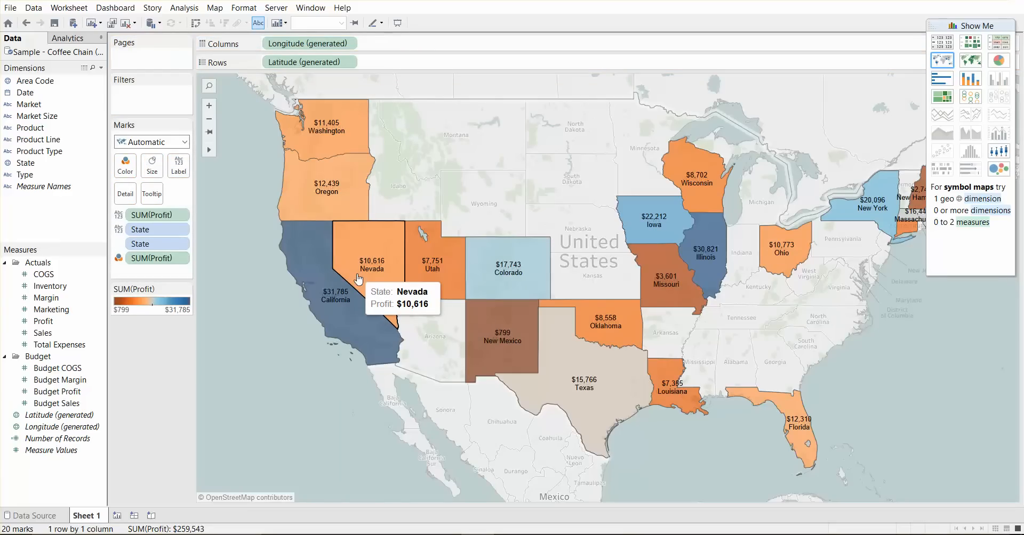
mouse_move(195, 194)
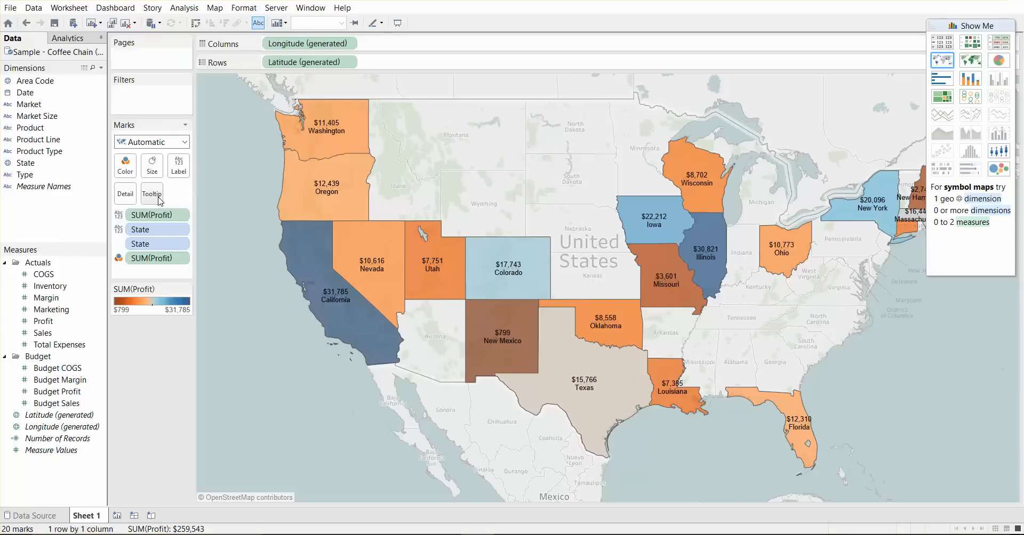
mouse_move(152, 193)
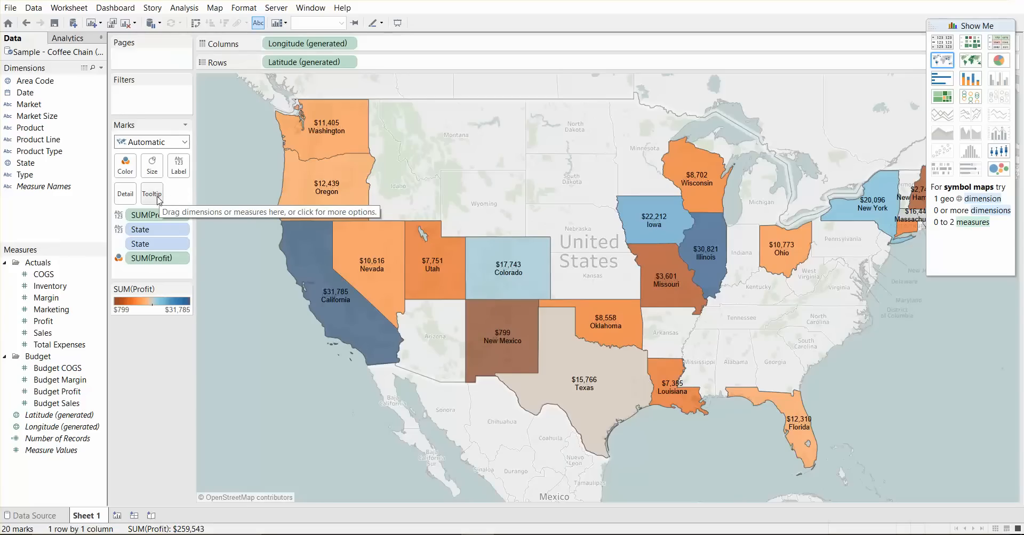
mouse_move(315, 206)
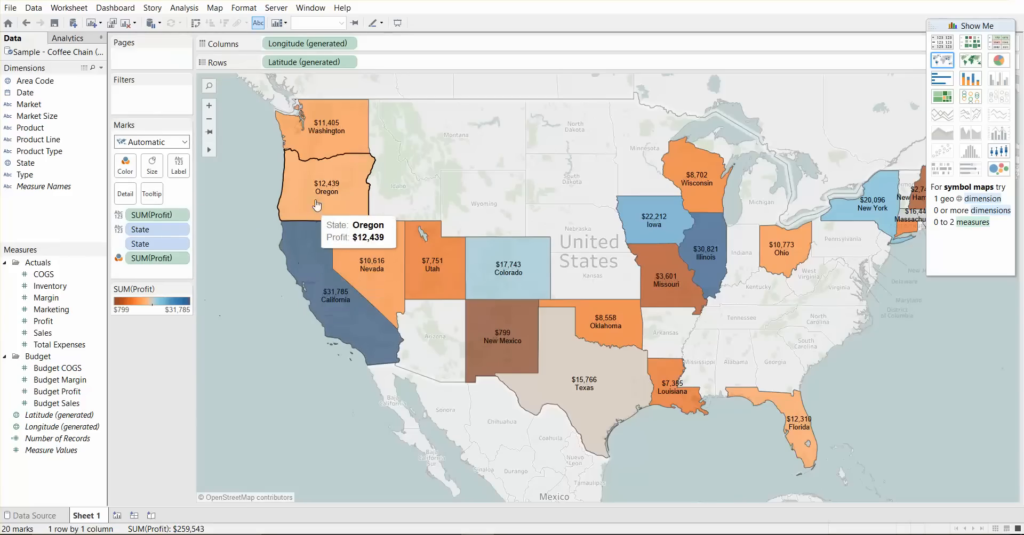
mouse_move(349, 194)
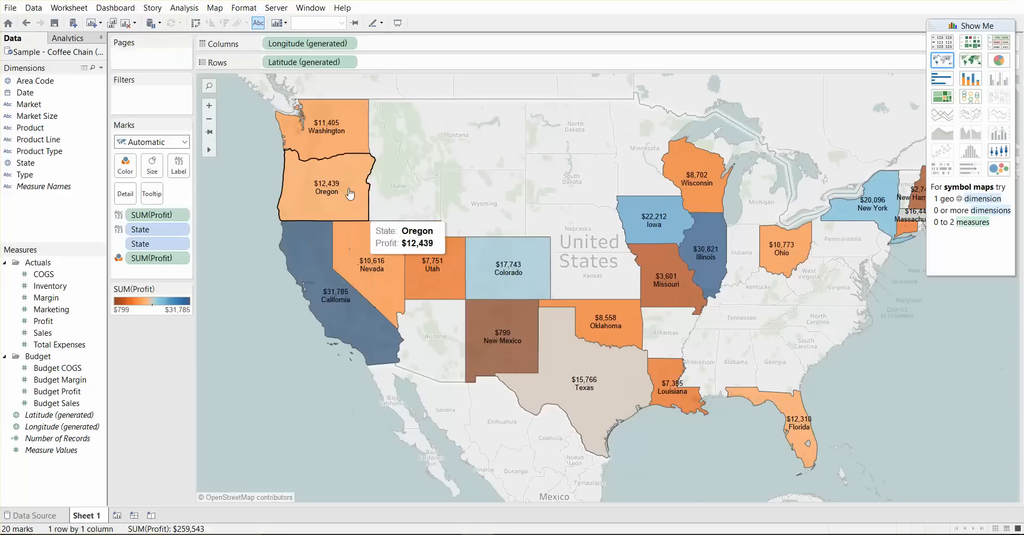
mouse_move(506, 284)
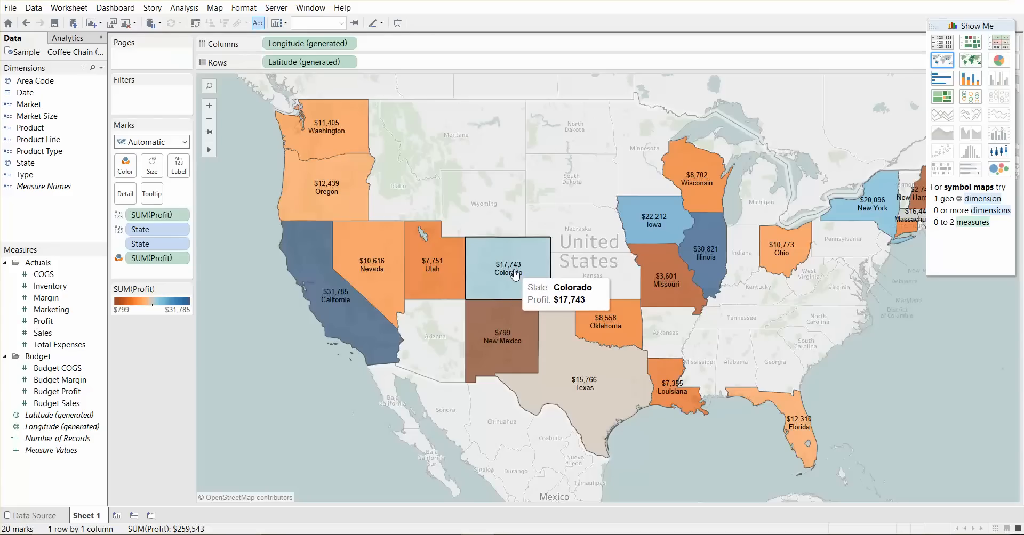
mouse_move(598, 233)
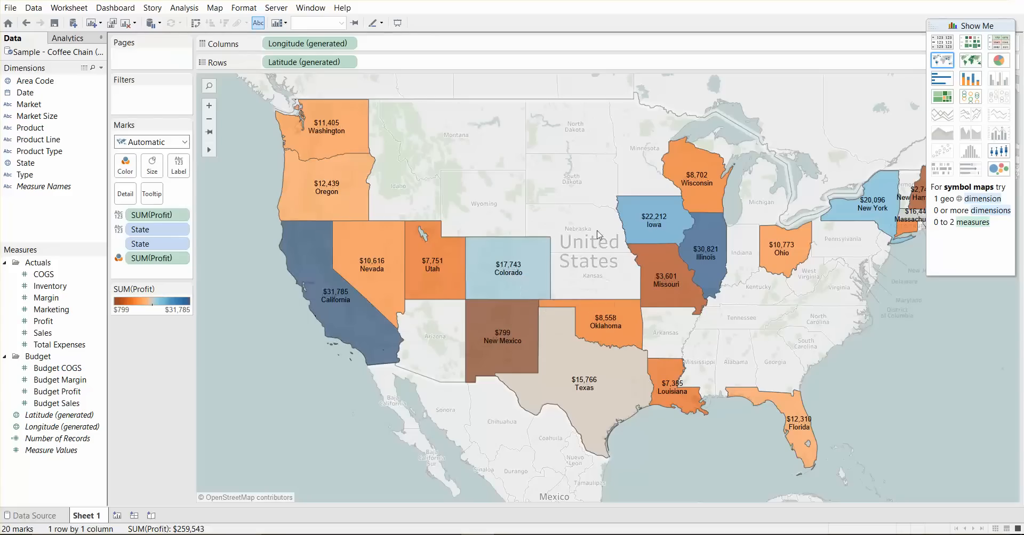
mouse_move(421, 248)
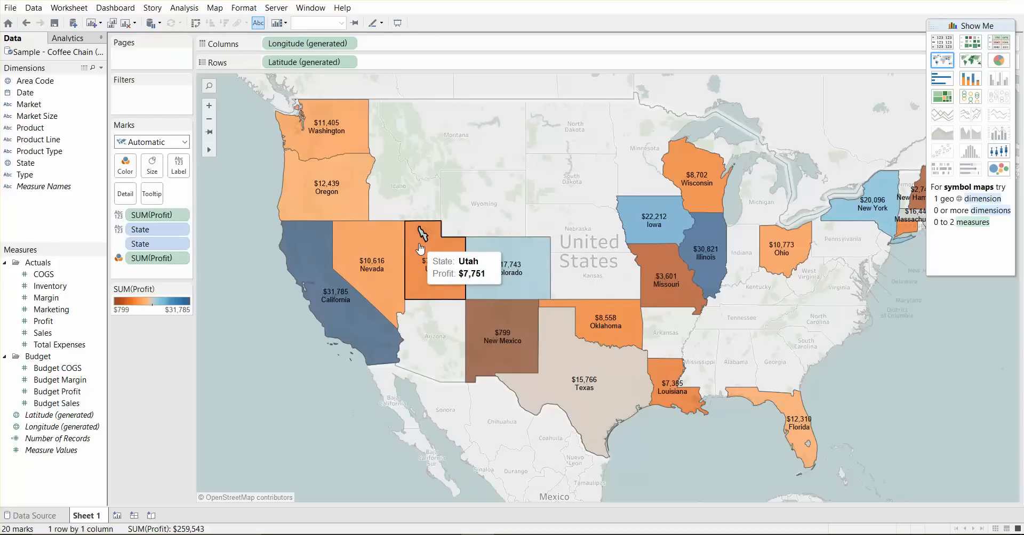
mouse_move(372, 261)
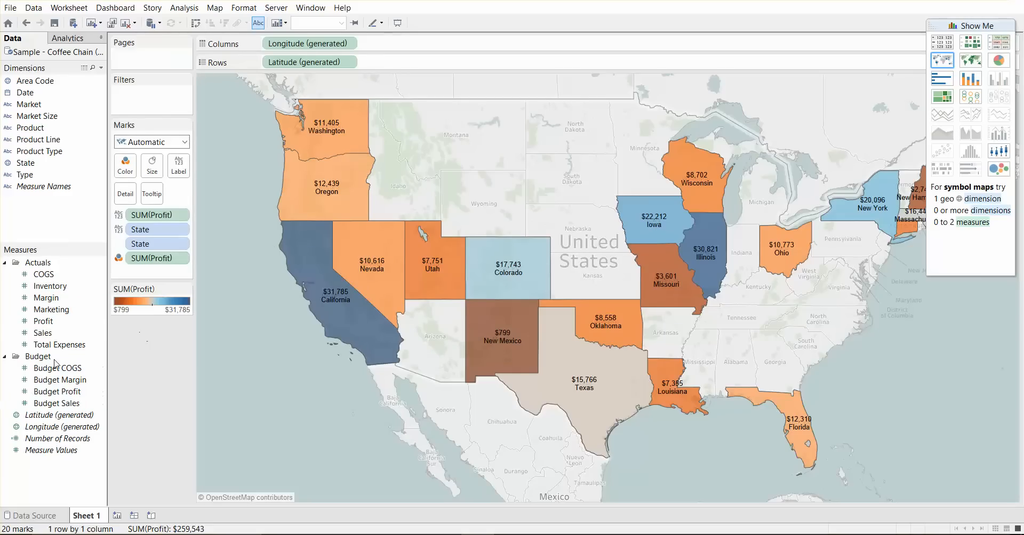
Step: Add Sales to the state tooltips and open the Edit Tooltip dialog
left_click(43, 333)
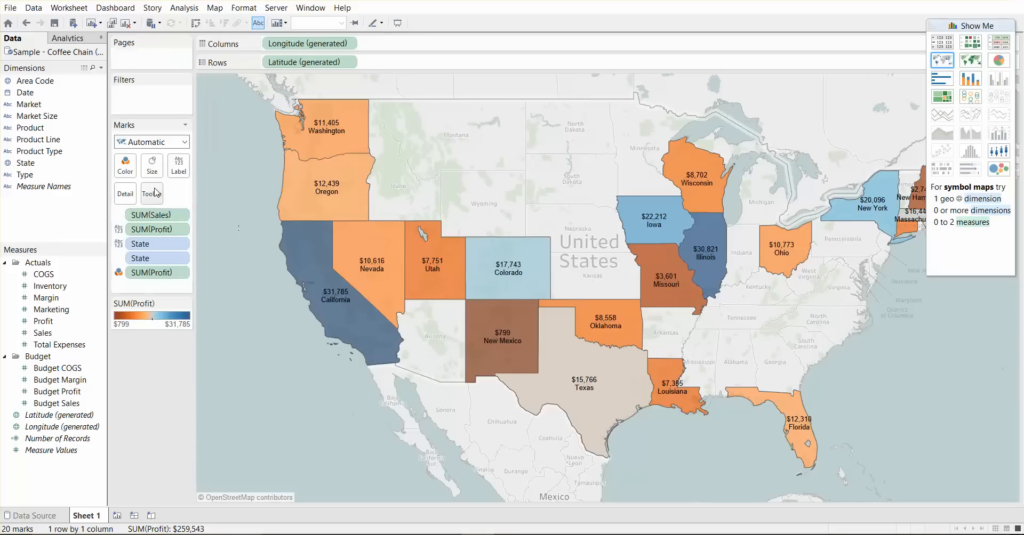
left_click(151, 194)
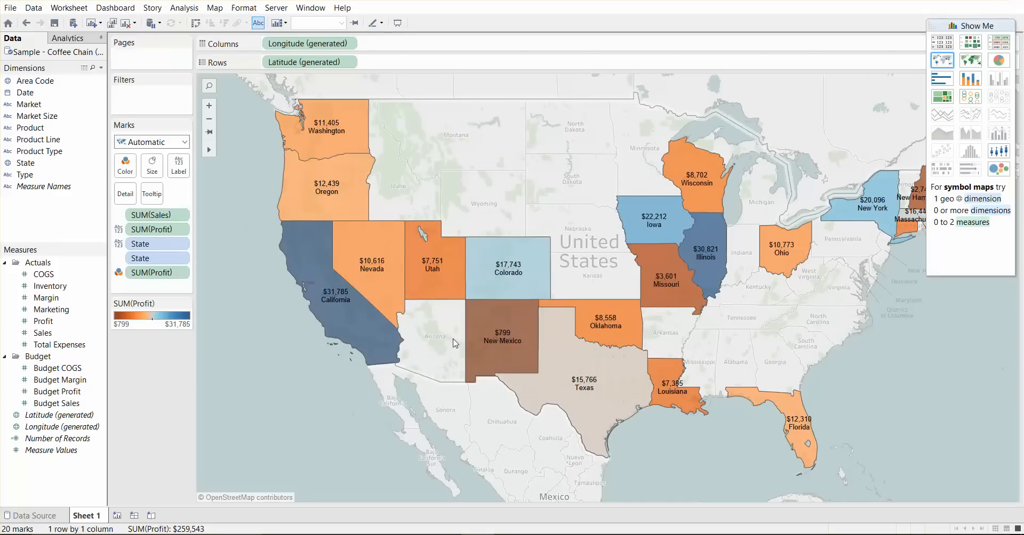
left_click(152, 193)
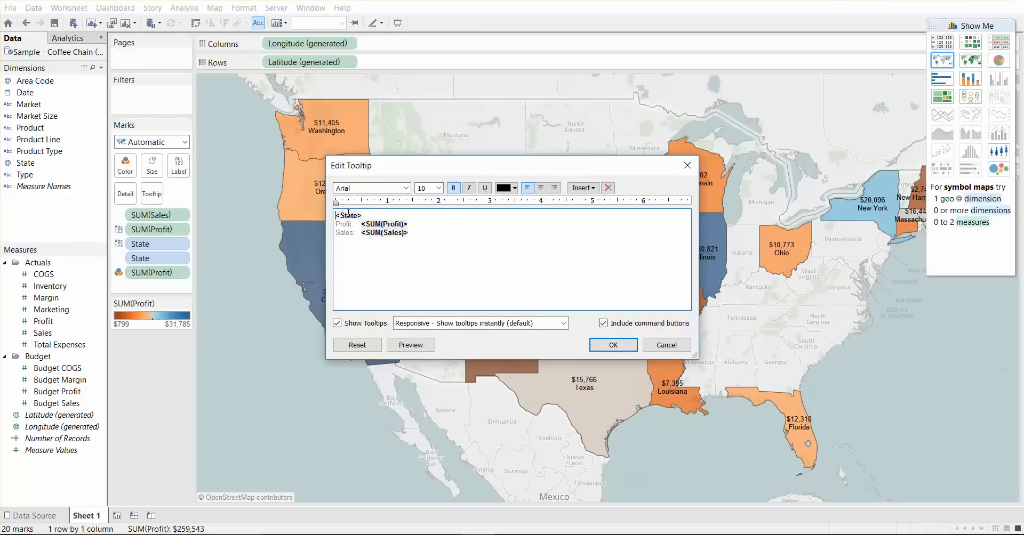
Step: Give the <State> heading in the tooltip text a new font colour and close the editor
double_click(348, 216)
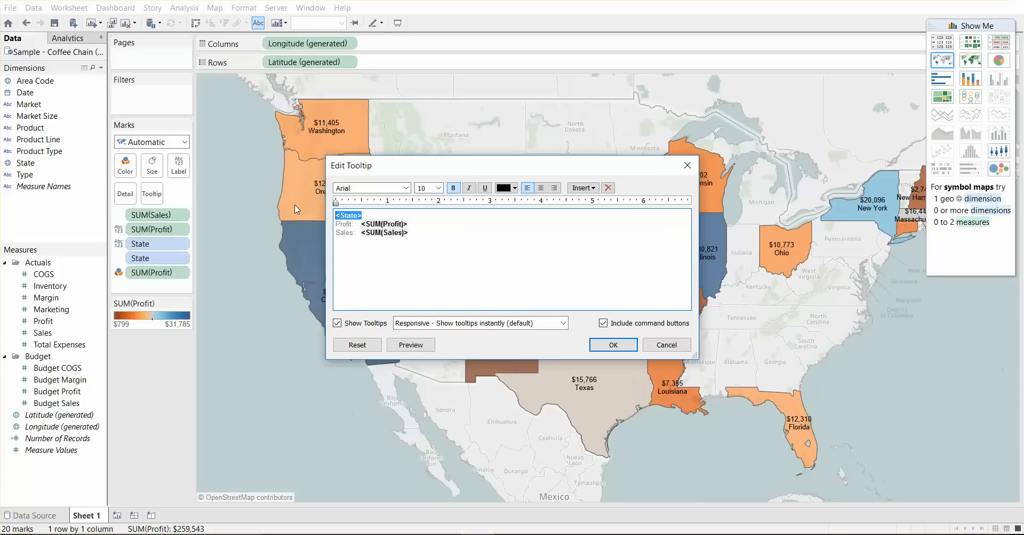
left_click(514, 189)
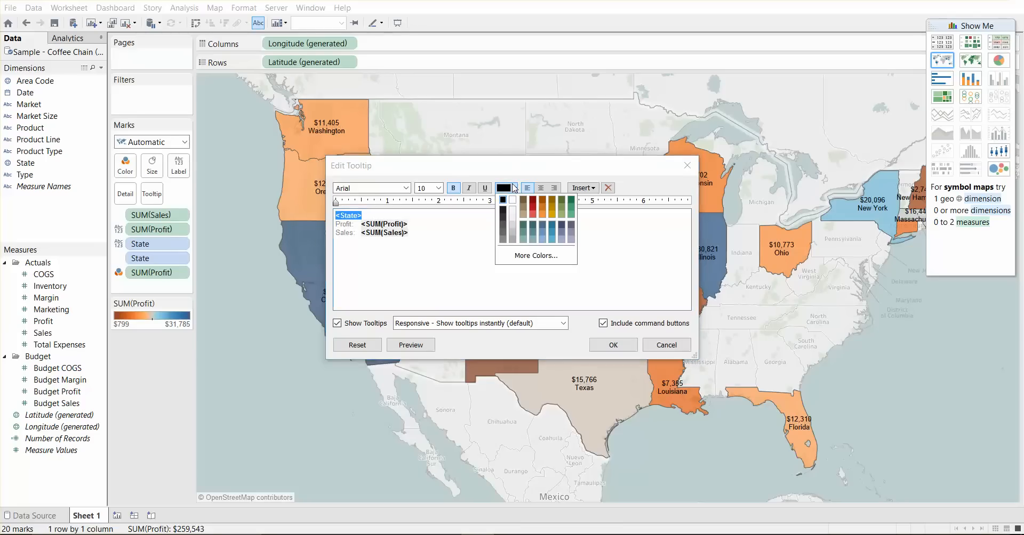
left_click(438, 188)
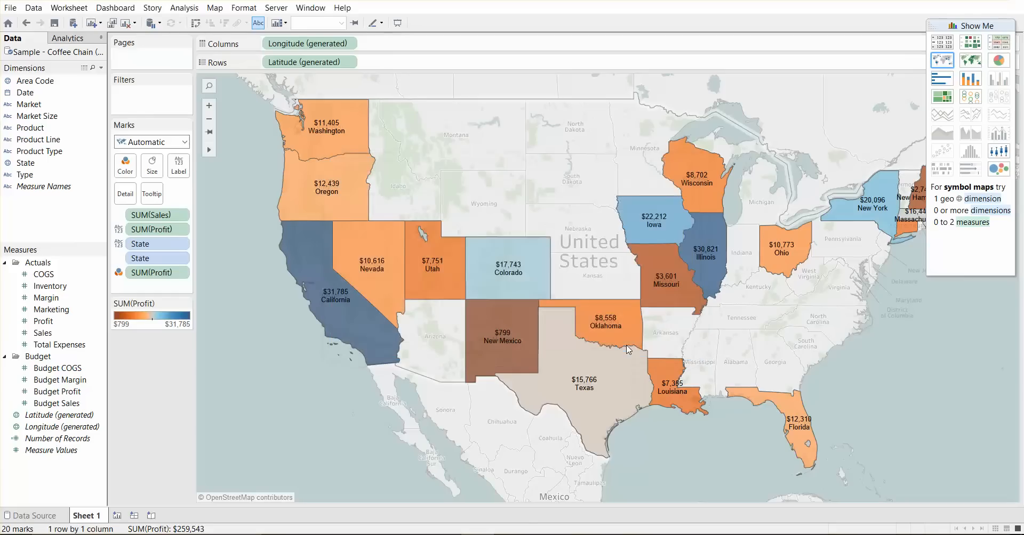
mouse_move(508, 268)
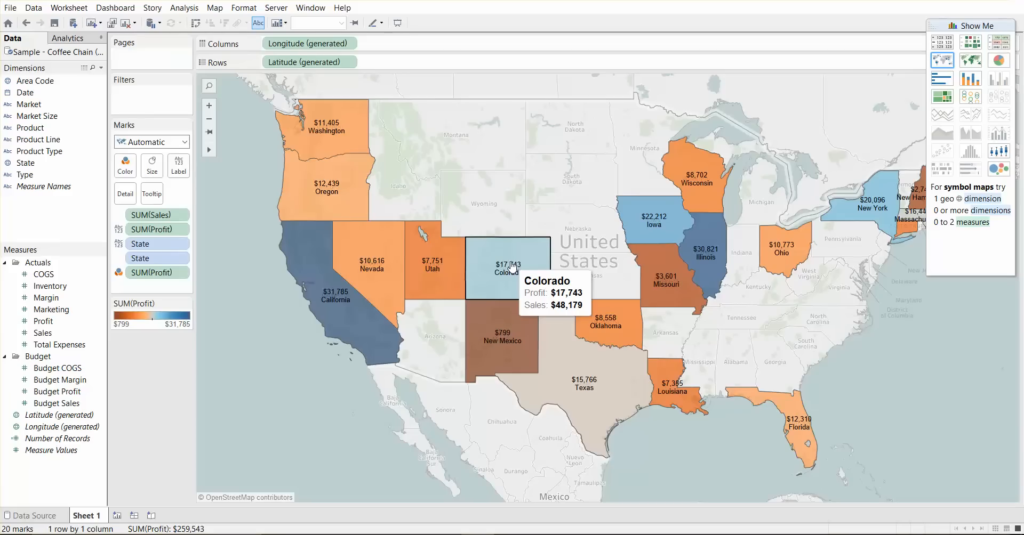
mouse_move(165, 382)
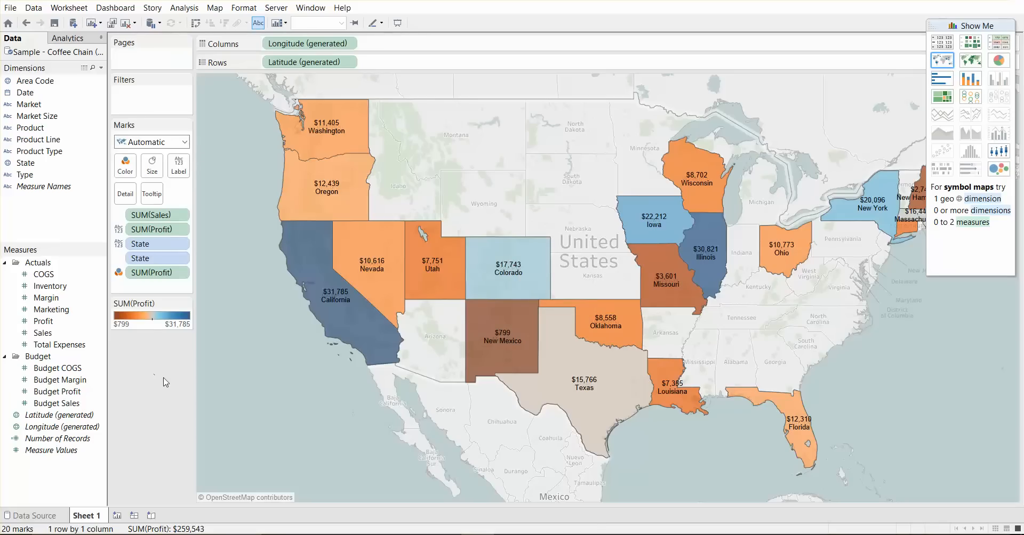
mouse_move(163, 378)
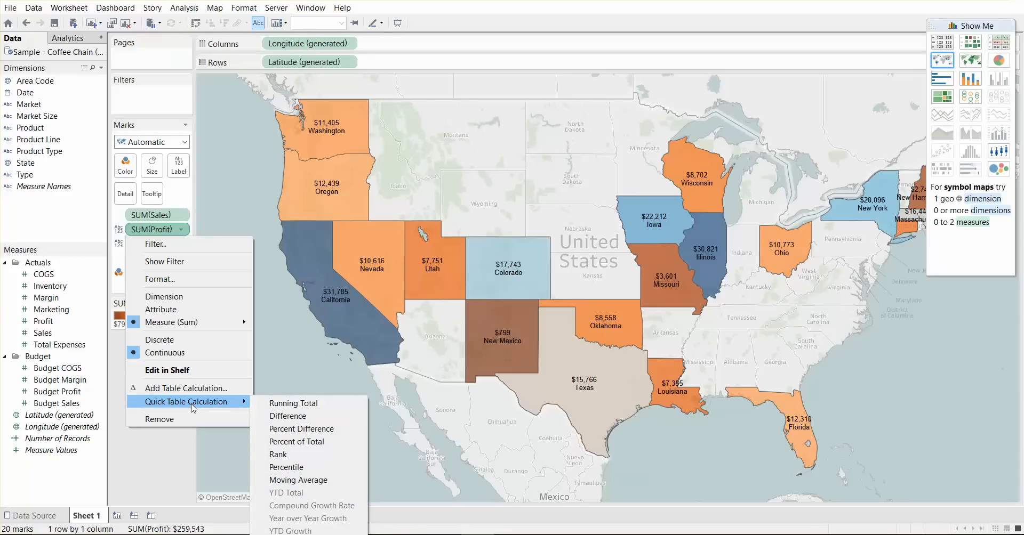
mouse_move(160, 340)
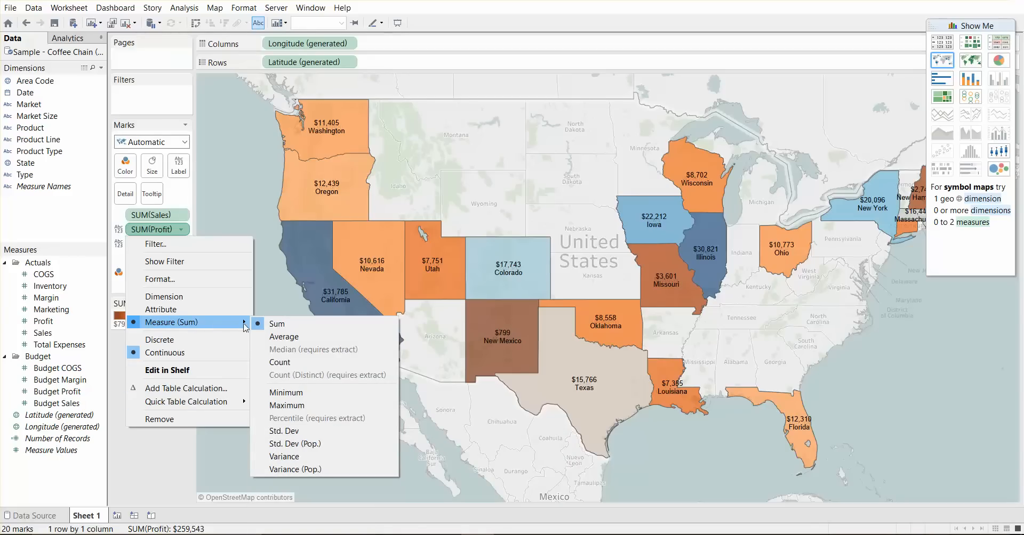
Step: Label each state with its name and average profit, e.g. $110 for California
left_click(283, 336)
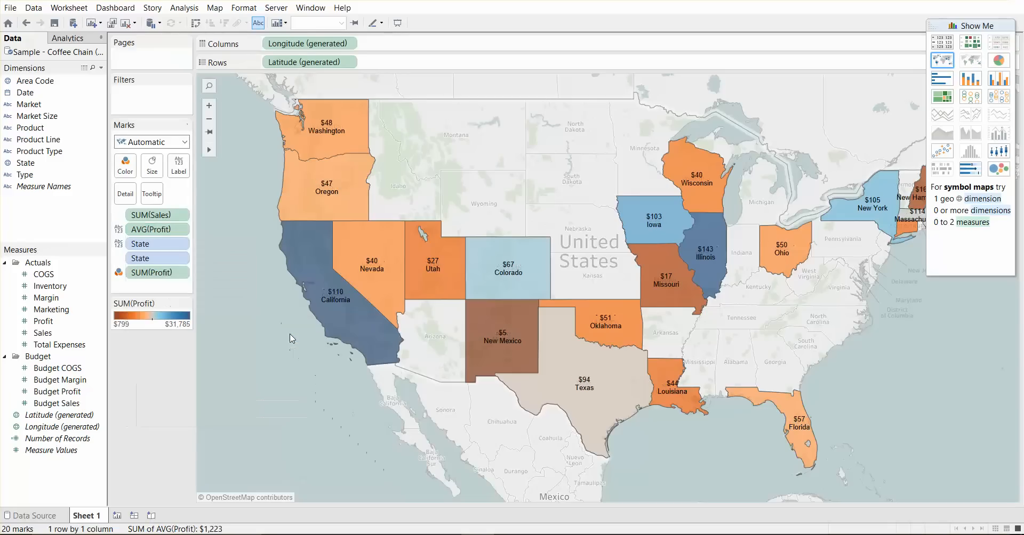
mouse_move(508, 274)
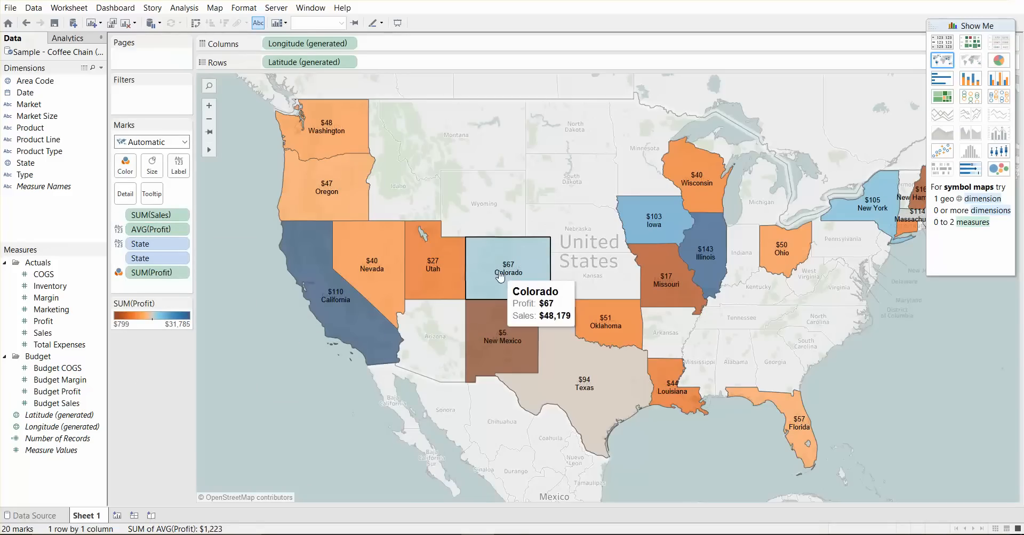
mouse_move(357, 286)
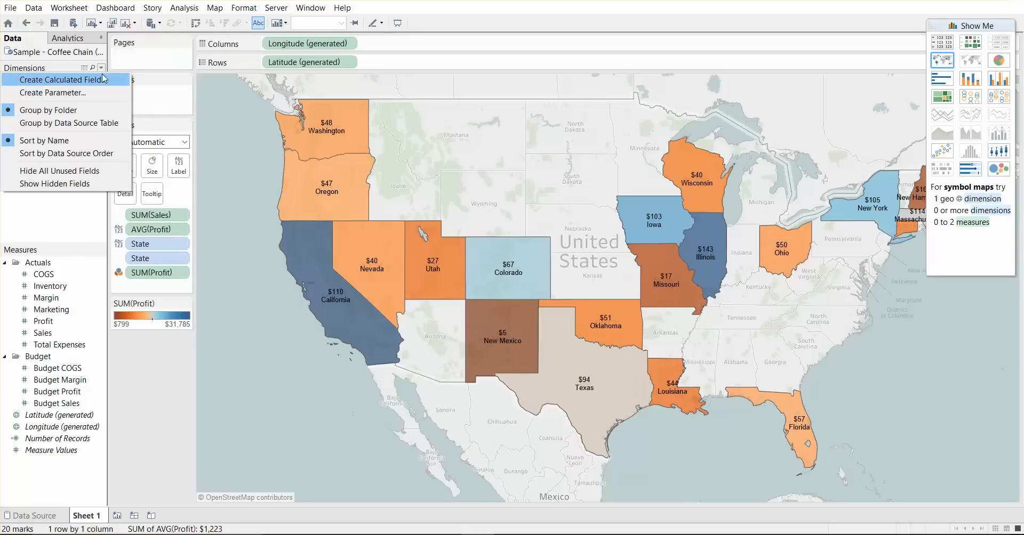
mouse_move(58, 210)
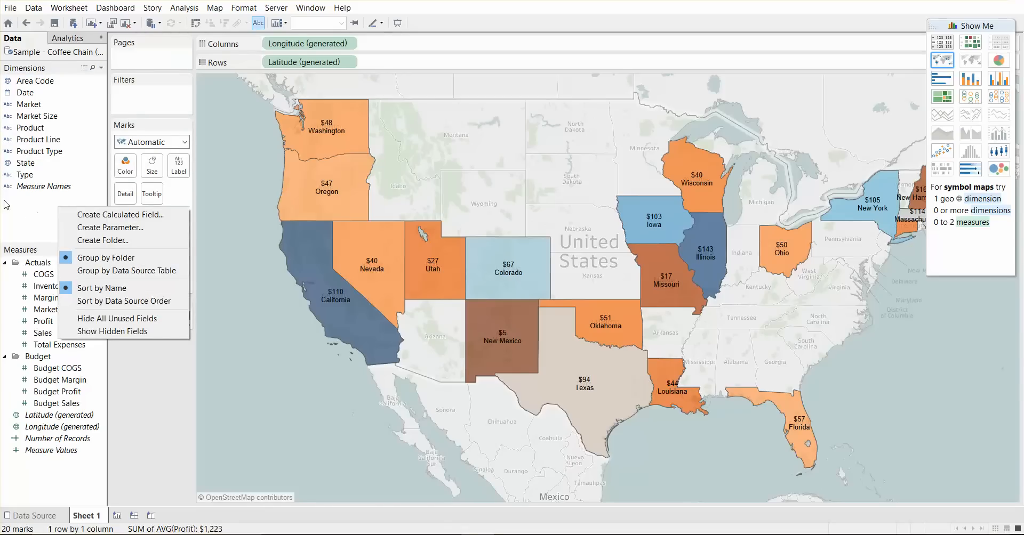
mouse_move(37, 194)
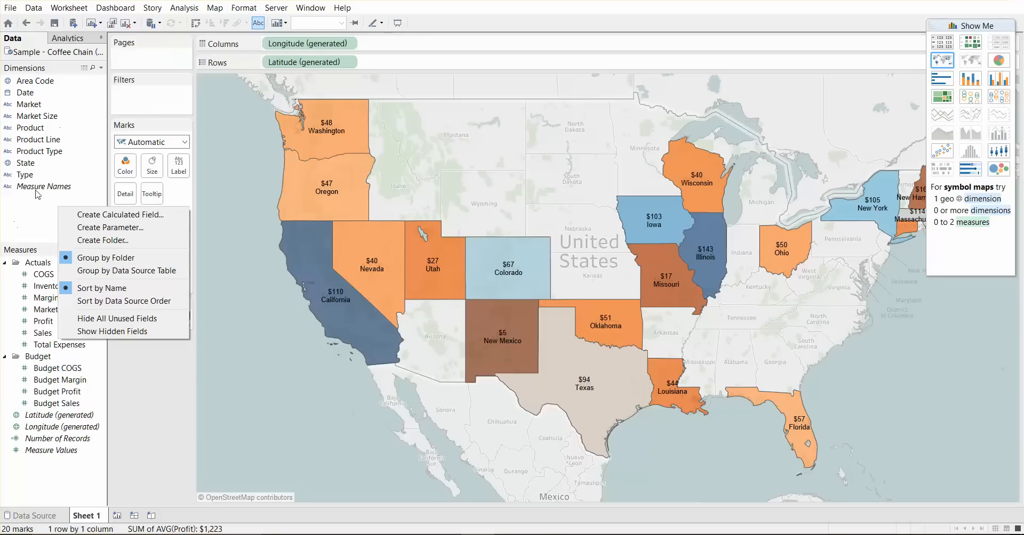
Step: Start a new calculated field from the Data pane, opening the Calculation1 editor
left_click(119, 214)
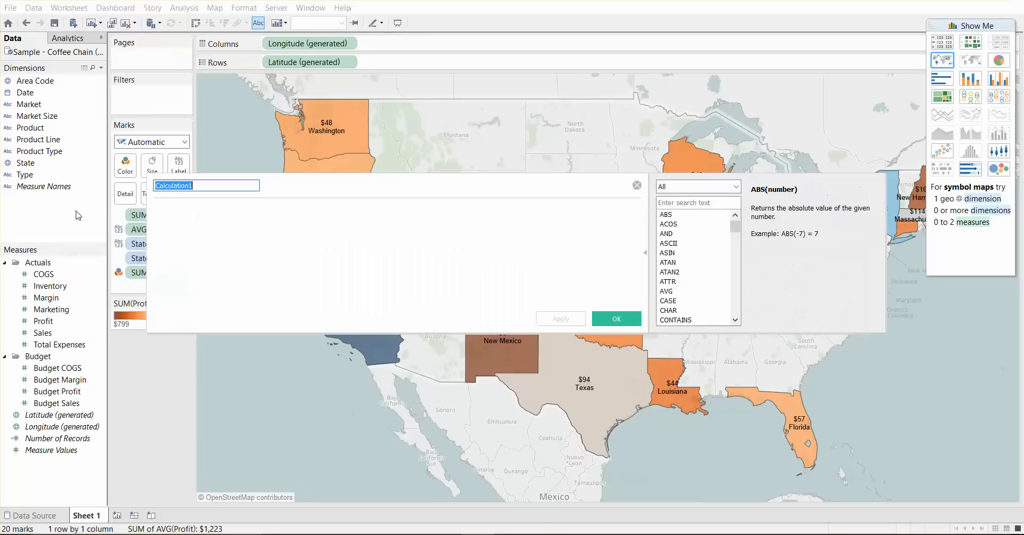
mouse_move(305, 232)
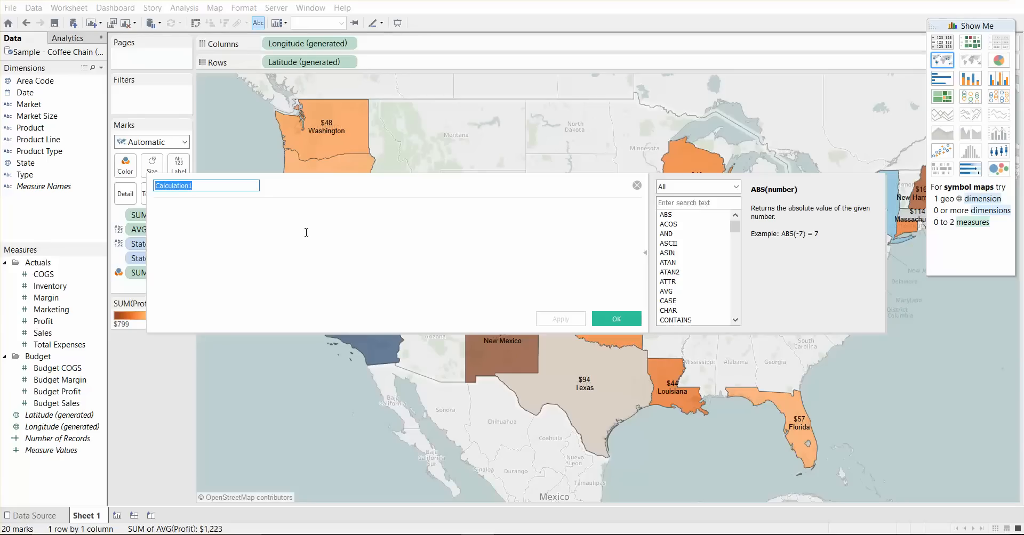
Step: Name the calculated field 'Profit Ratio' and enter the formula sum([Profit])/ sum([Sales]
type("Prfo")
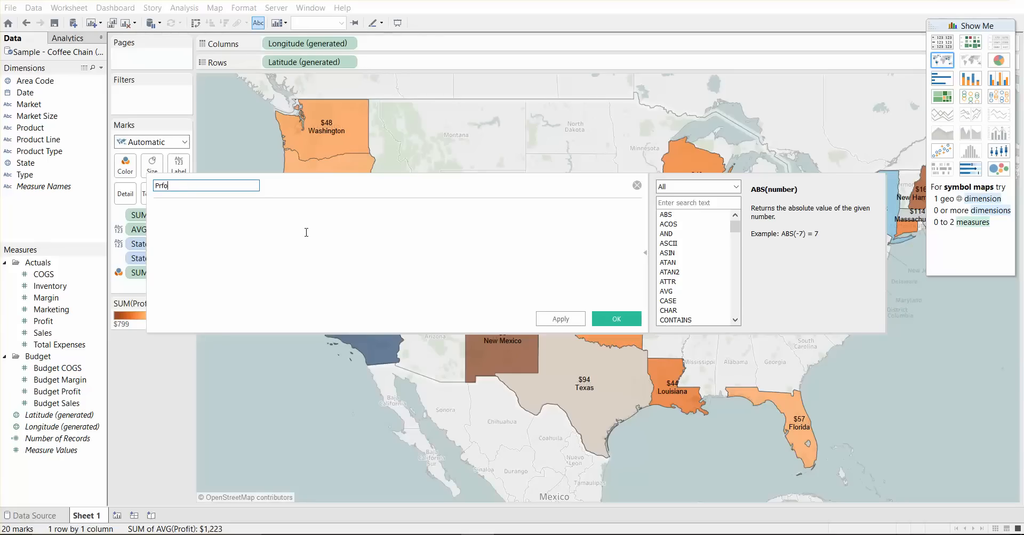
type("Profit Ratio")
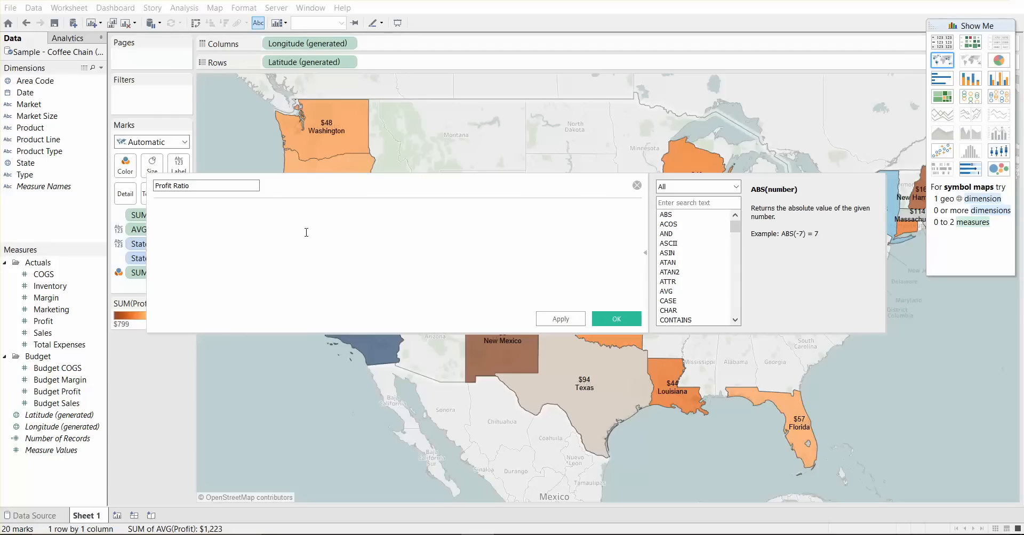
type("sum")
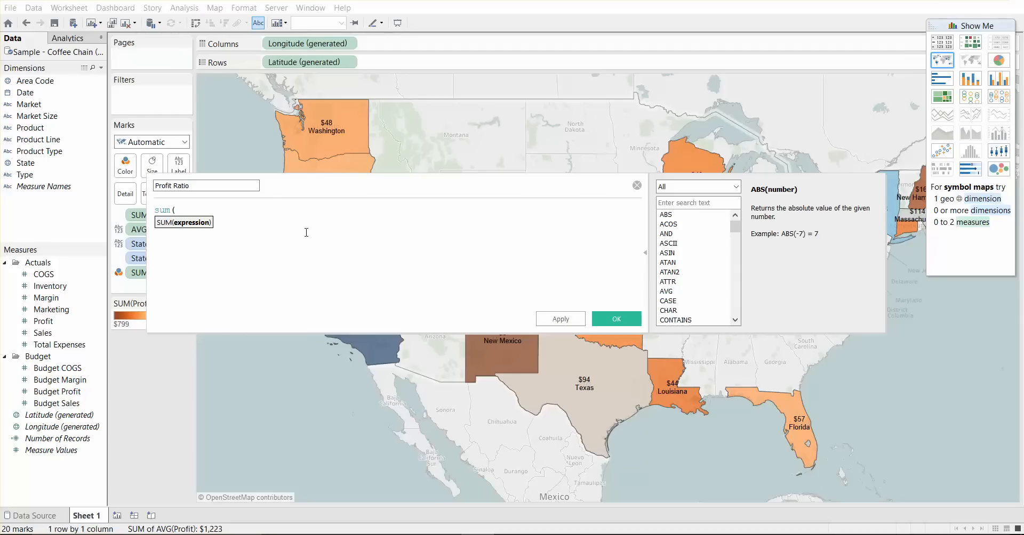
type("(")
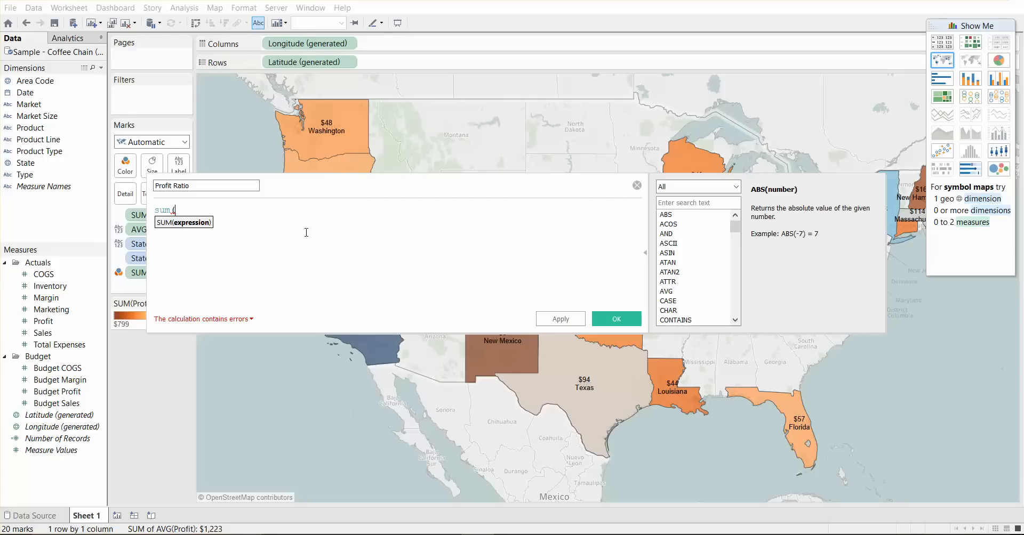
type("(prof")
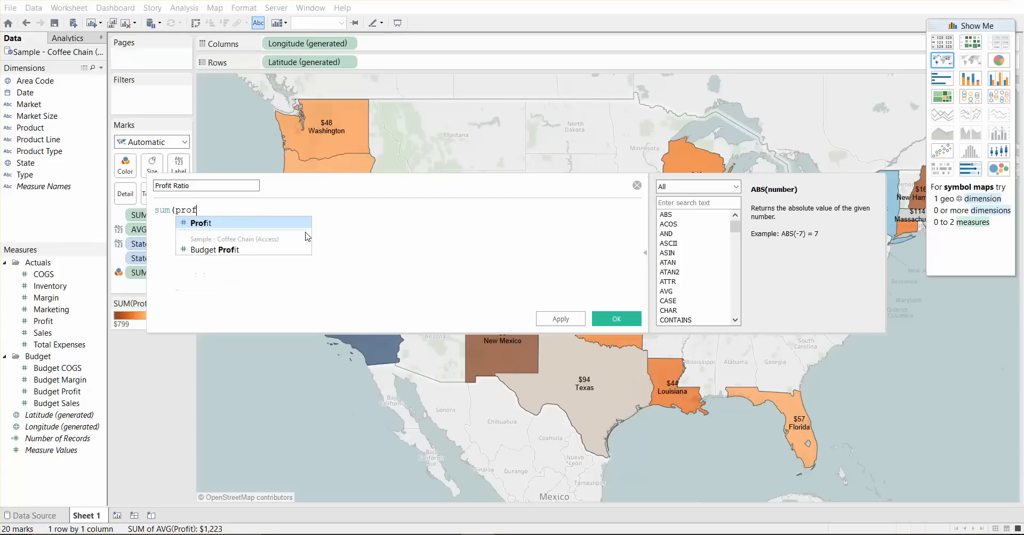
left_click(200, 223)
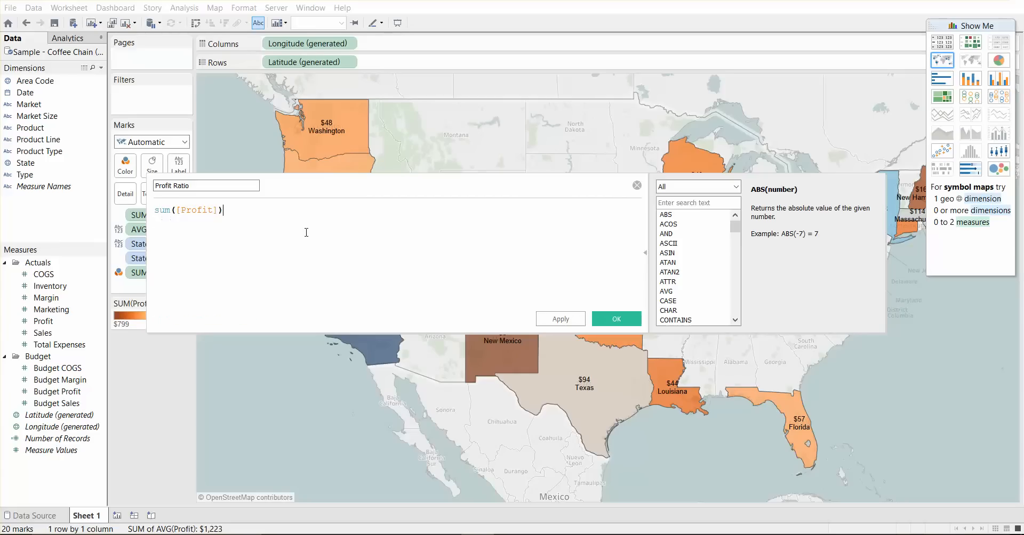
type("/ sum")
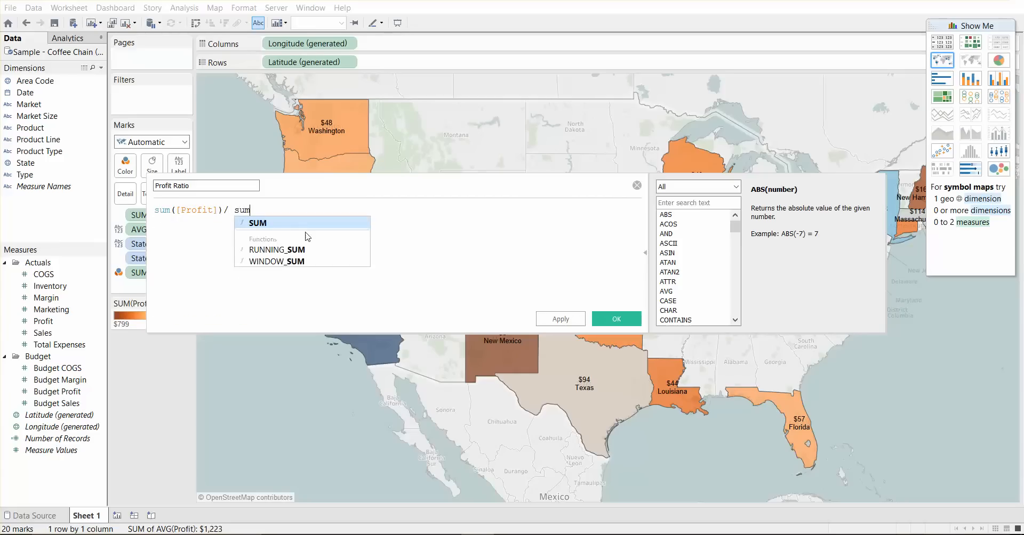
type("[Sales]")
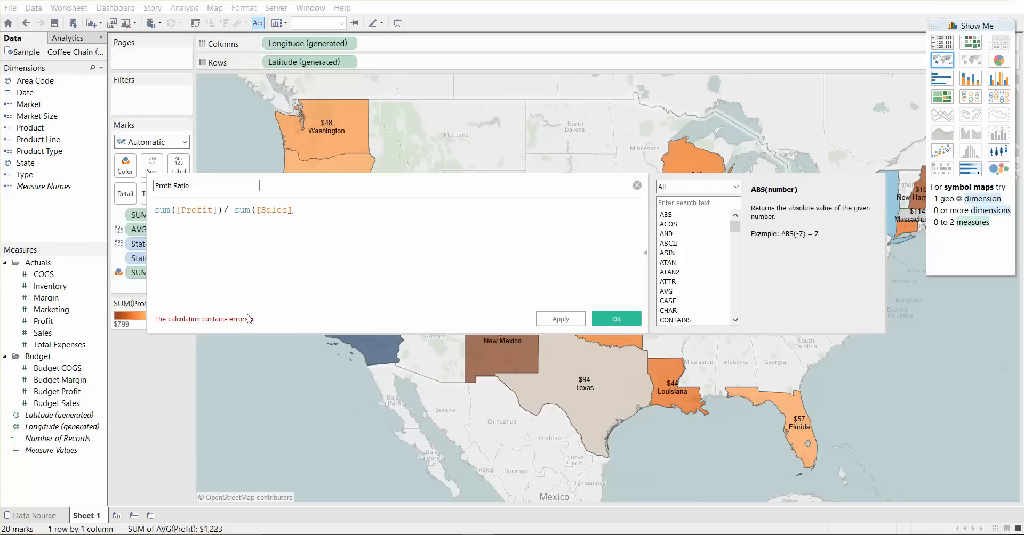
mouse_move(247, 320)
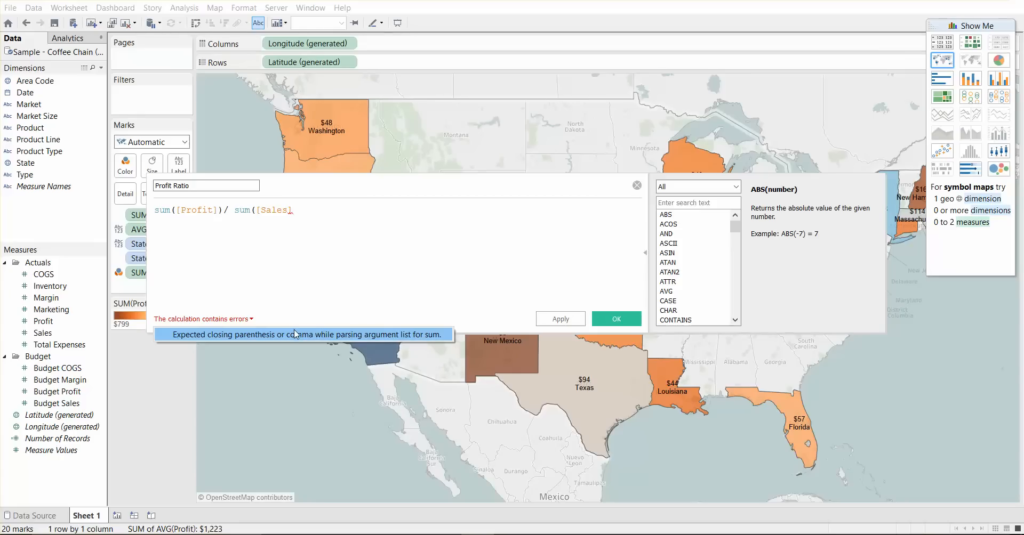
mouse_move(198, 346)
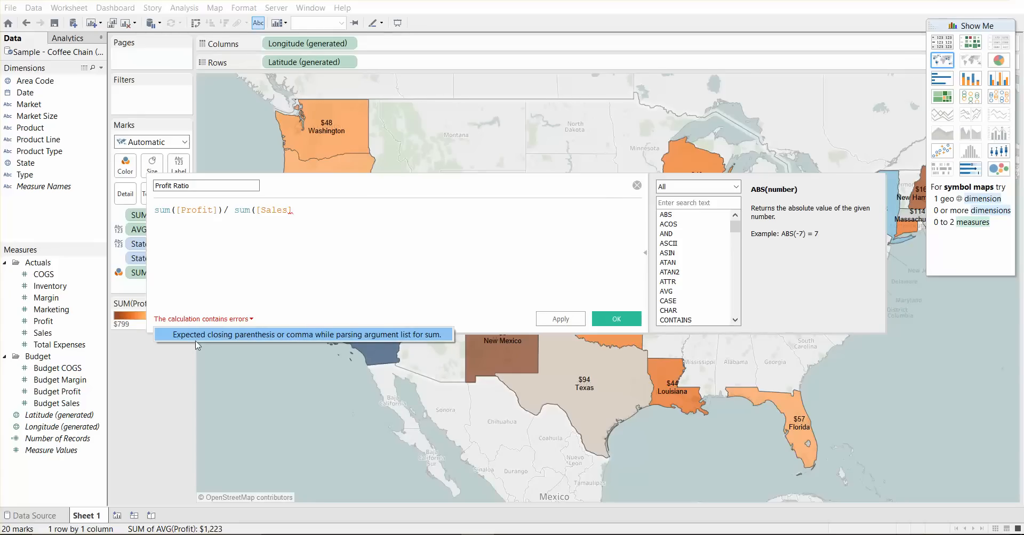
mouse_move(285, 339)
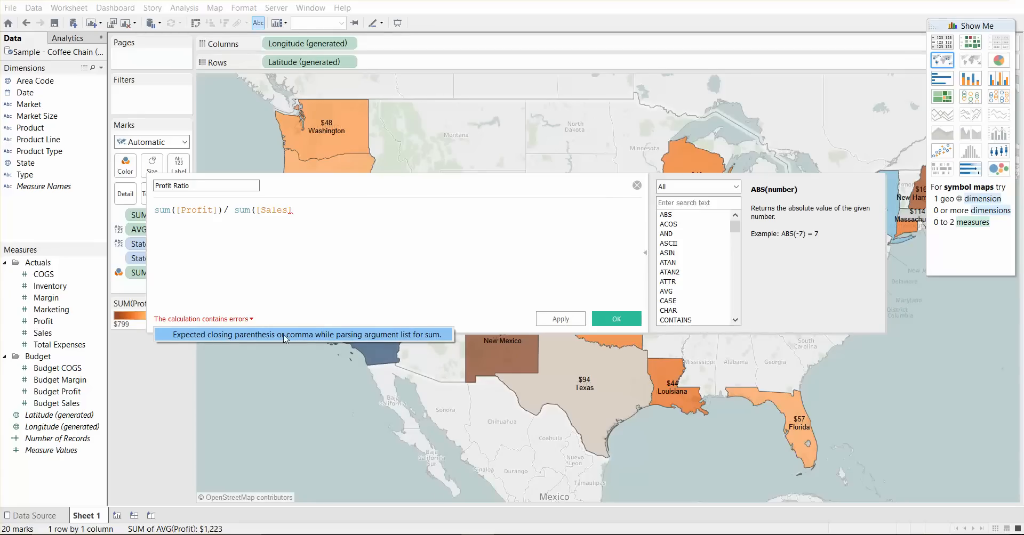
mouse_move(345, 283)
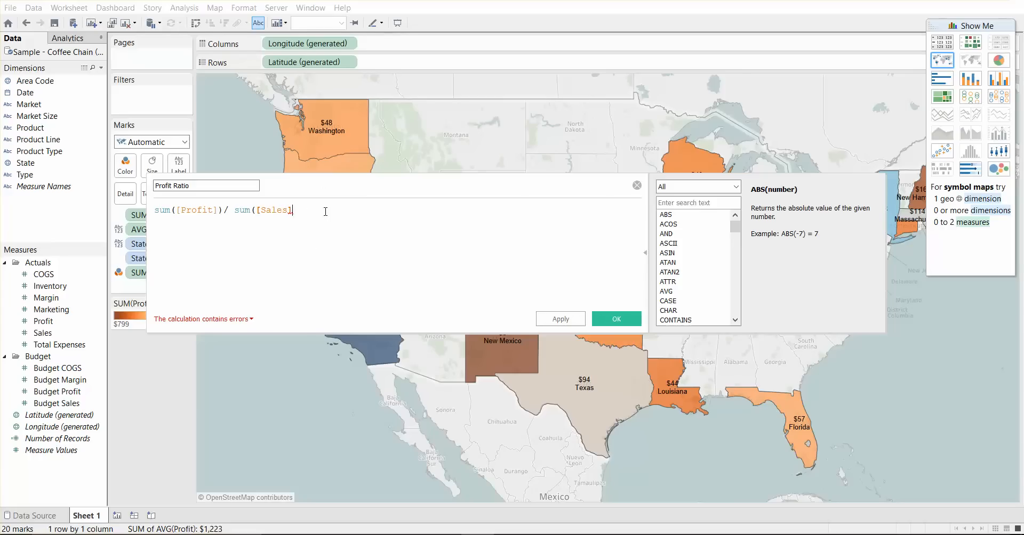
Step: Add the closing parenthesis so sum([Profit])/ sum([Sales]) becomes a valid calculation
type(")")
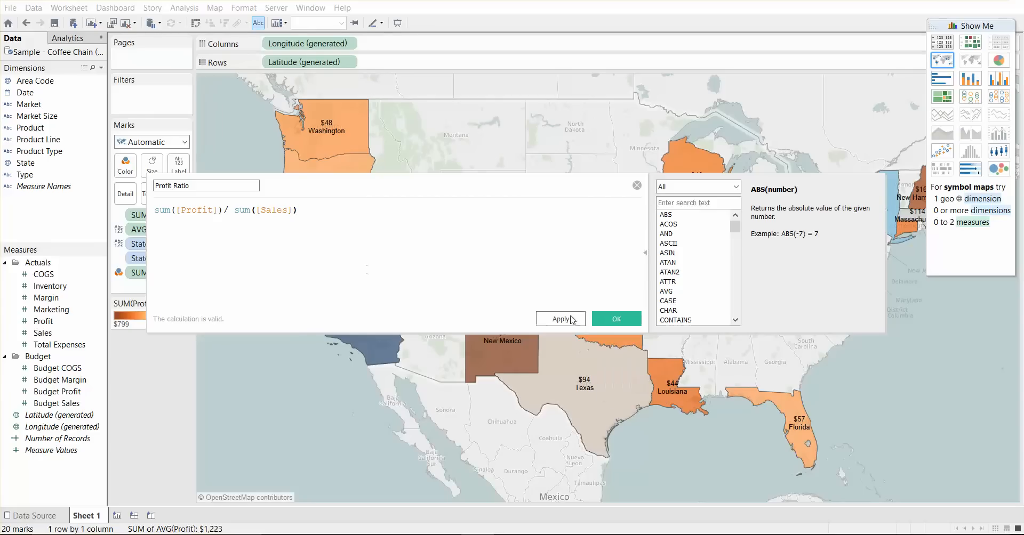
Step: Save the Profit Ratio field and add it to the state map labels
left_click(614, 320)
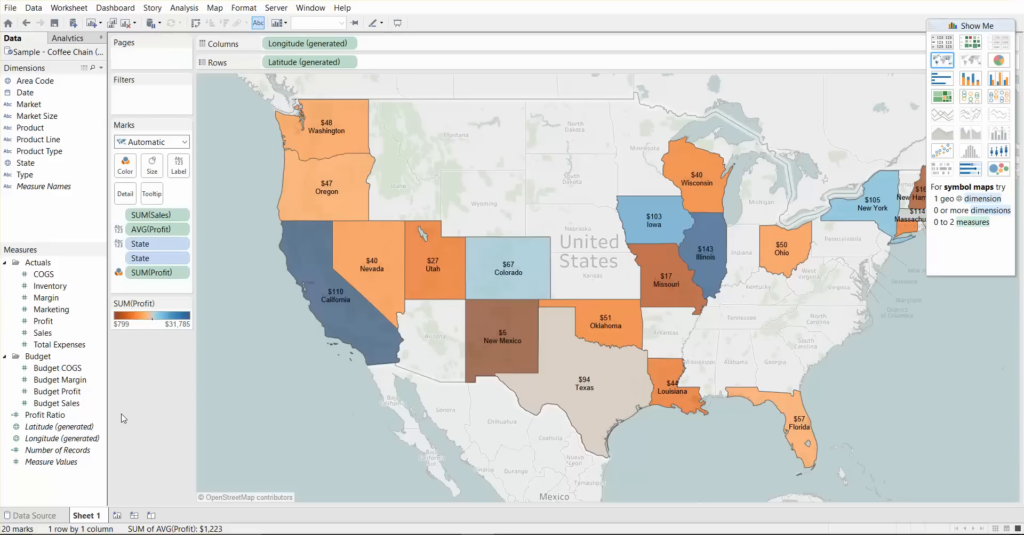
left_click(44, 416)
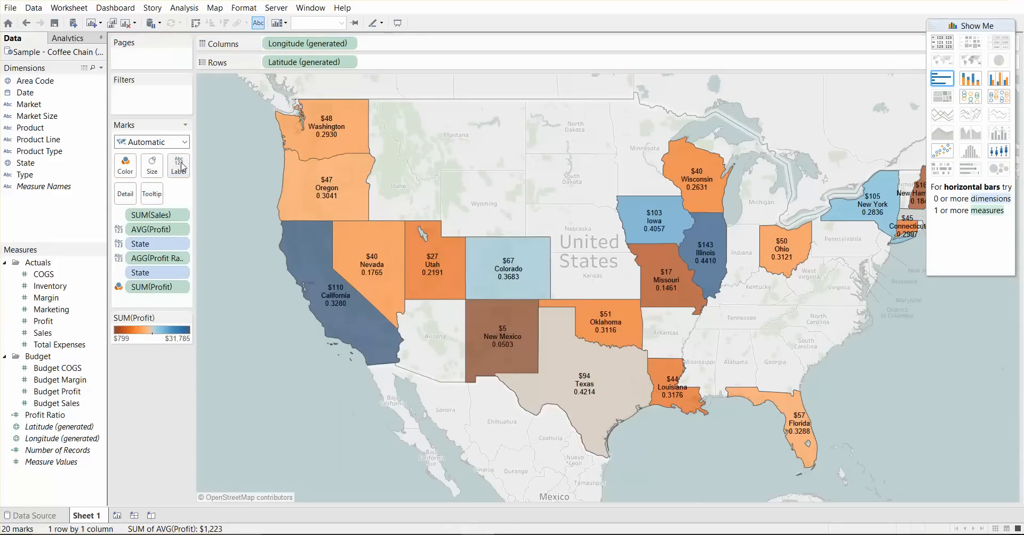
mouse_move(329, 196)
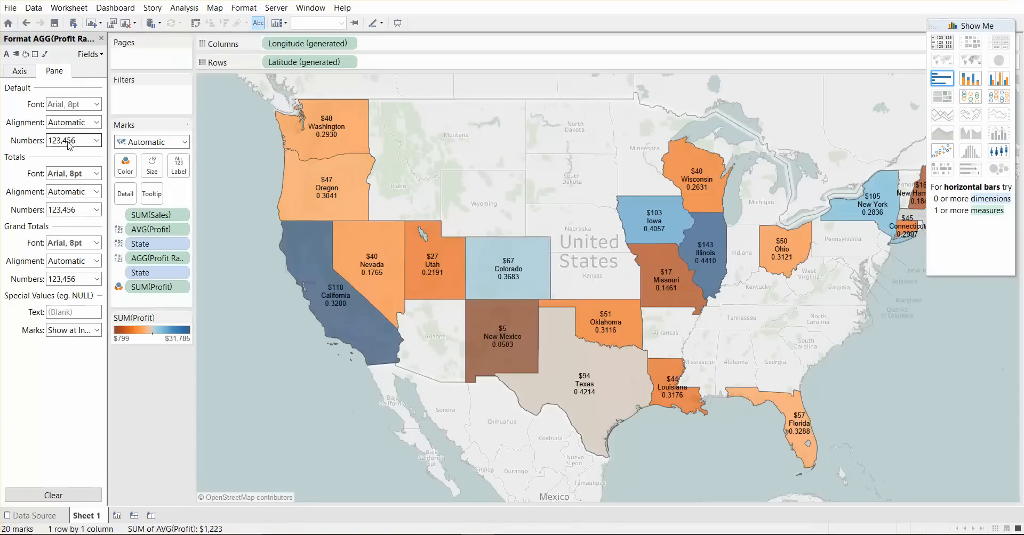
Step: Format the Profit Ratio labels as percentages with 0 decimal places
left_click(95, 140)
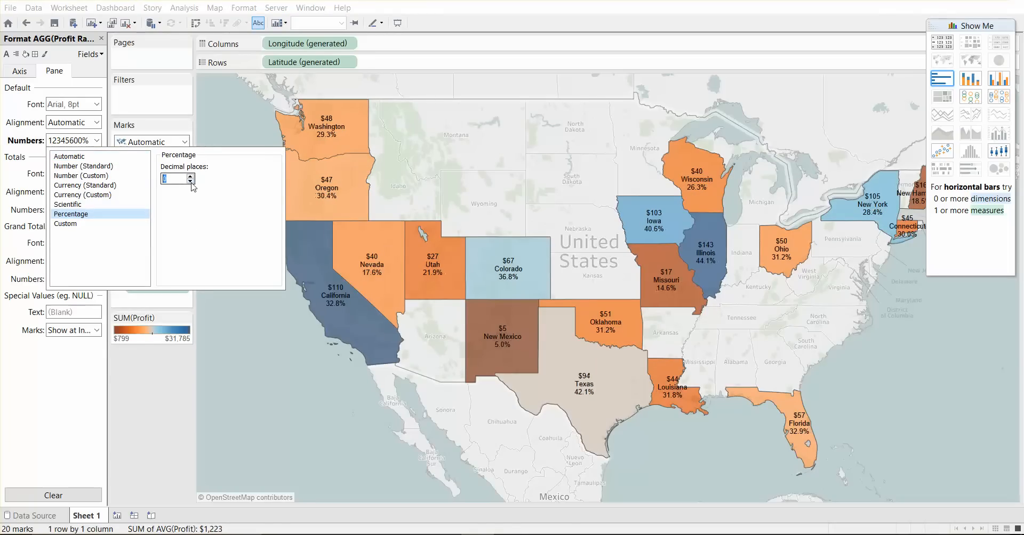
left_click(189, 181)
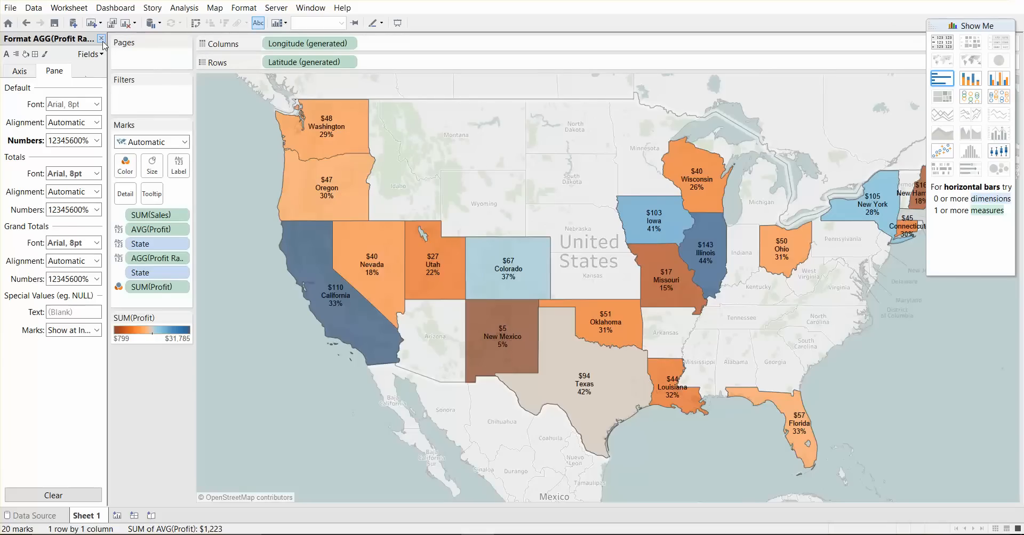
left_click(102, 38)
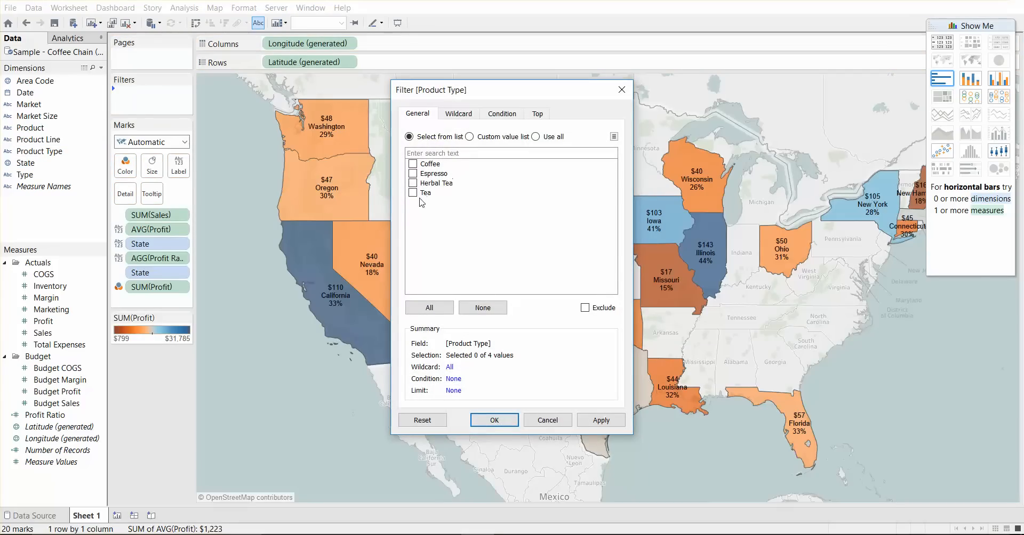
Step: Filter the map by Product Type to keep only Tea, and hide Show Me
left_click(412, 192)
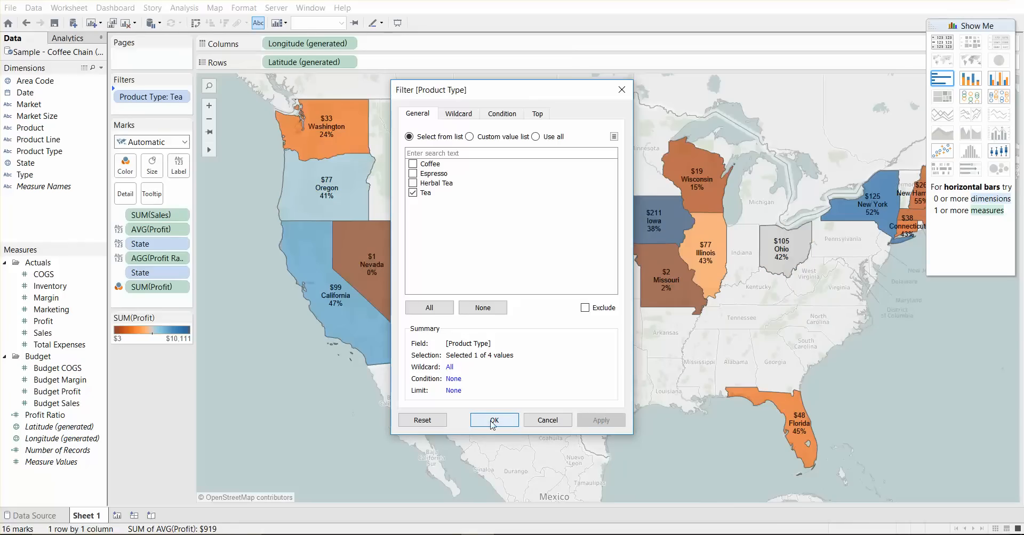
left_click(492, 420)
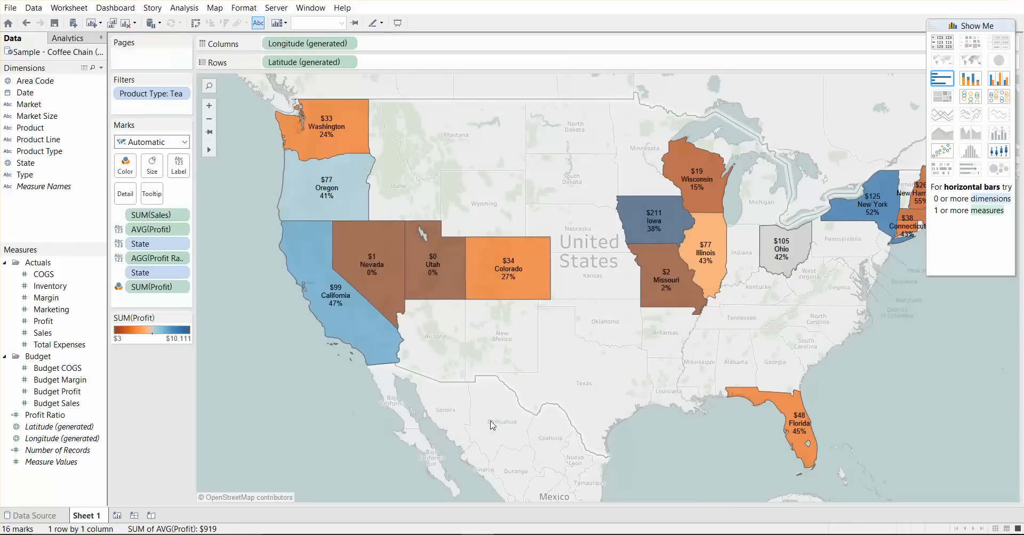
left_click(973, 26)
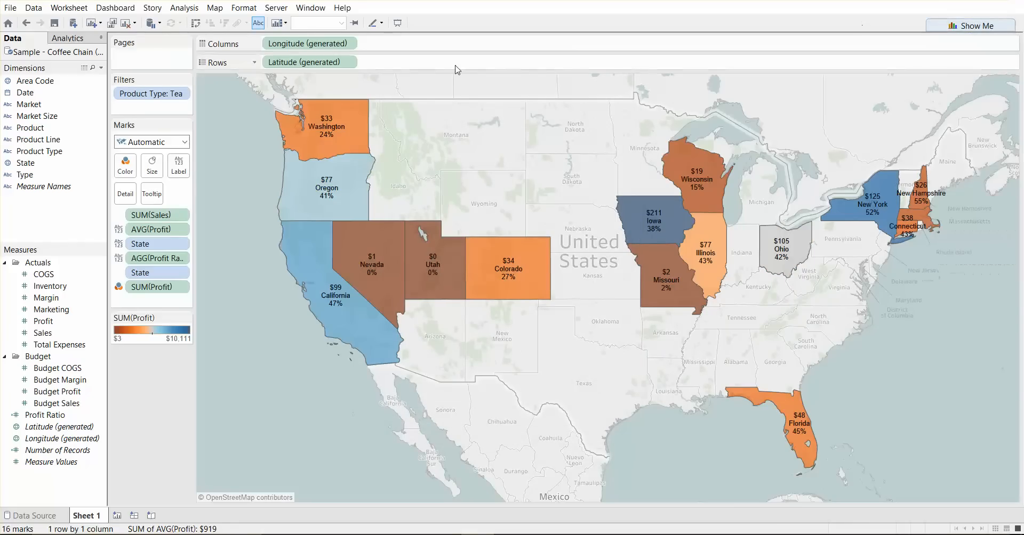
Step: Show the Product Type filter card as a single-value filter with Tea selected
left_click(184, 93)
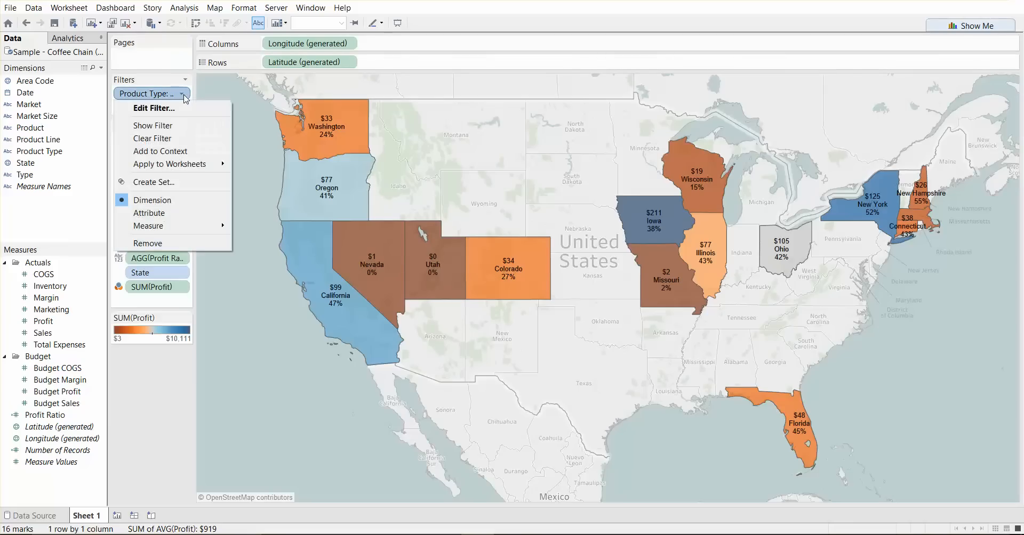
left_click(152, 125)
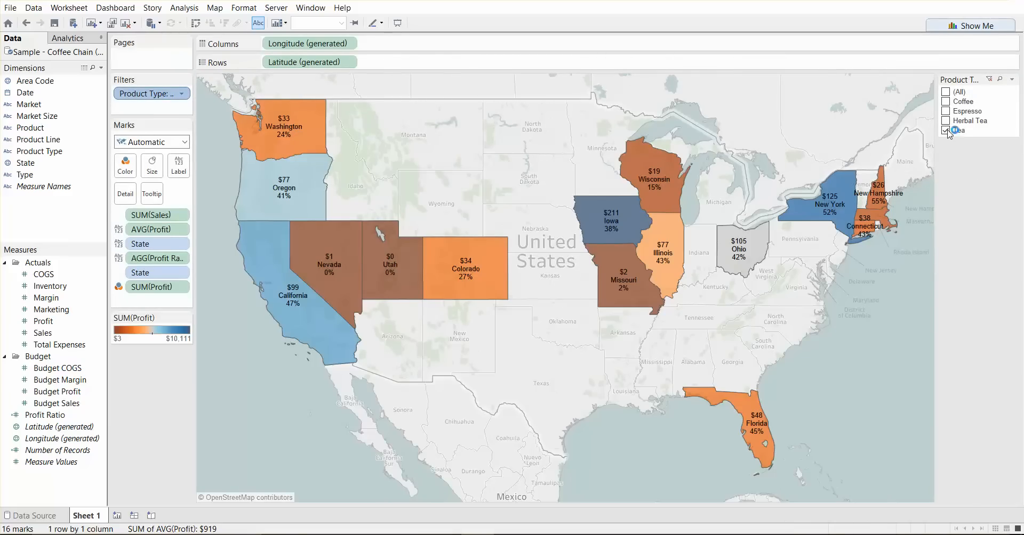
left_click(947, 111)
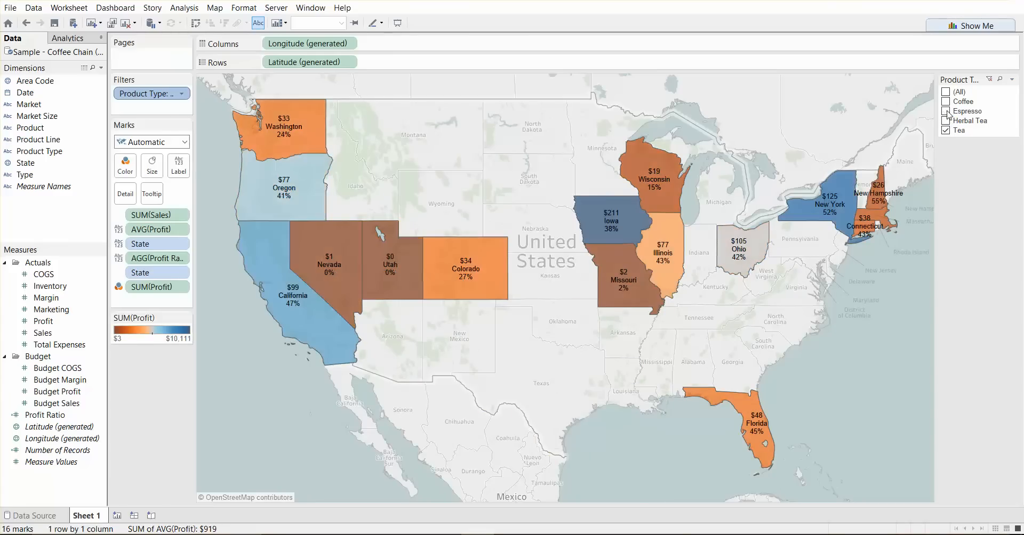
left_click(1014, 79)
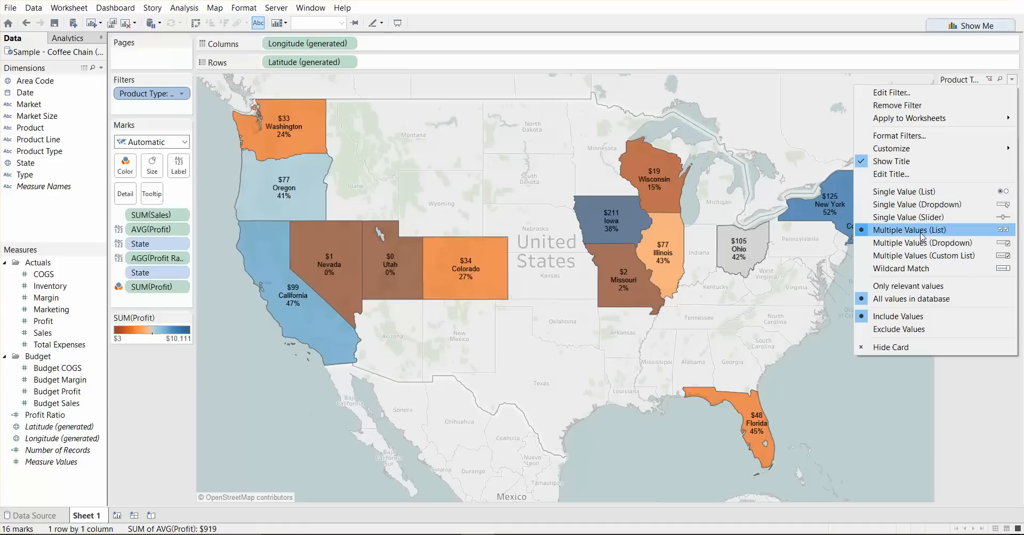
mouse_move(908, 191)
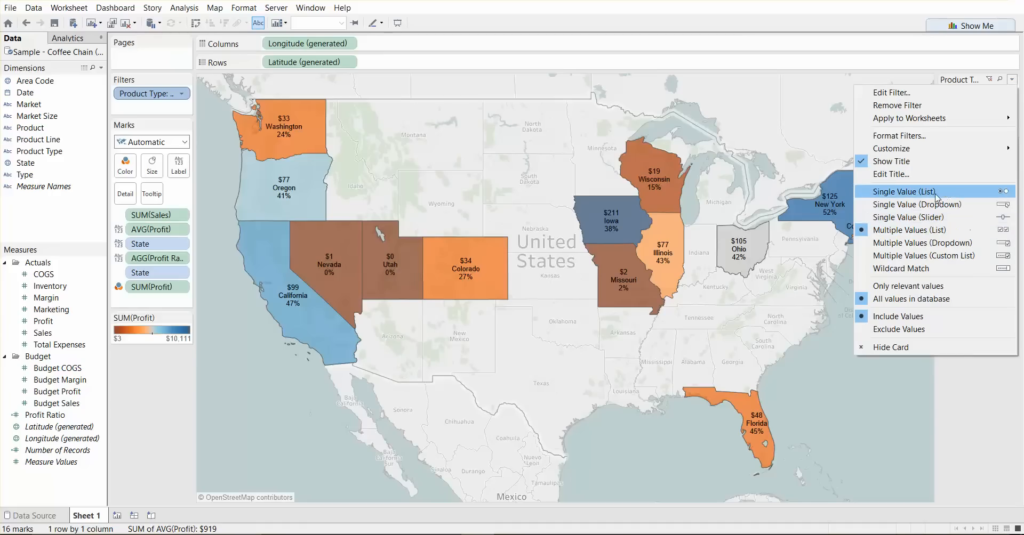
left_click(908, 192)
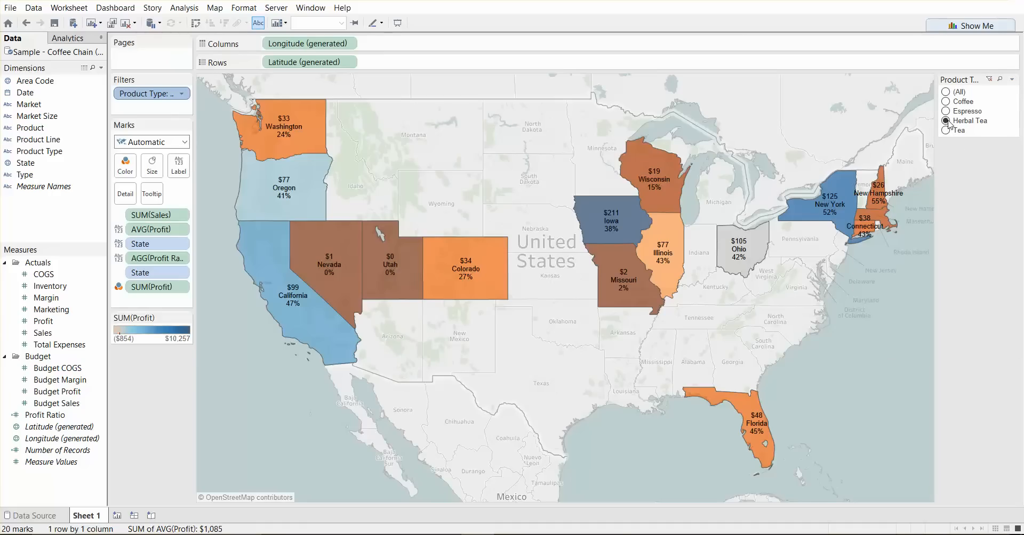
left_click(946, 130)
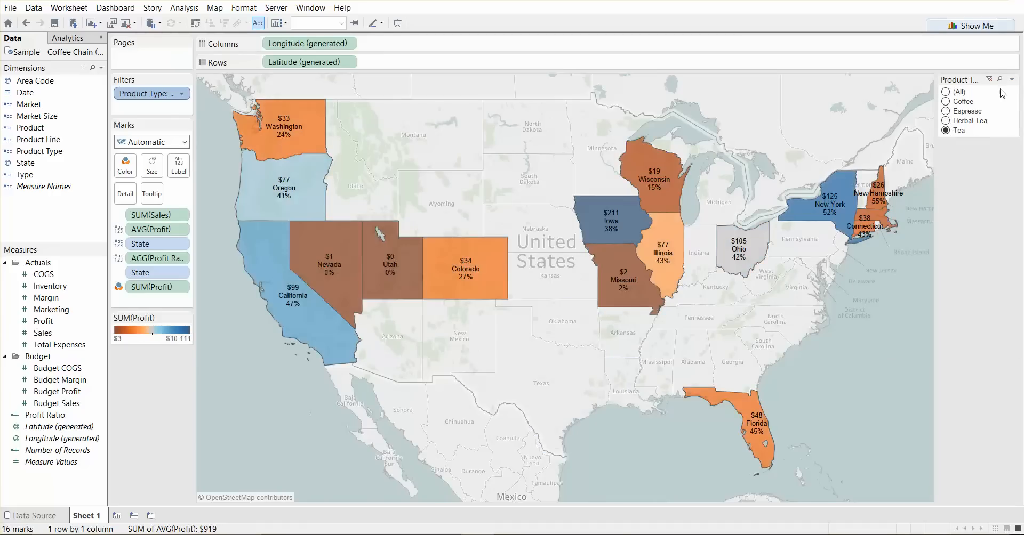
Step: Try slider and list modes, settle on a single-value dropdown filter, then add a new worksheet
left_click(1008, 79)
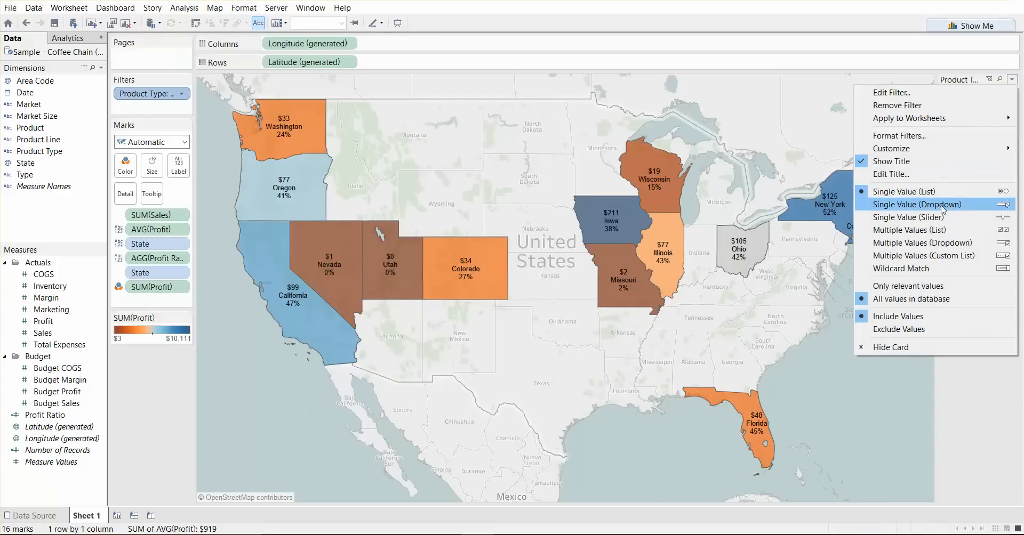
left_click(917, 204)
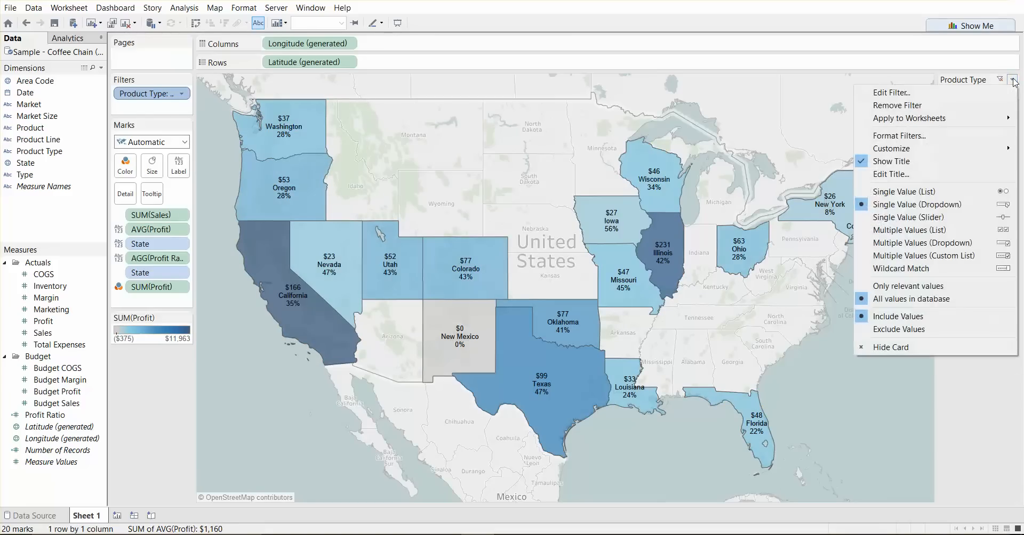
left_click(908, 217)
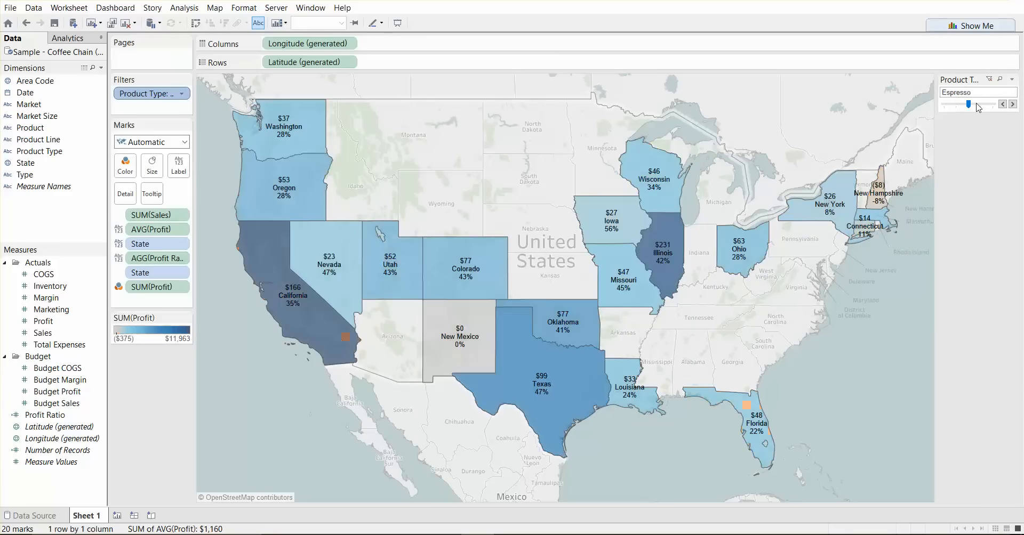
left_click(1013, 104)
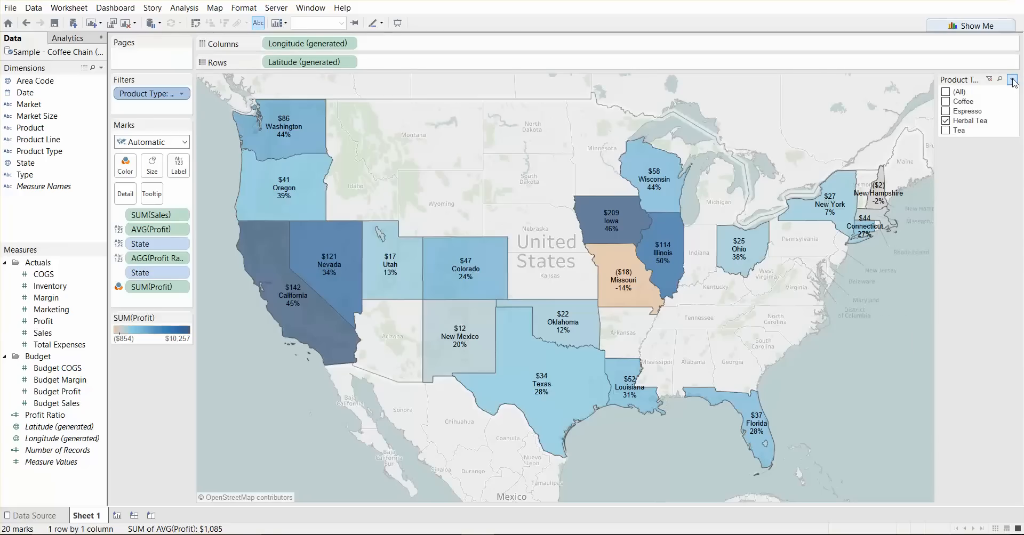
left_click(1013, 79)
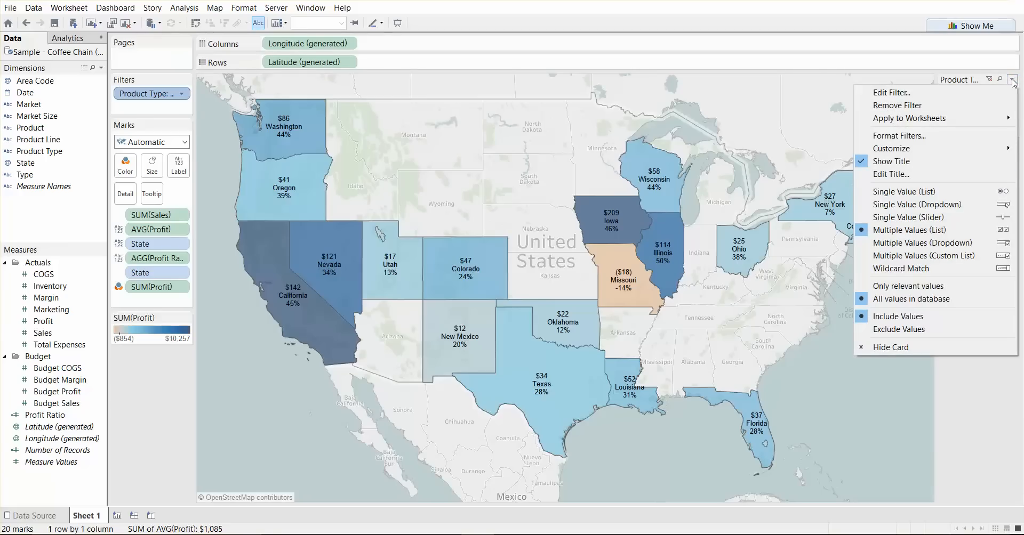
left_click(917, 204)
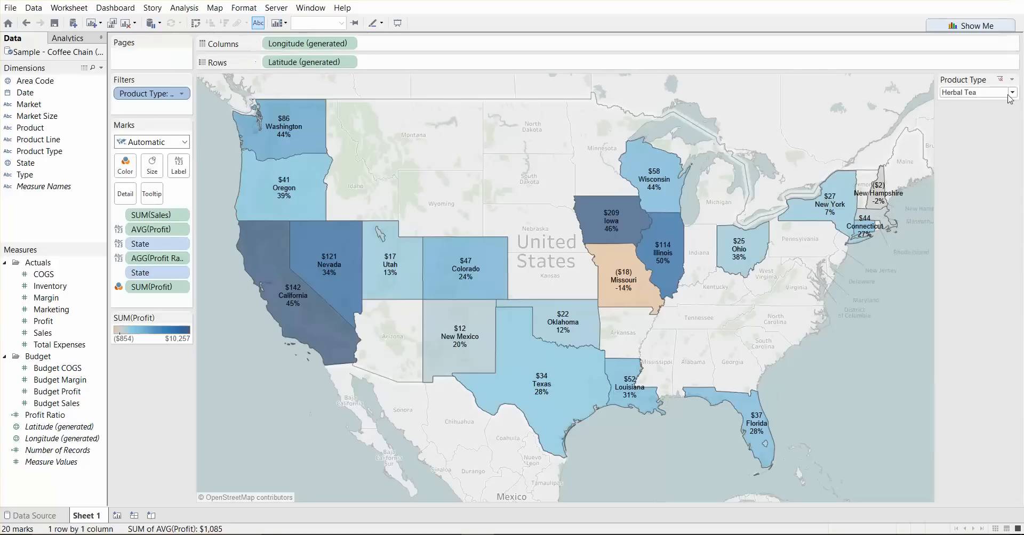
mouse_move(984, 268)
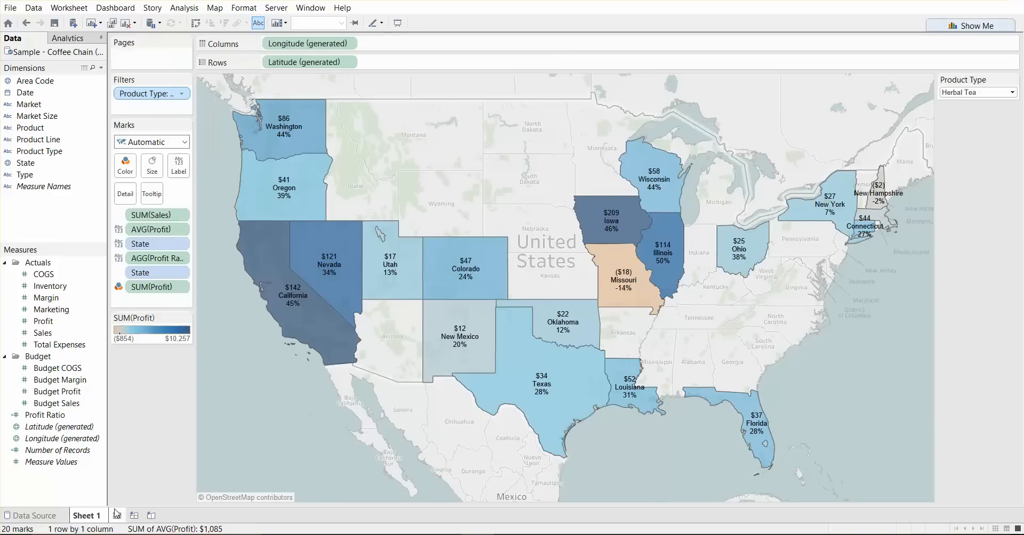
left_click(155, 515)
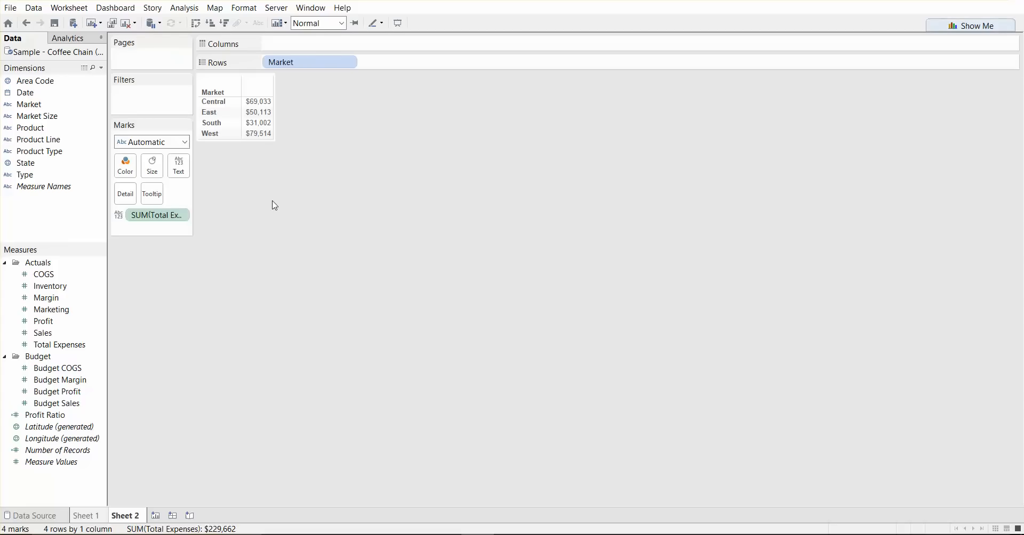
Step: Sort the markets in descending order by the sum of Total Expenses
left_click(350, 61)
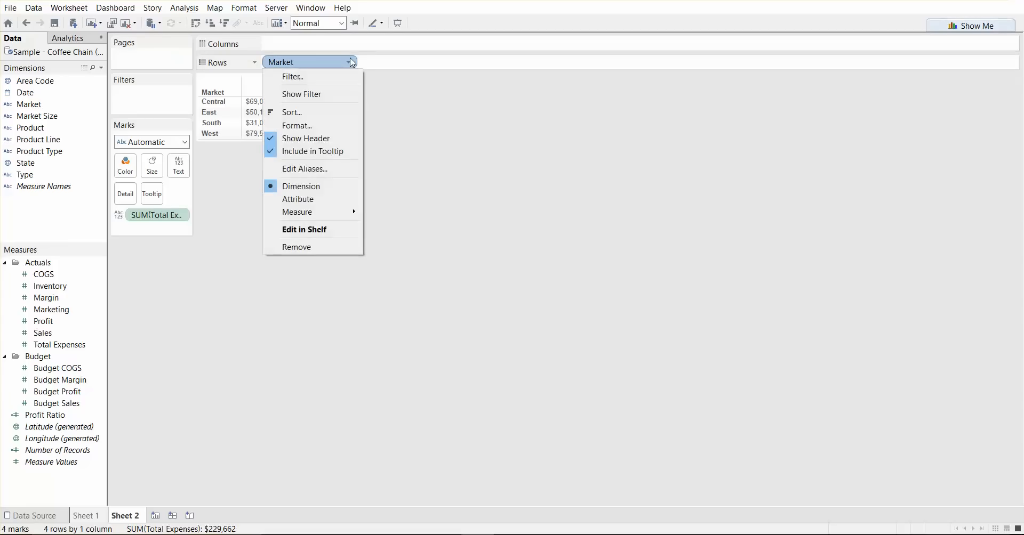
left_click(292, 111)
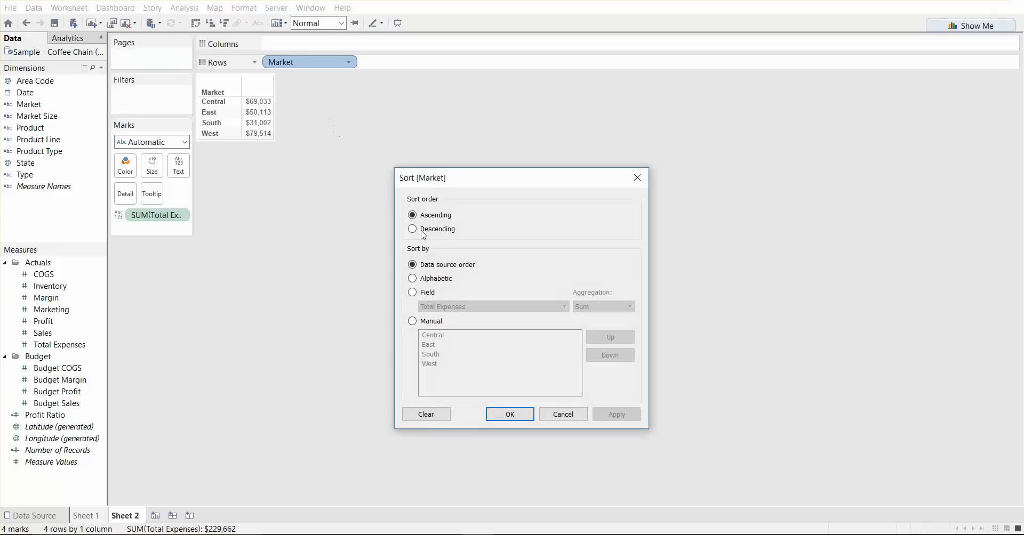
left_click(412, 229)
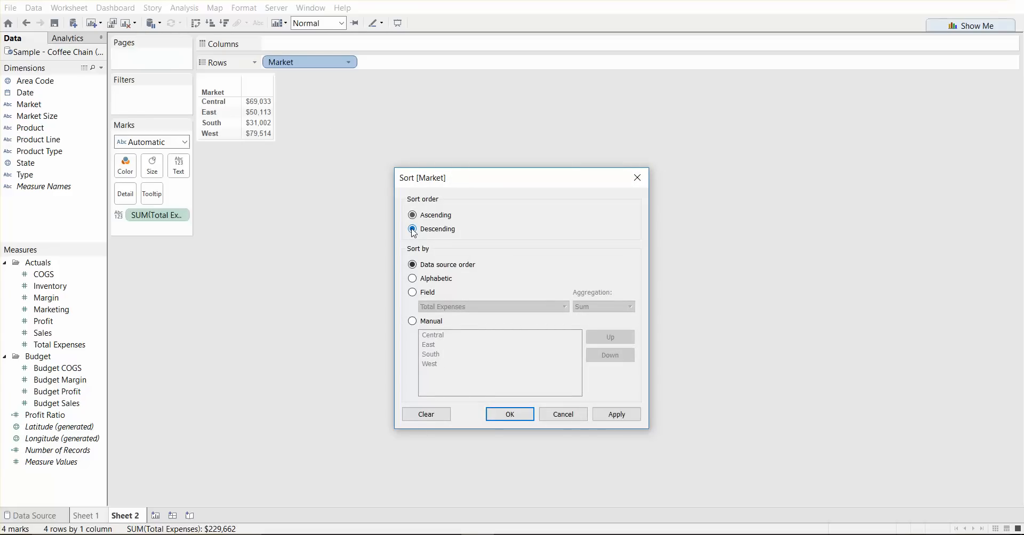
left_click(412, 230)
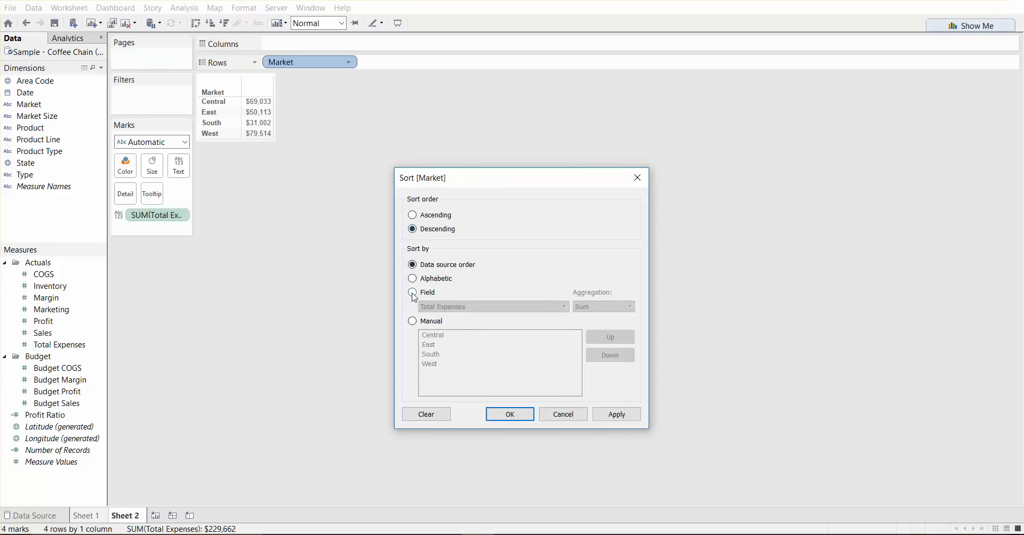
left_click(412, 293)
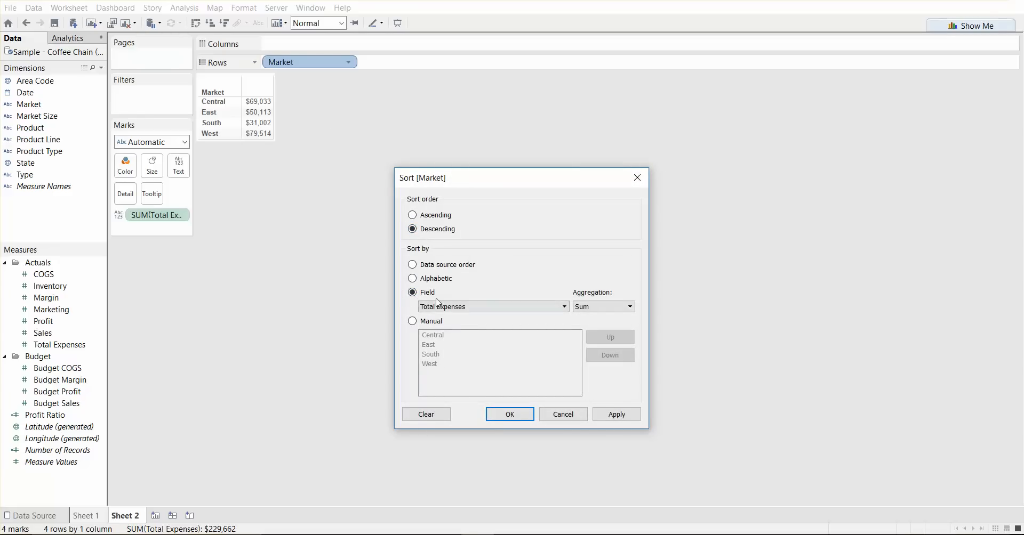
left_click(616, 414)
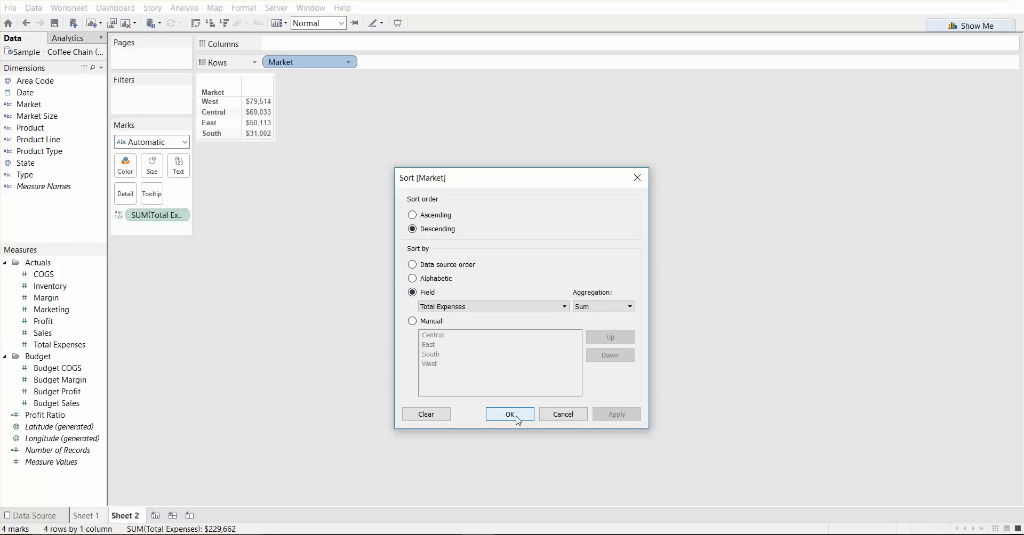
left_click(510, 414)
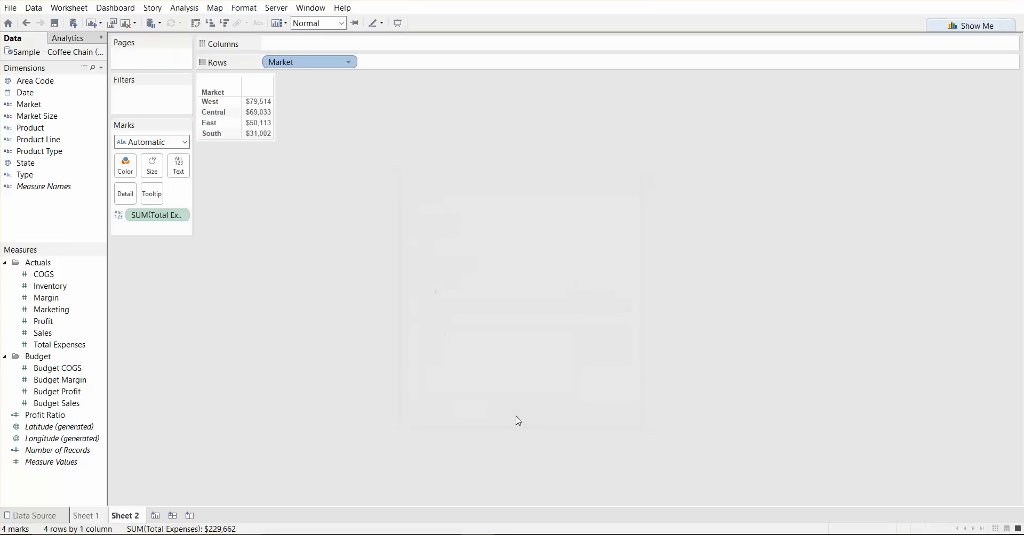
Step: Convert the table to bars, swap rows and columns, and label each bar's dollar value
left_click(971, 25)
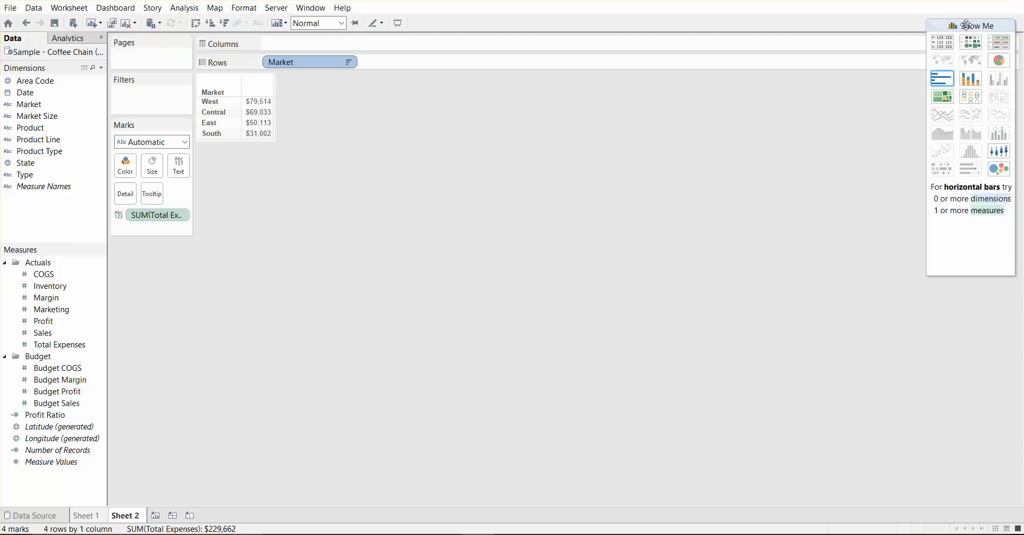
left_click(942, 78)
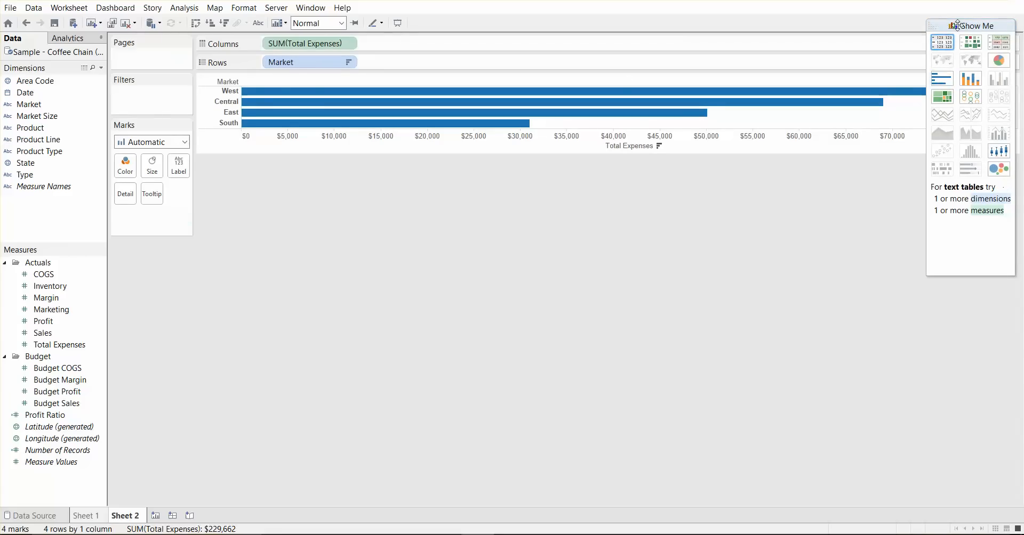
left_click(969, 25)
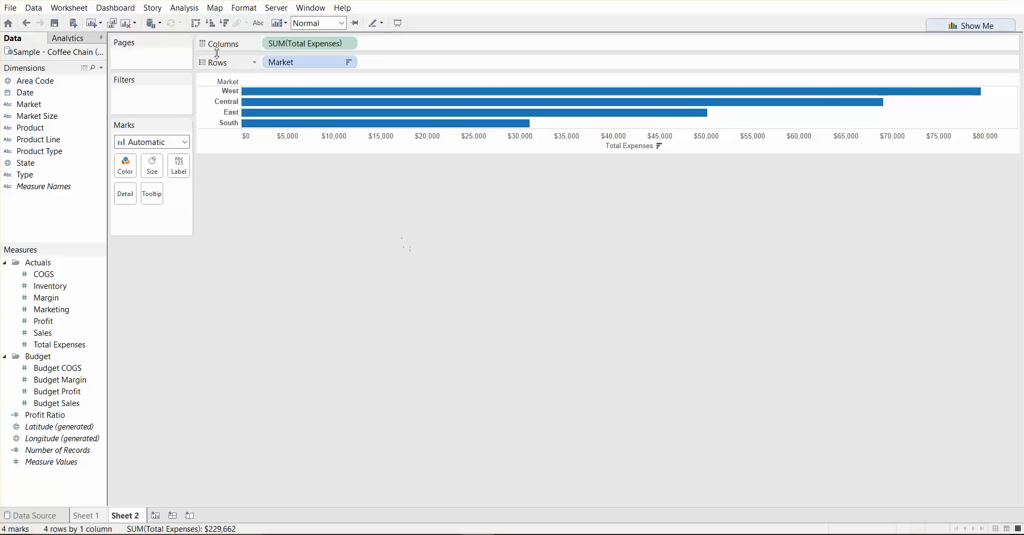
mouse_move(196, 23)
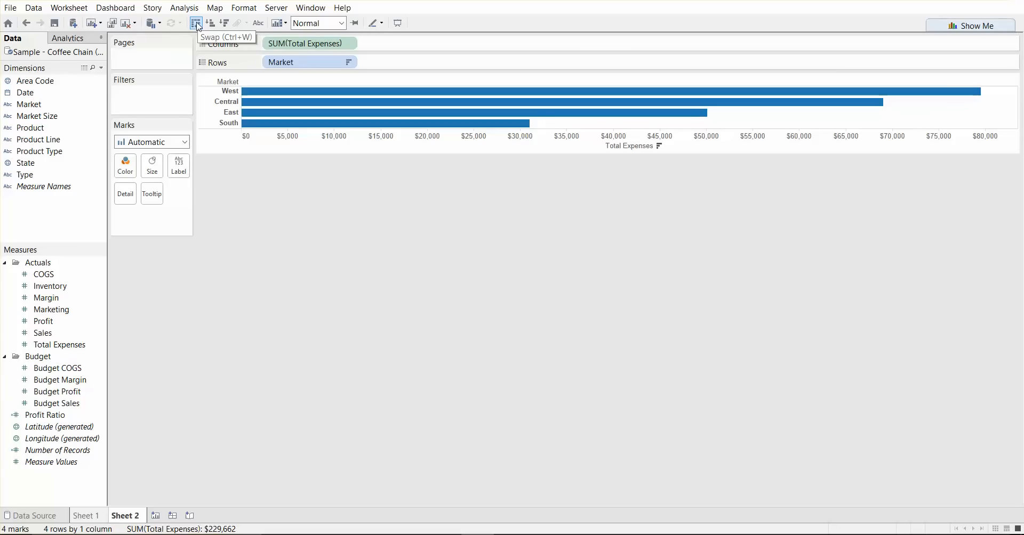
left_click(197, 23)
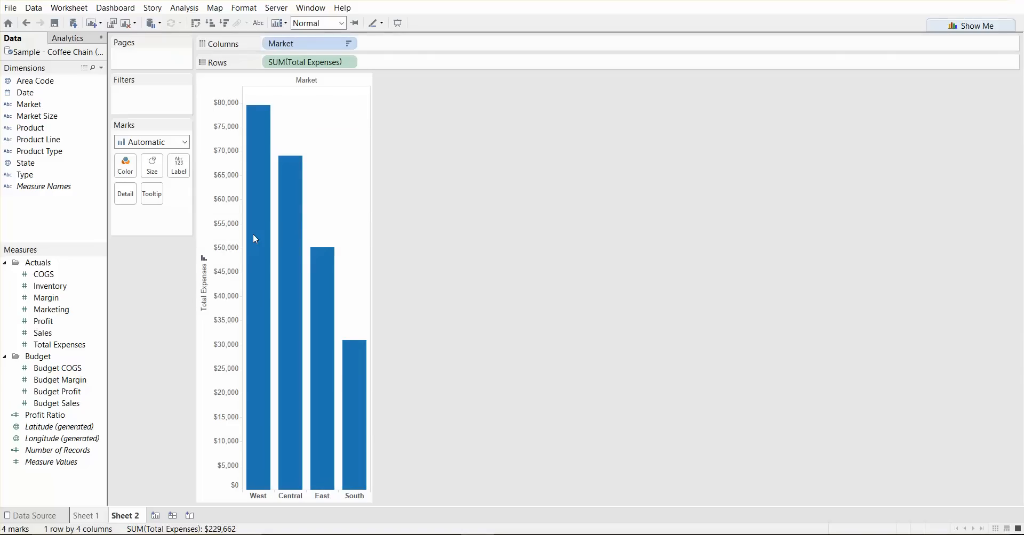
mouse_move(400, 242)
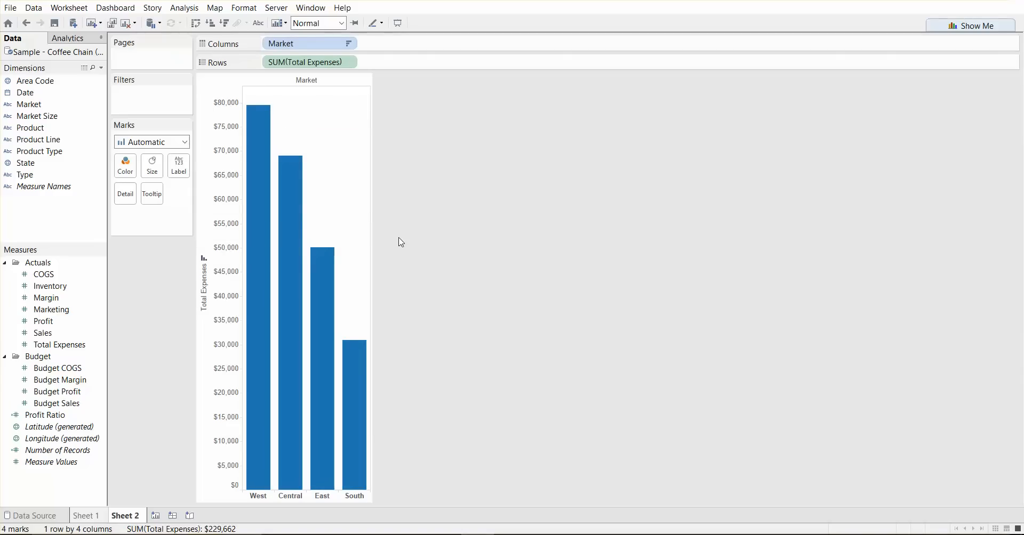
left_click(59, 345)
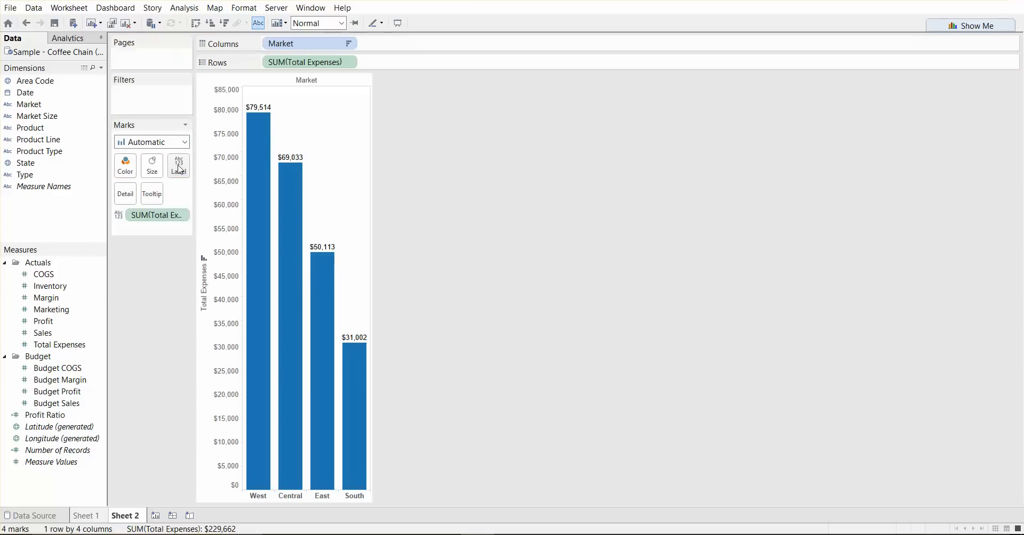
mouse_move(178, 165)
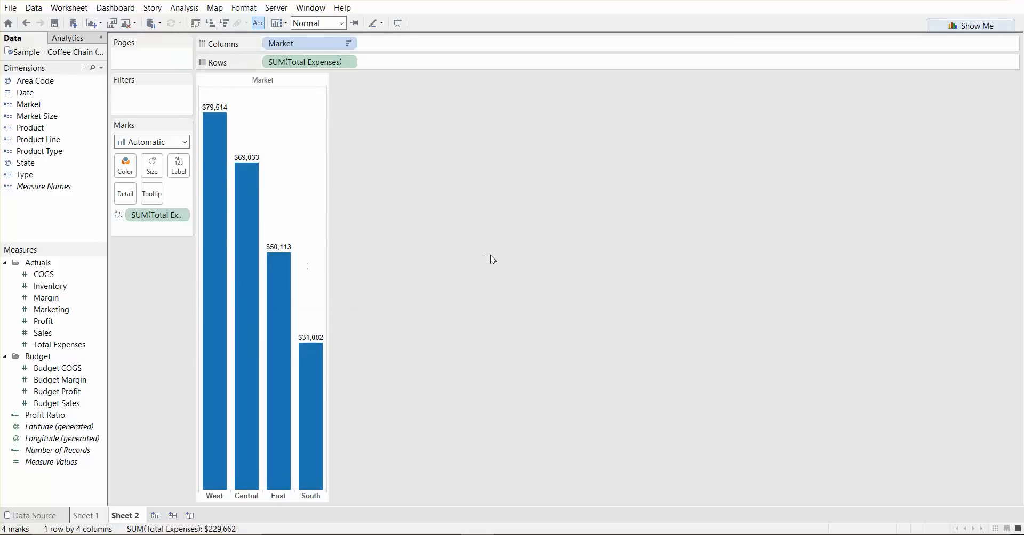
mouse_move(486, 274)
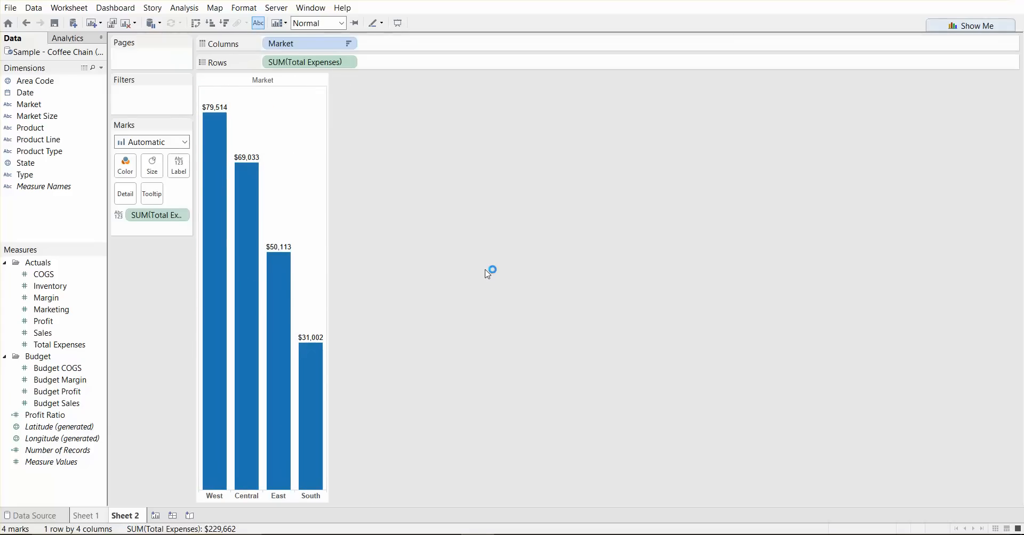
Step: Colour the market bars by Type to stack Decaf and Regular segments
left_click(26, 163)
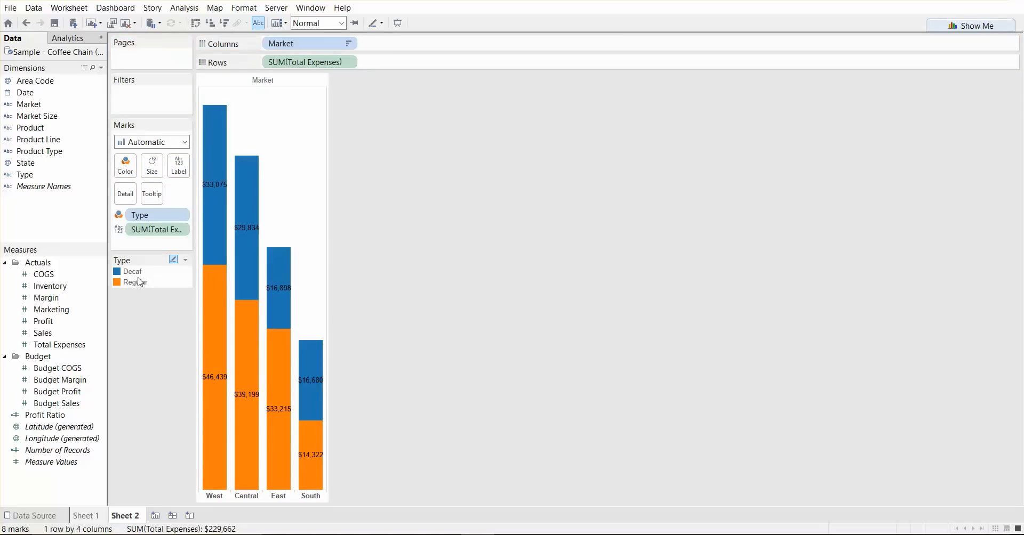
mouse_move(150, 360)
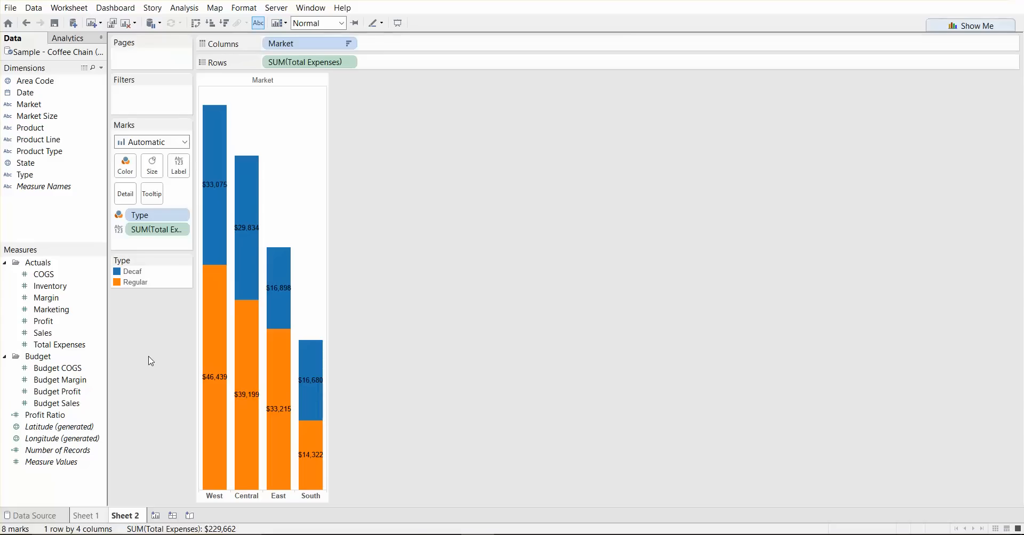
mouse_move(489, 325)
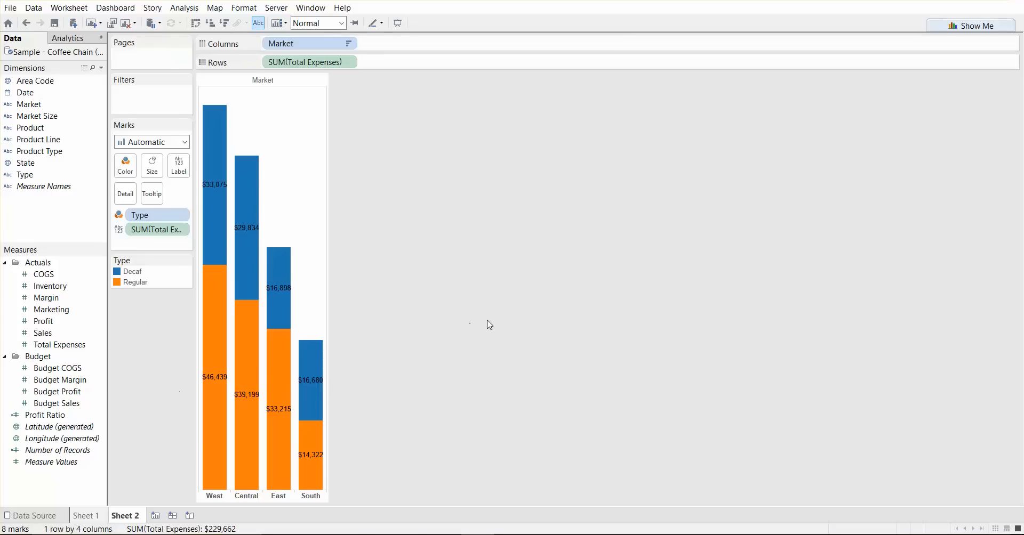
mouse_move(489, 325)
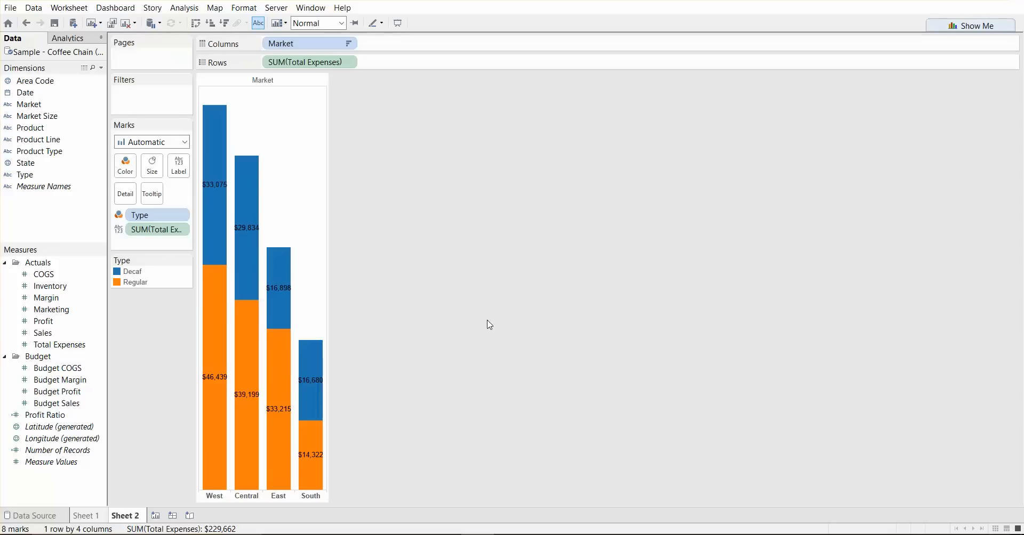